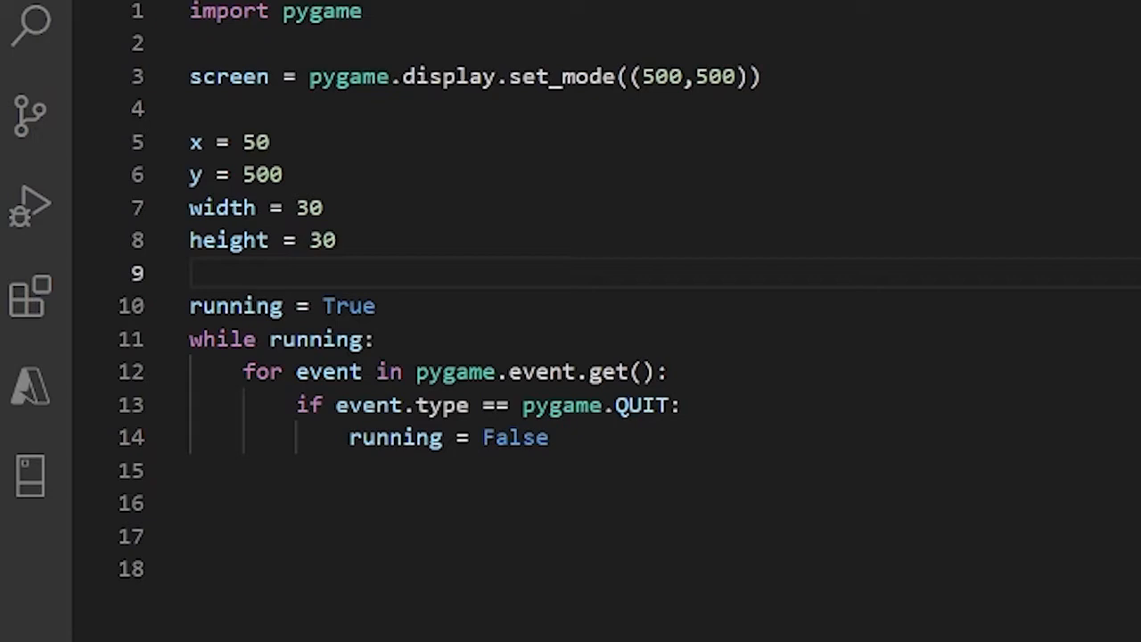
mouse_move(978, 183)
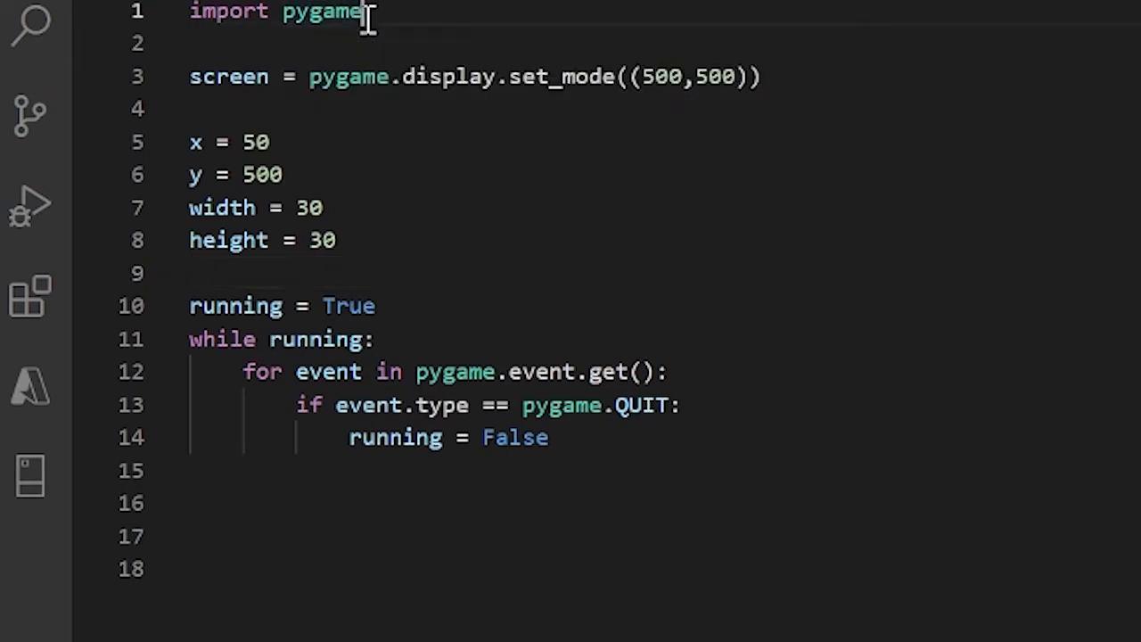
Step: Change the player's starting y position from 500 to 450
double_click(228, 75)
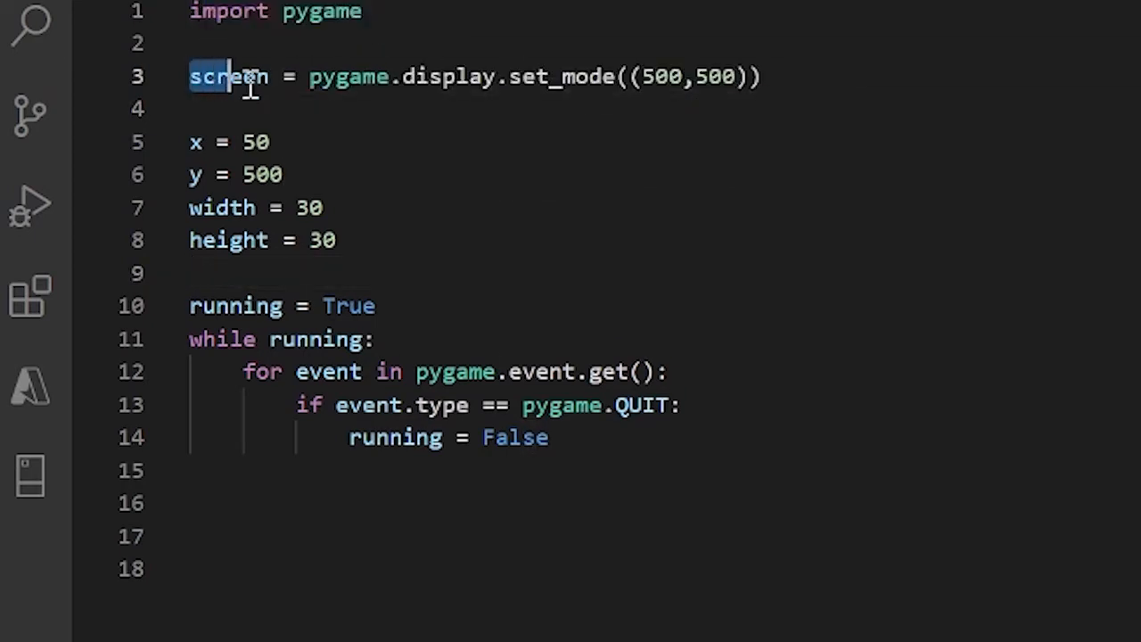
double_click(228, 75)
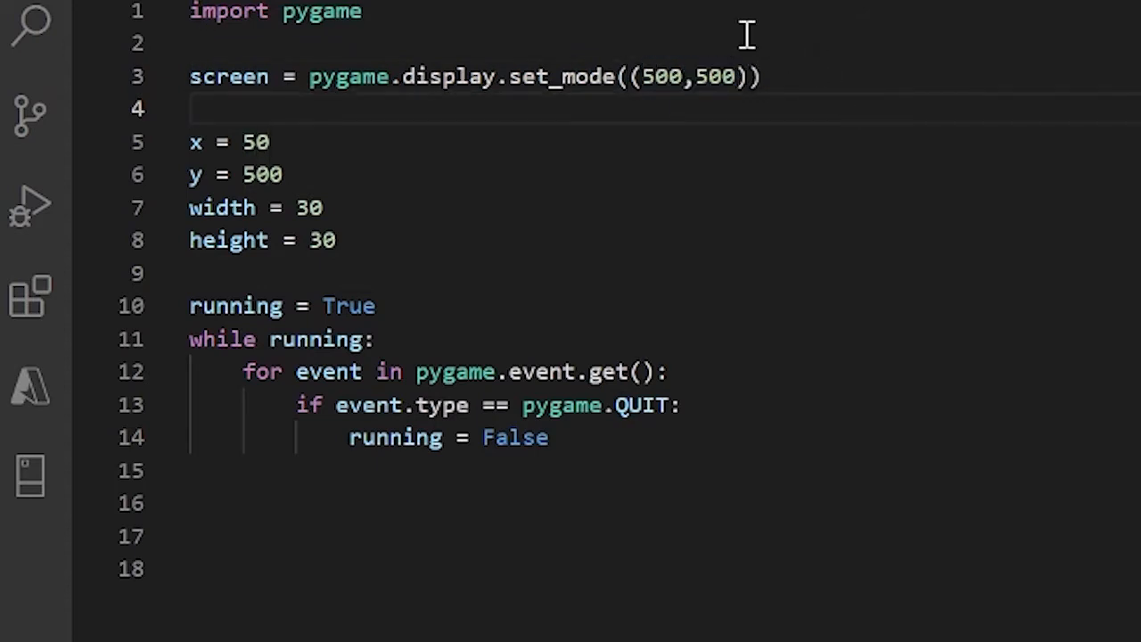
mouse_move(724, 101)
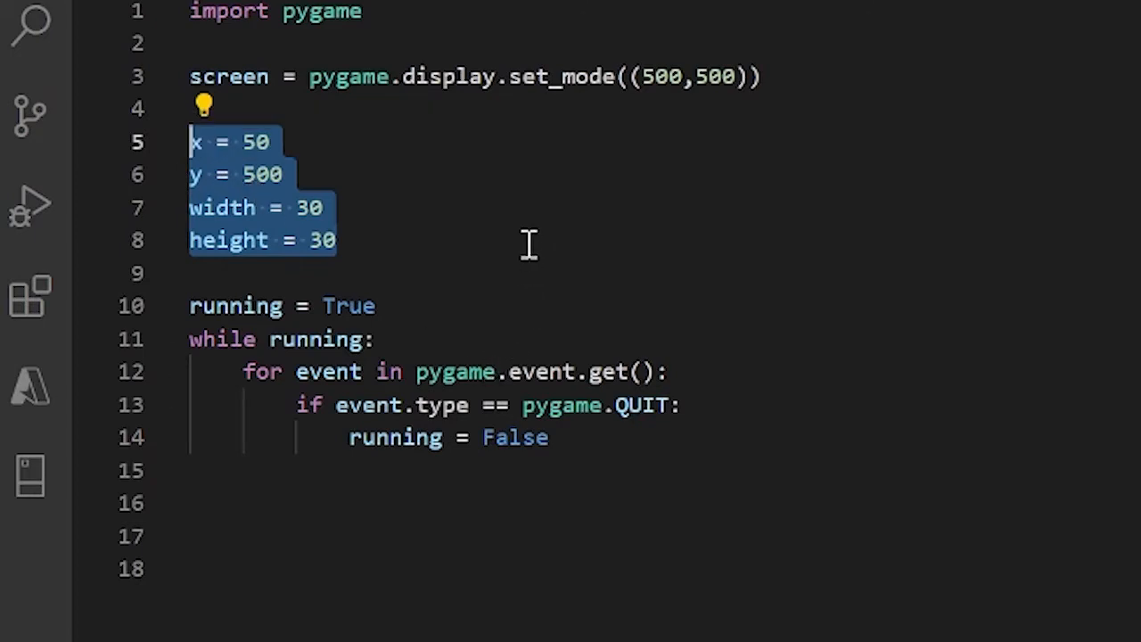
click(527, 245)
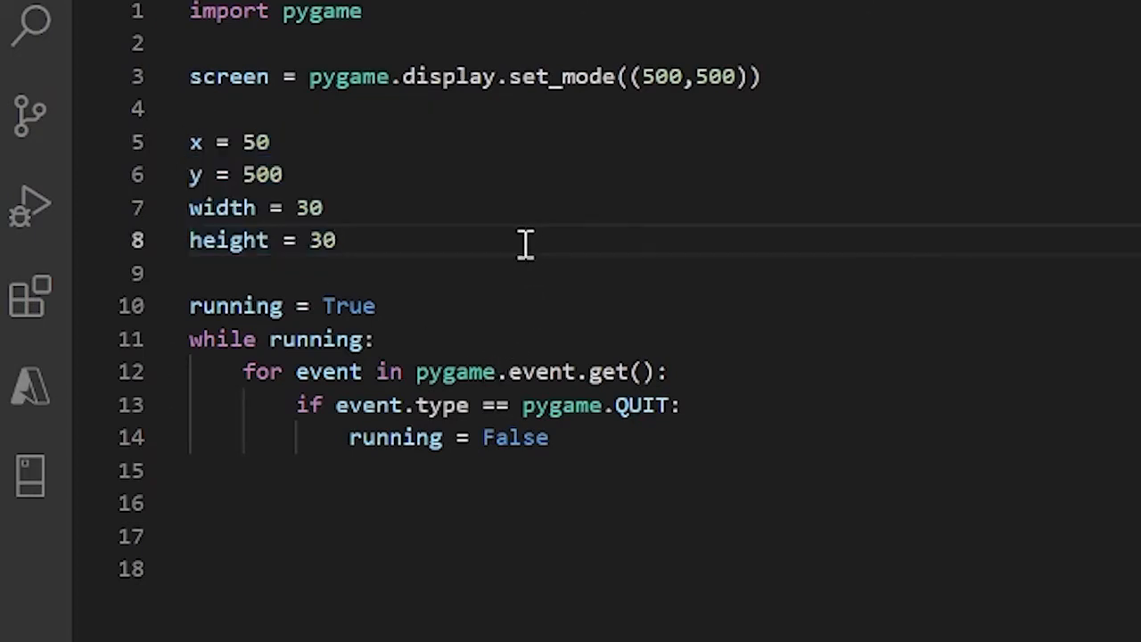
mouse_move(544, 277)
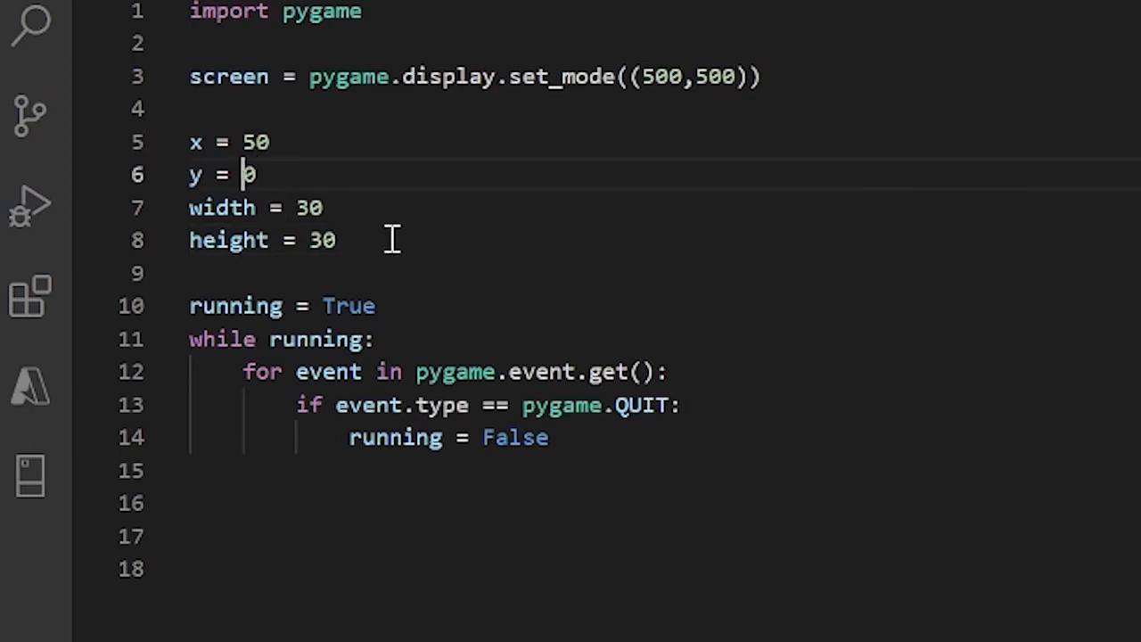
text(45)
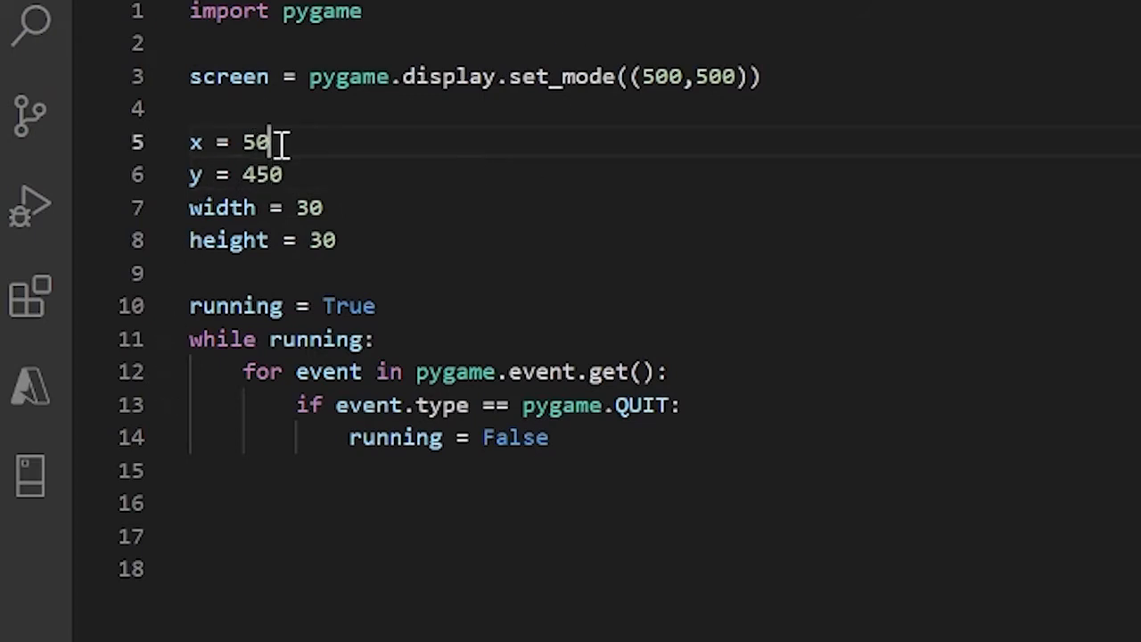
mouse_move(289, 199)
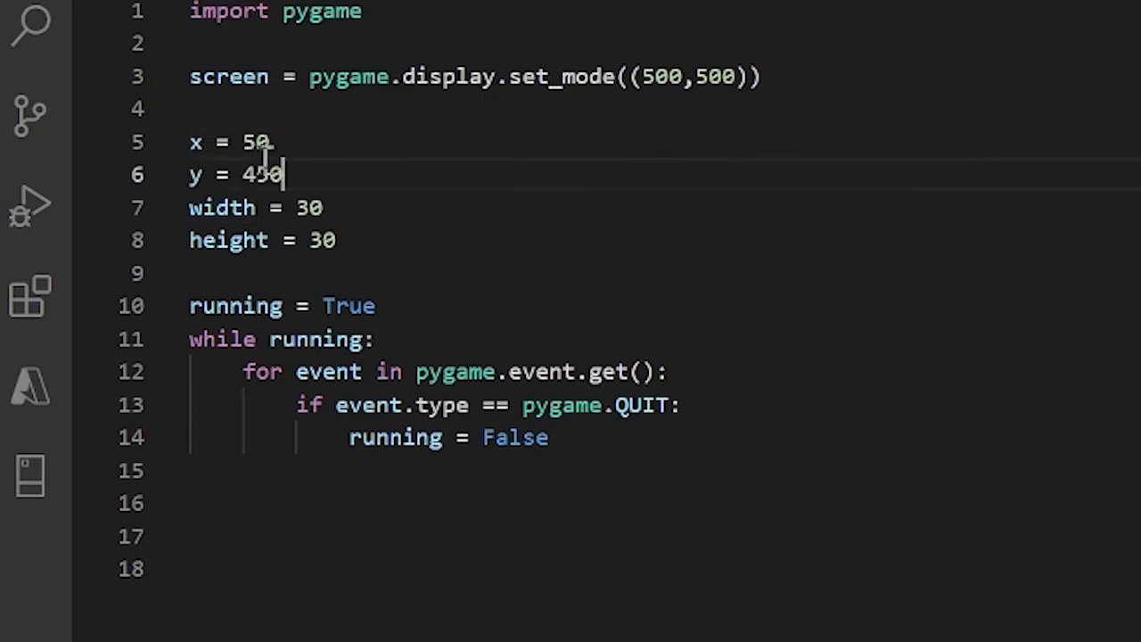
Step: Review the position and size variable lines, leaving the caret inside the loop
drag(189, 143, 285, 175)
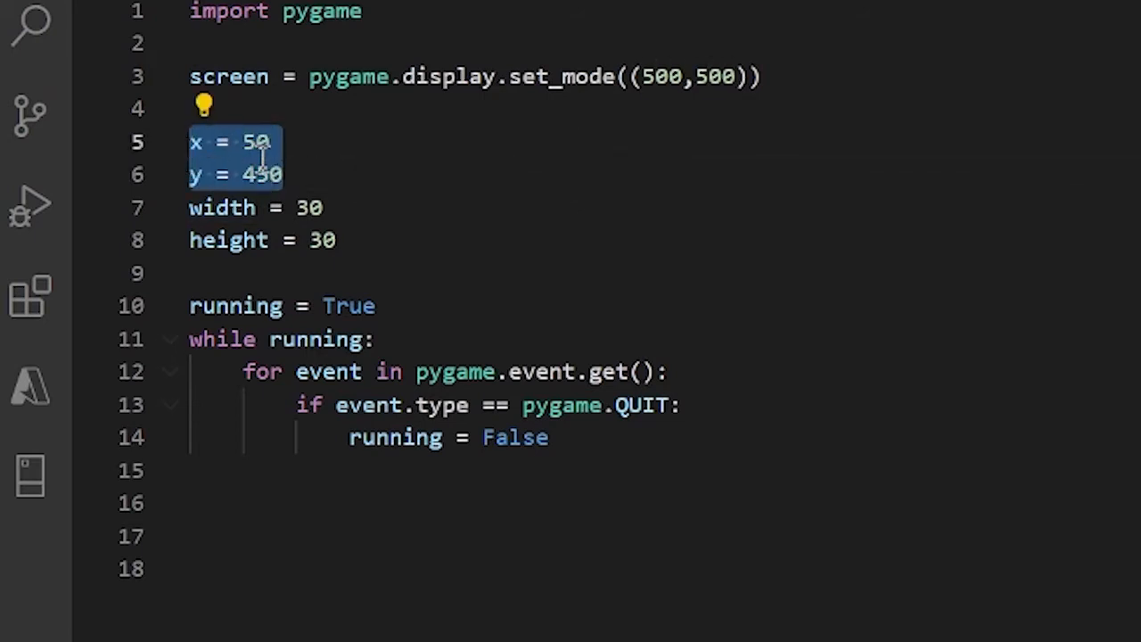
click(276, 175)
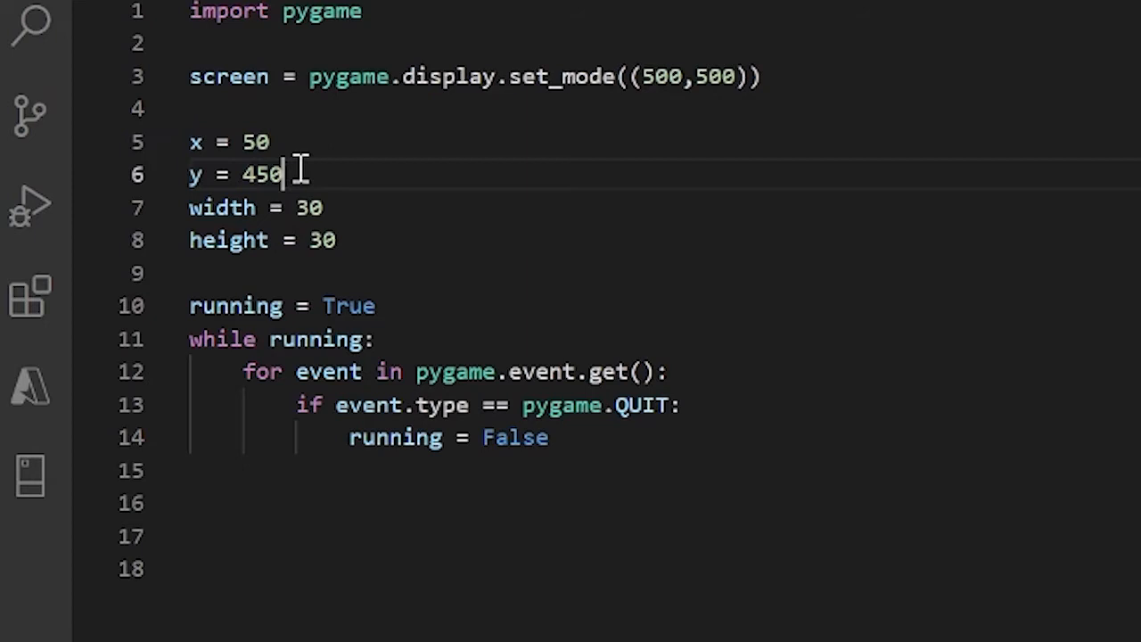
double_click(221, 207)
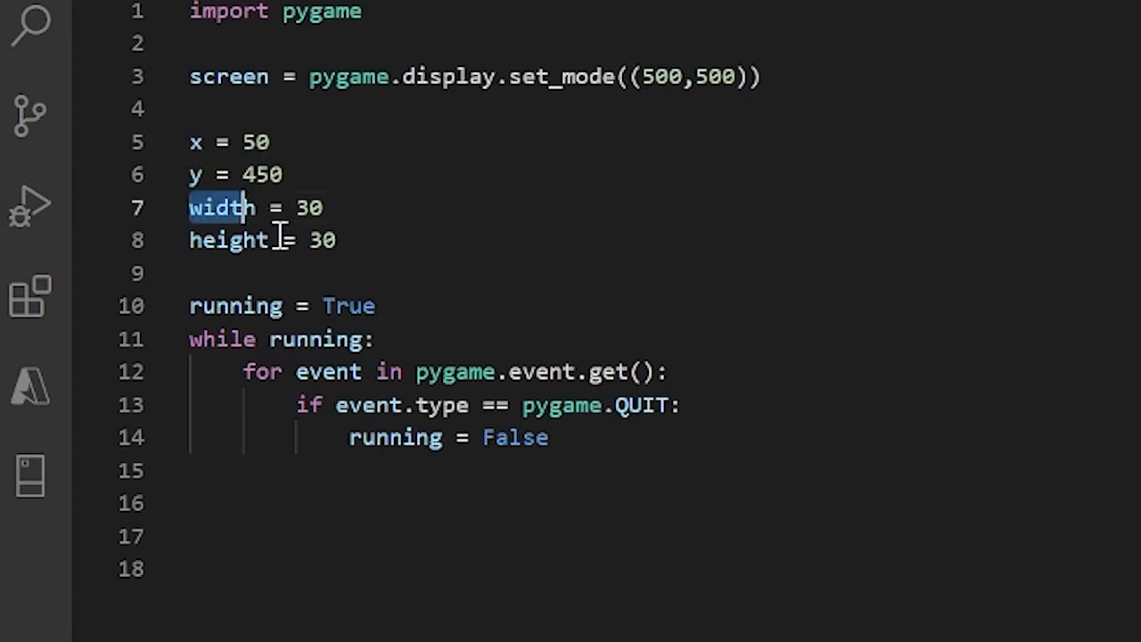
click(337, 239)
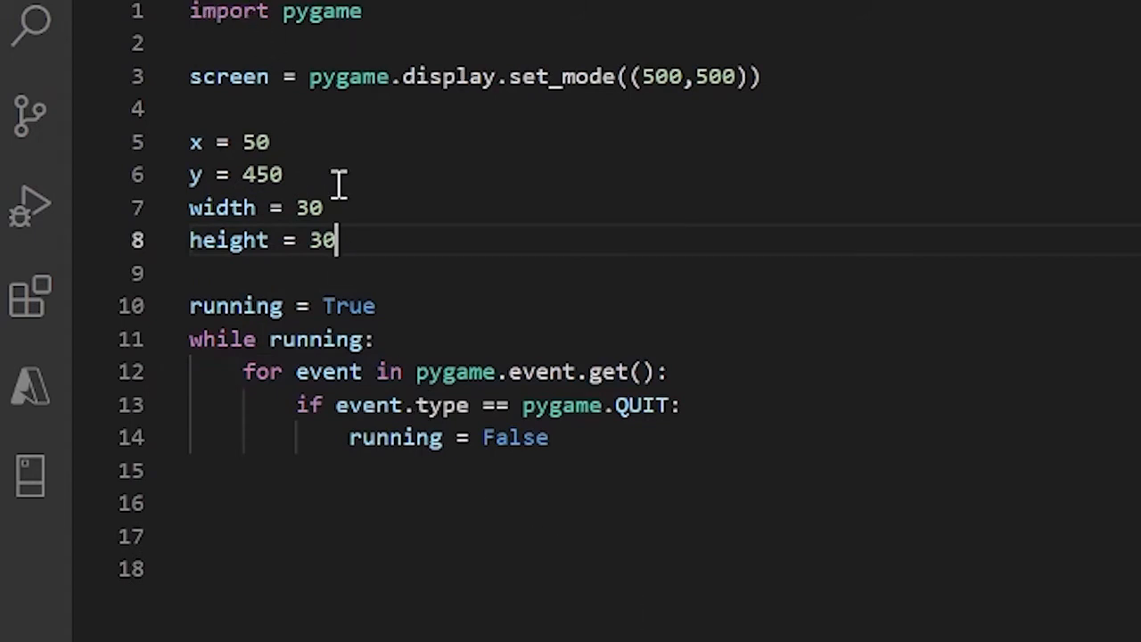
mouse_move(347, 306)
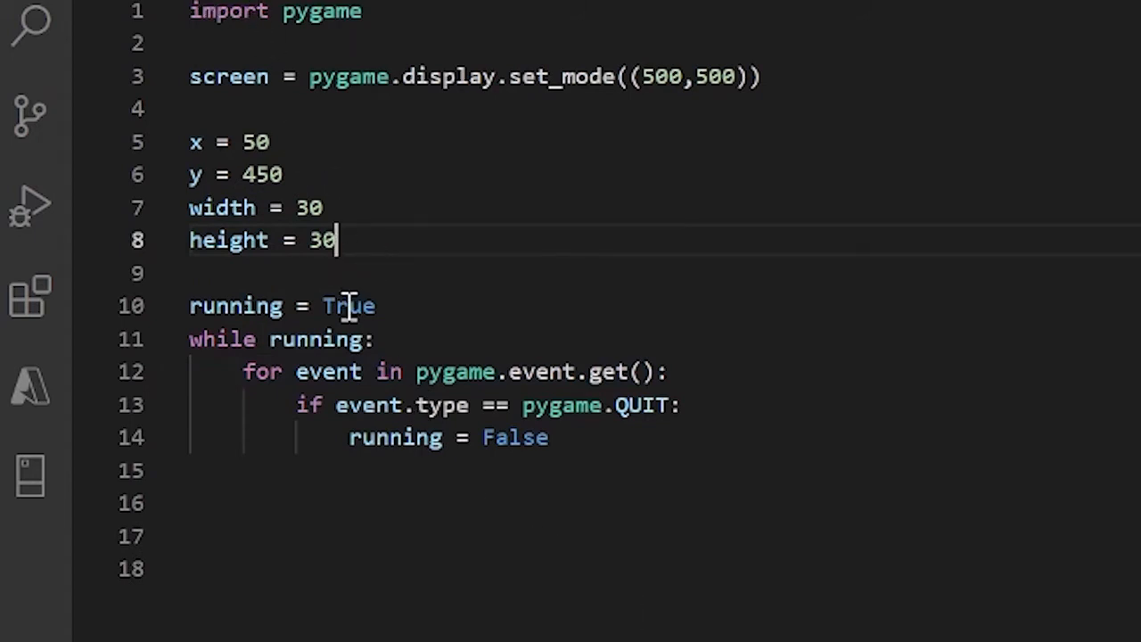
mouse_move(241, 348)
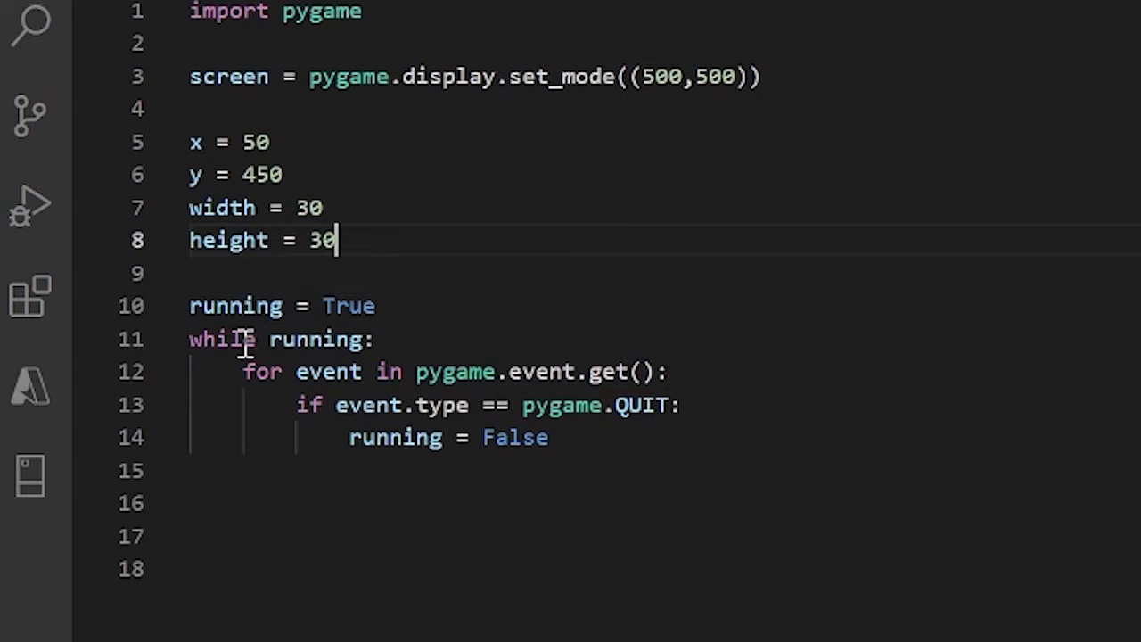
mouse_move(578, 279)
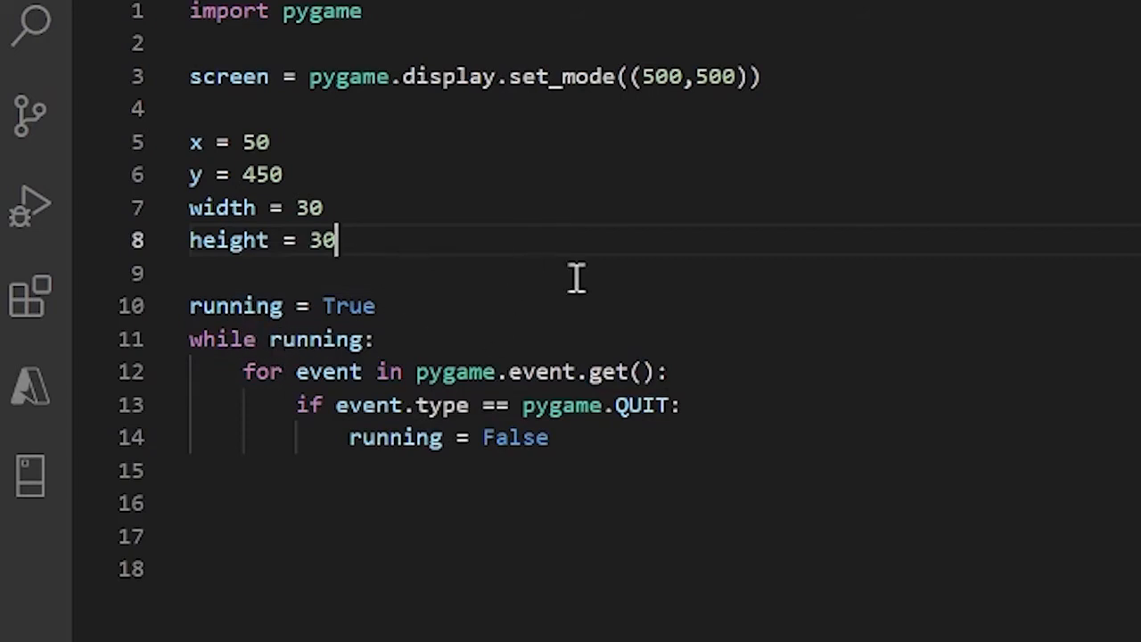
mouse_move(355, 378)
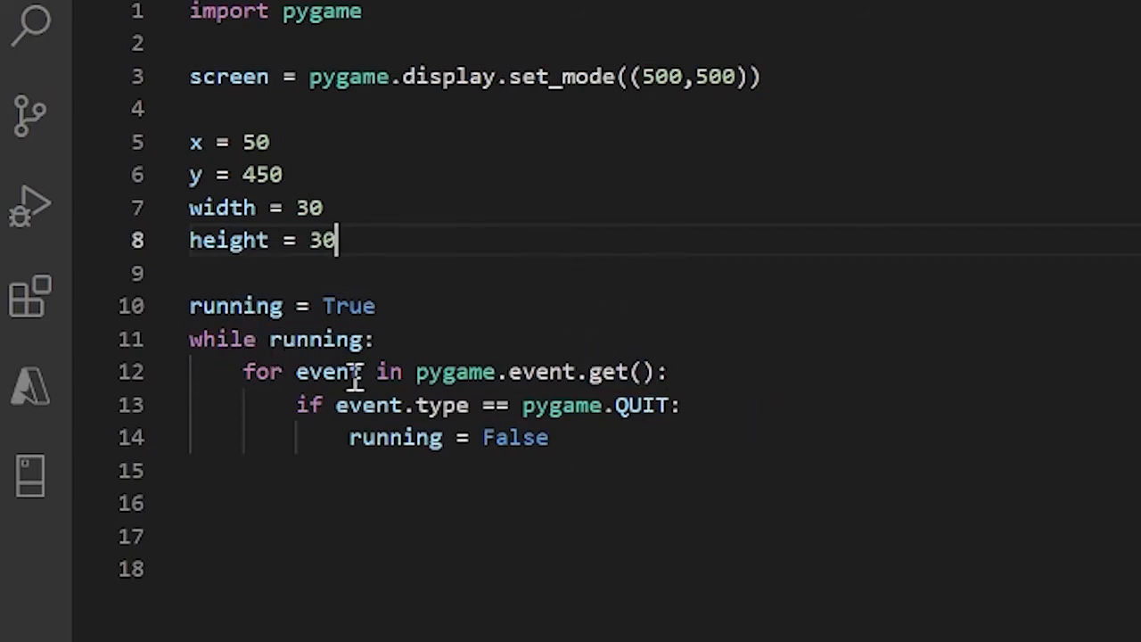
mouse_move(597, 393)
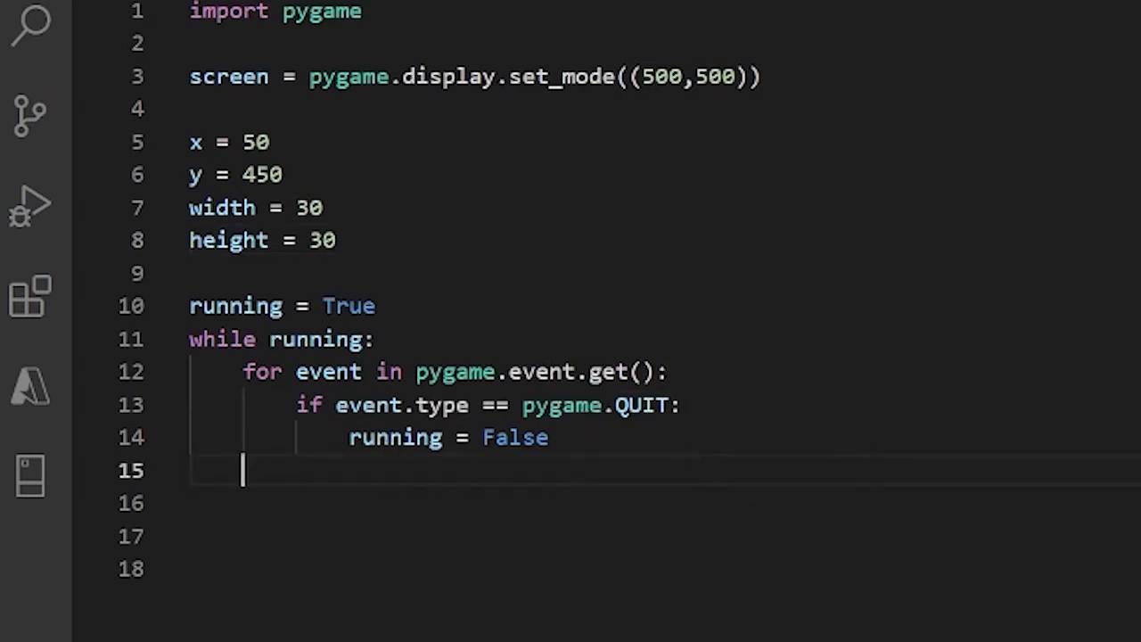
Step: Add keys = pygame.key.get_pressed() on a new line inside the game loop
key(enter)
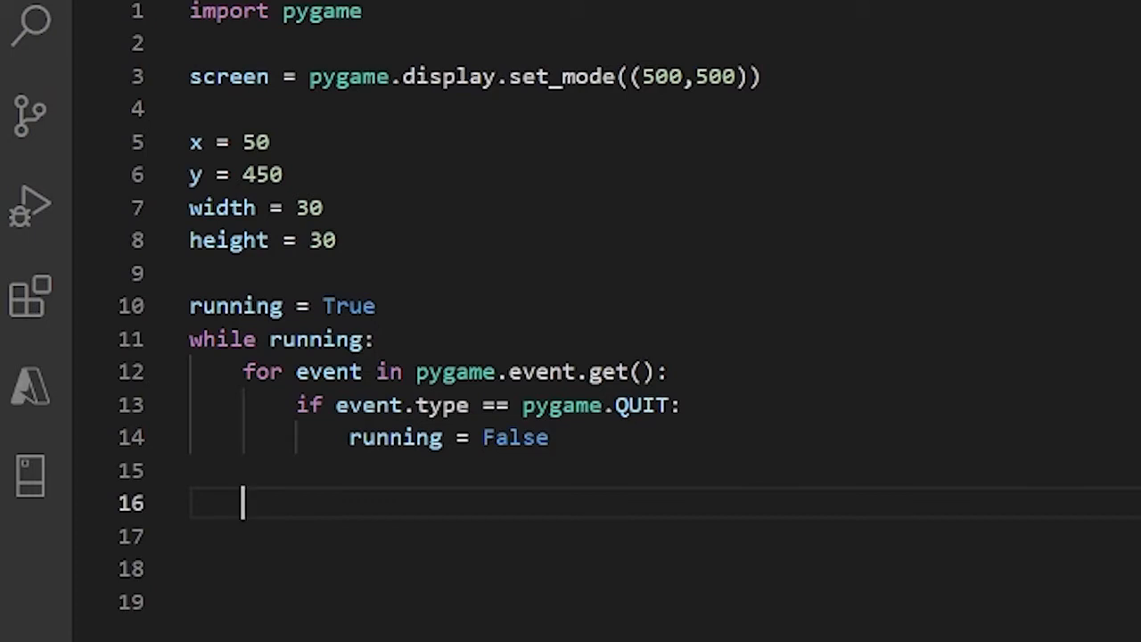
text(key)
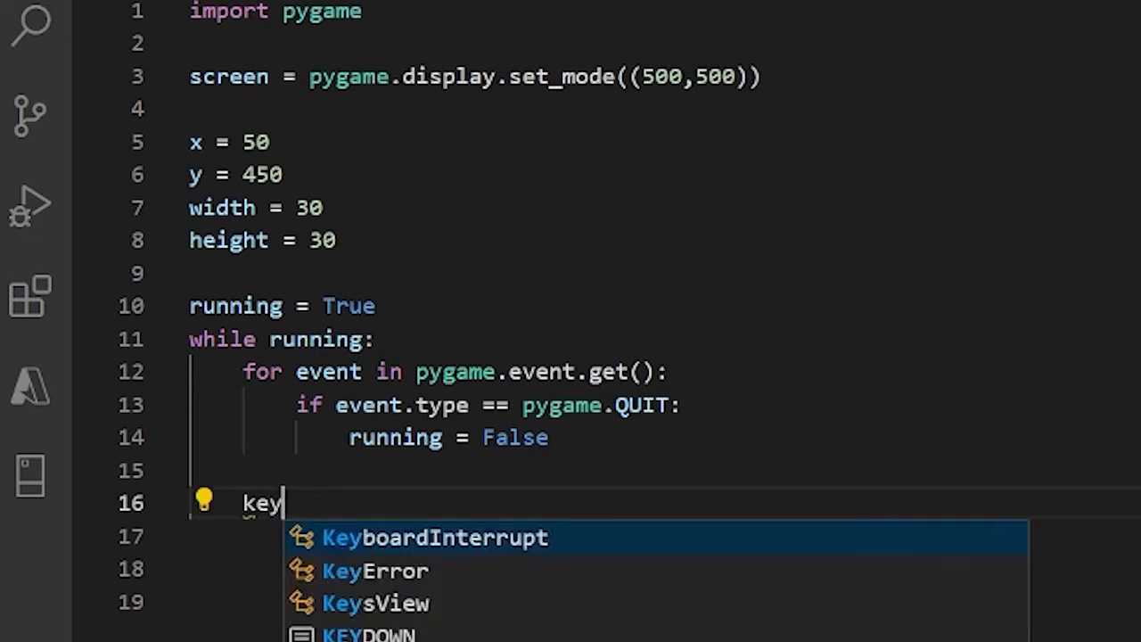
text(s =)
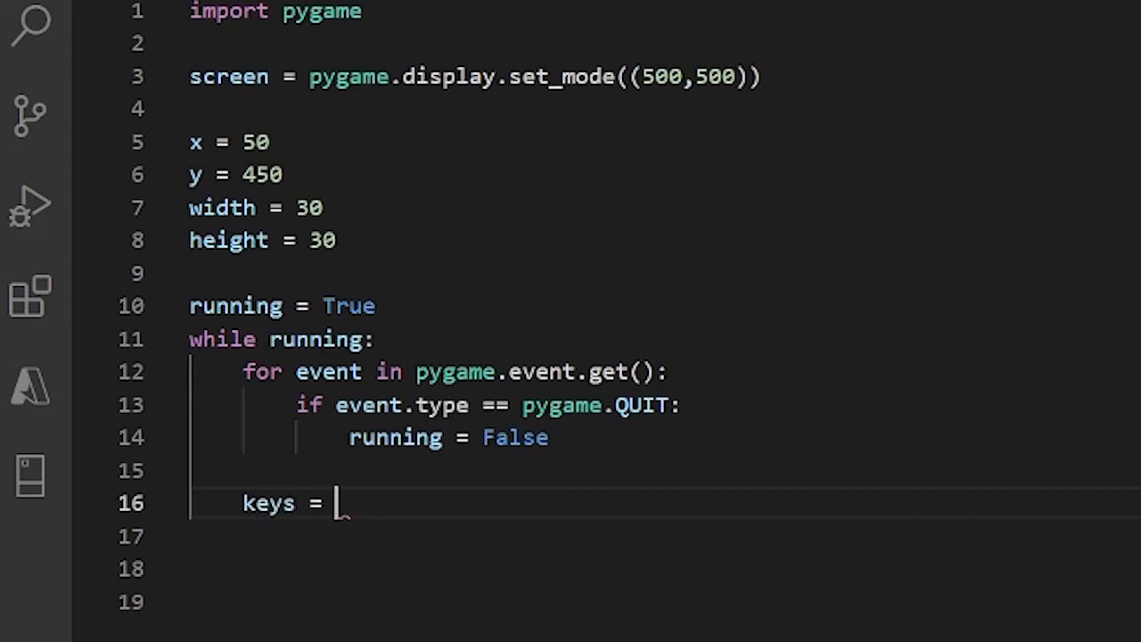
text(pygamek)
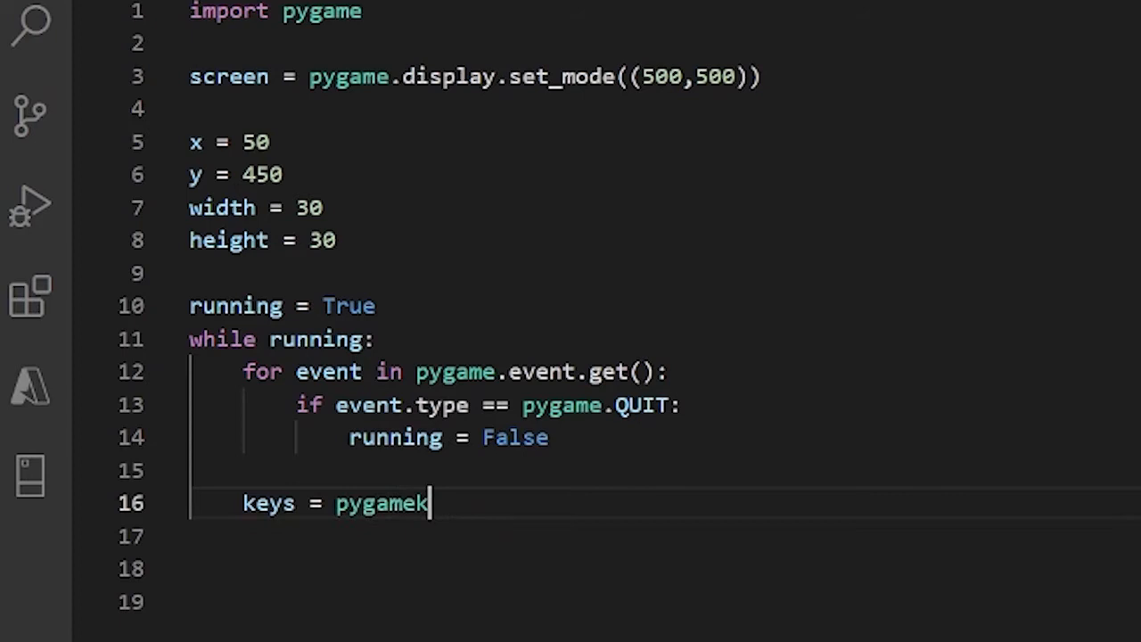
text(.key)
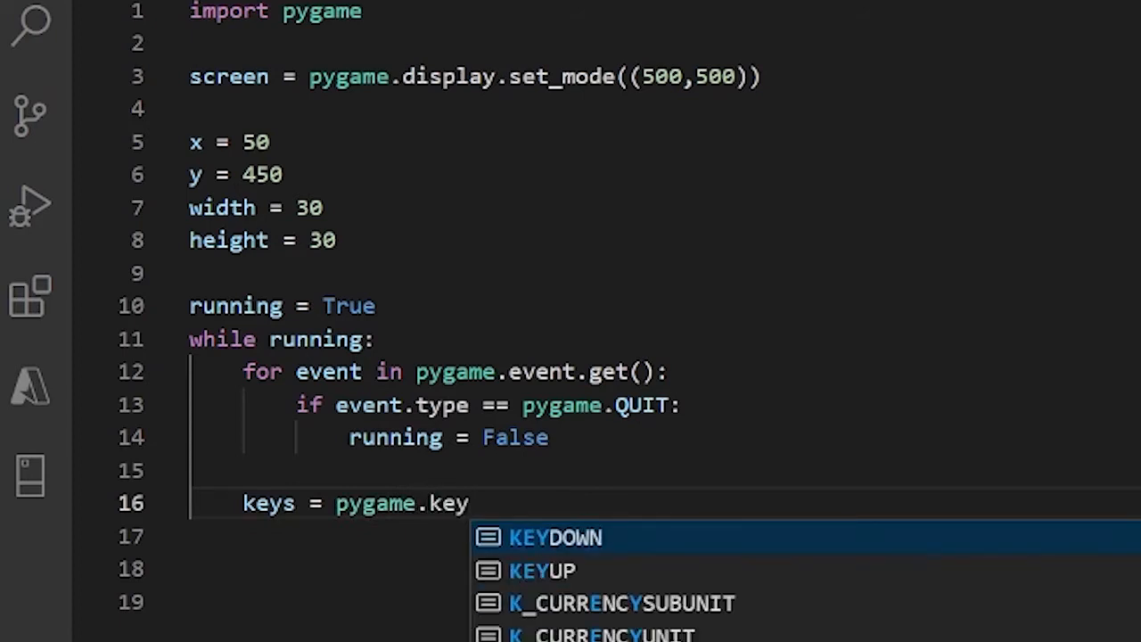
text(.get_p)
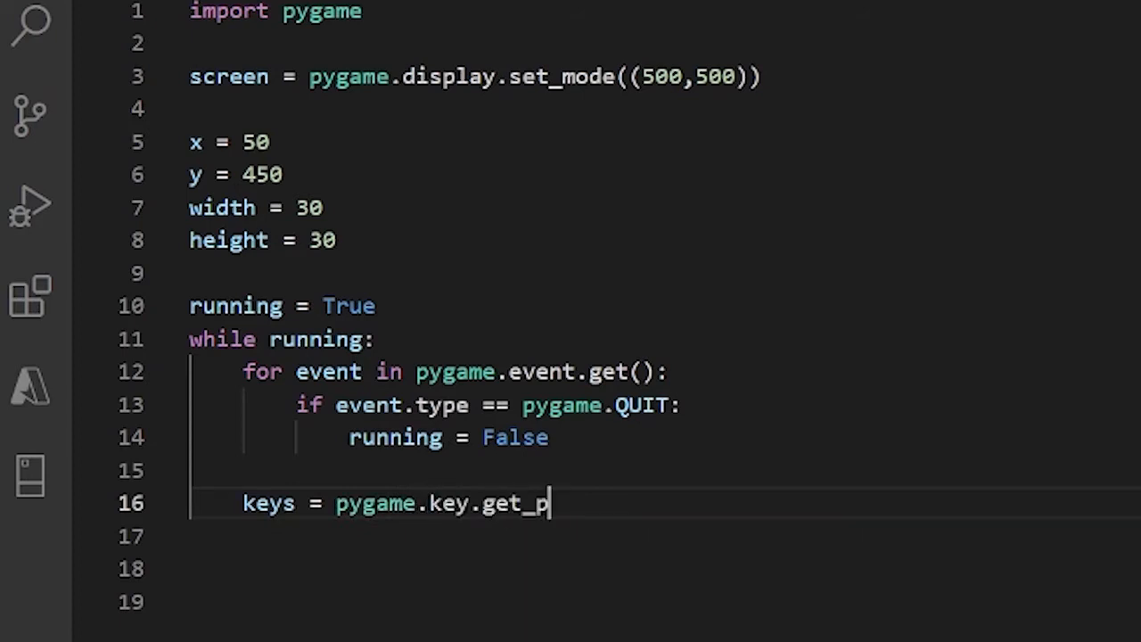
text(ressed())
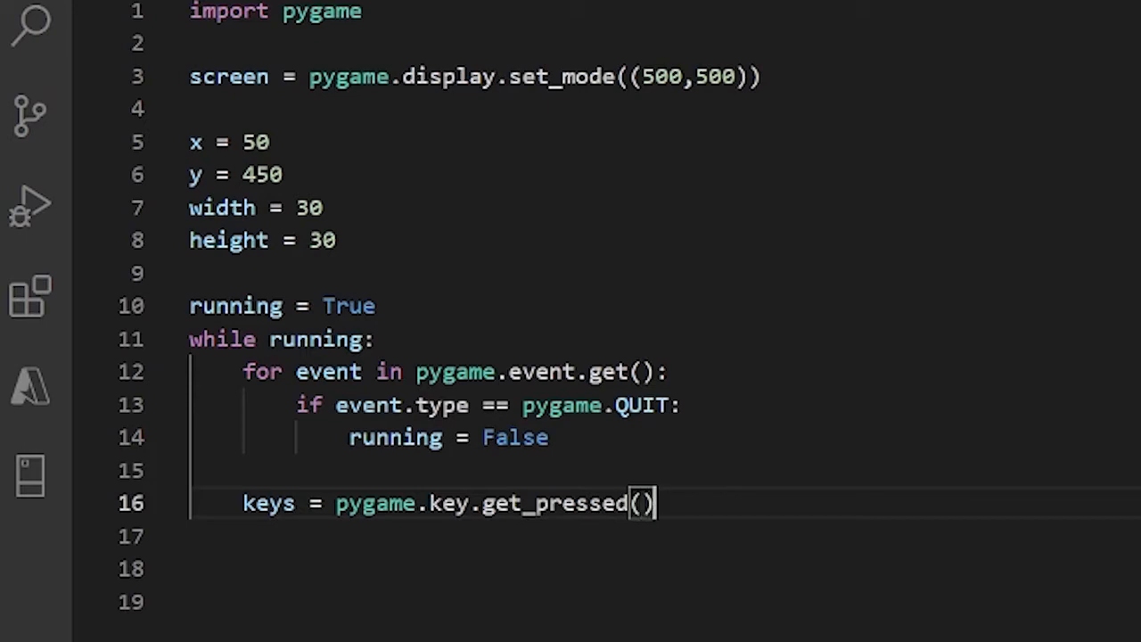
key(Enter)
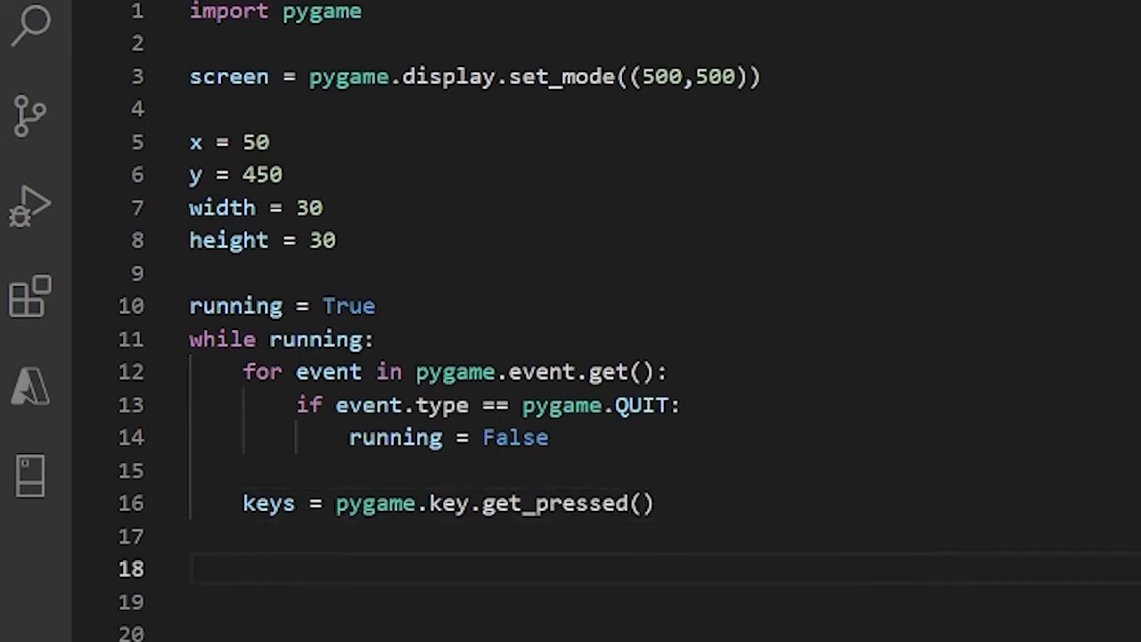
Step: Write the condition if keys[pygame.K_Left]: below the keys line
text(if)
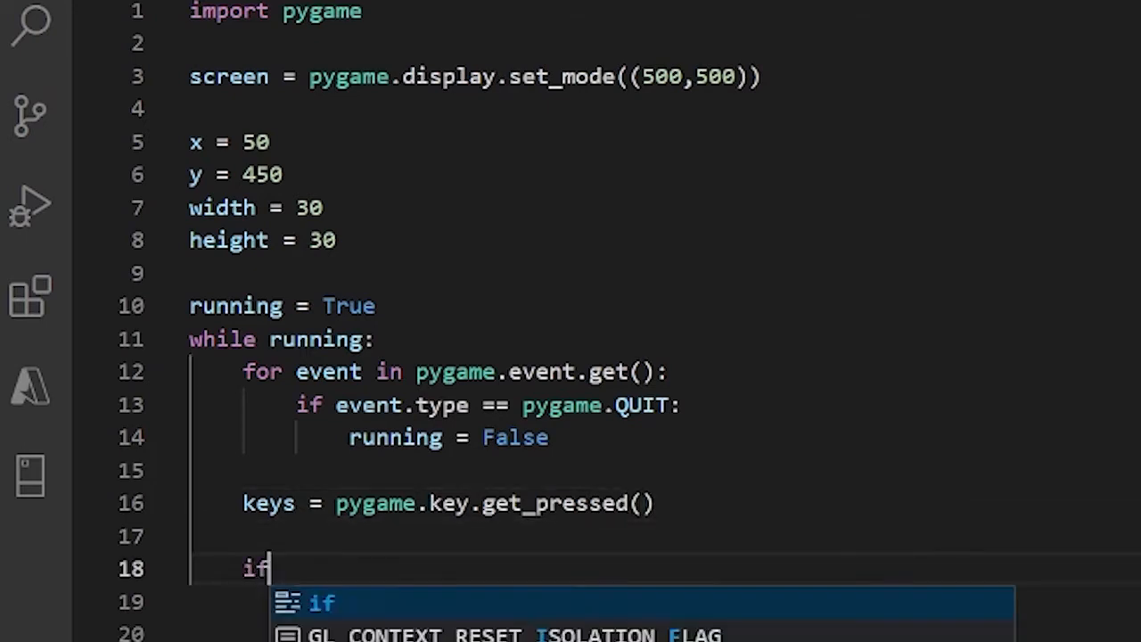
text(keys)
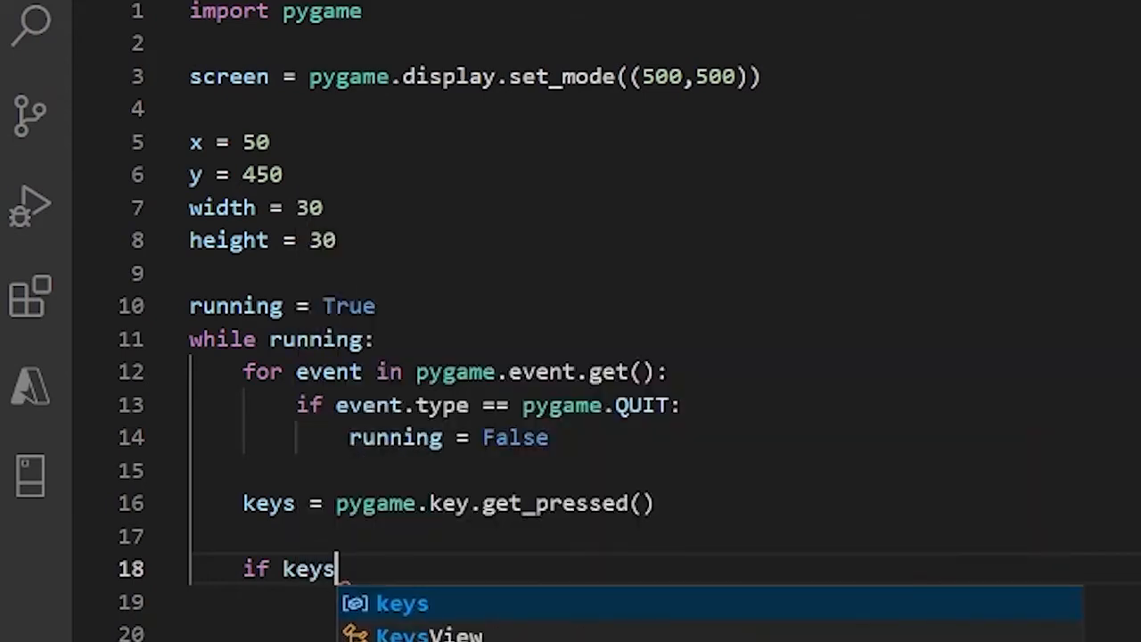
text([p)
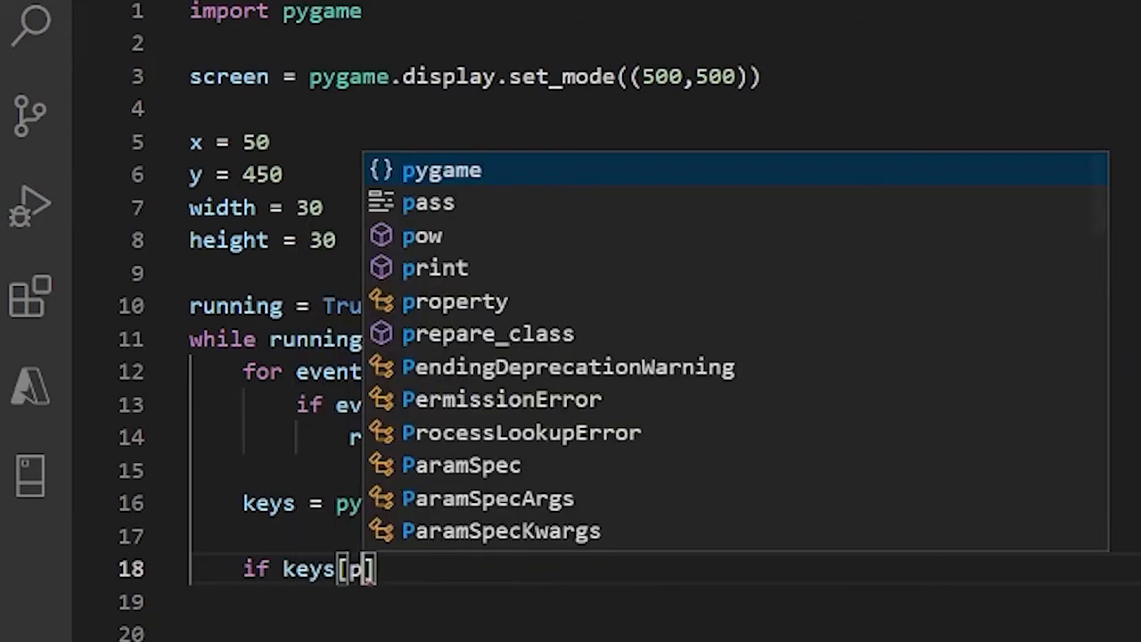
text(ygame.K_Left)
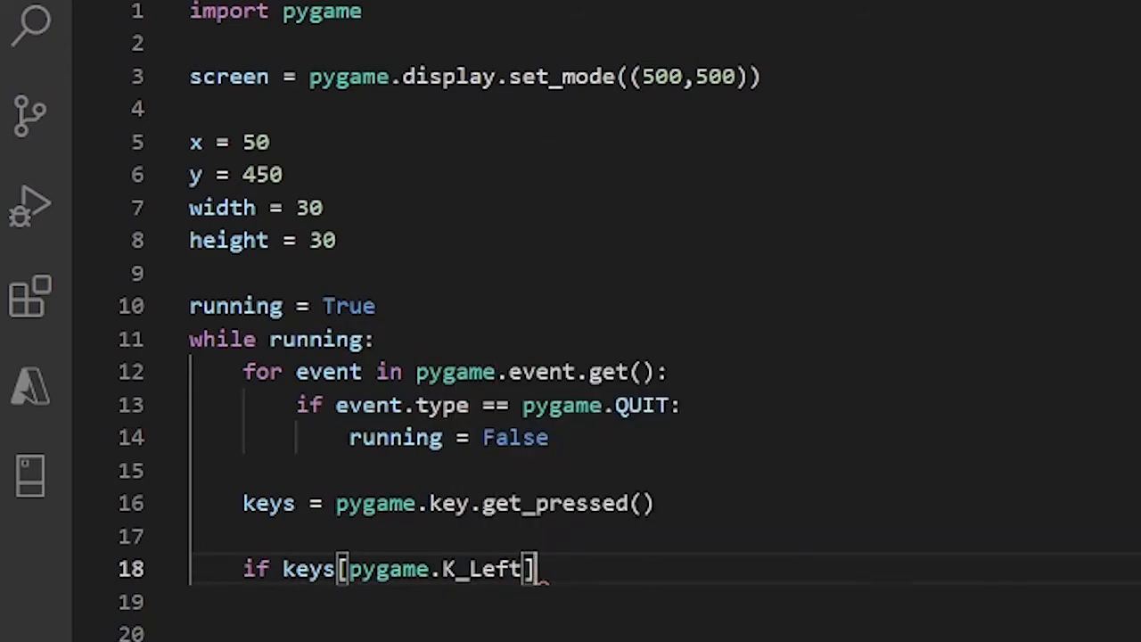
text(:)
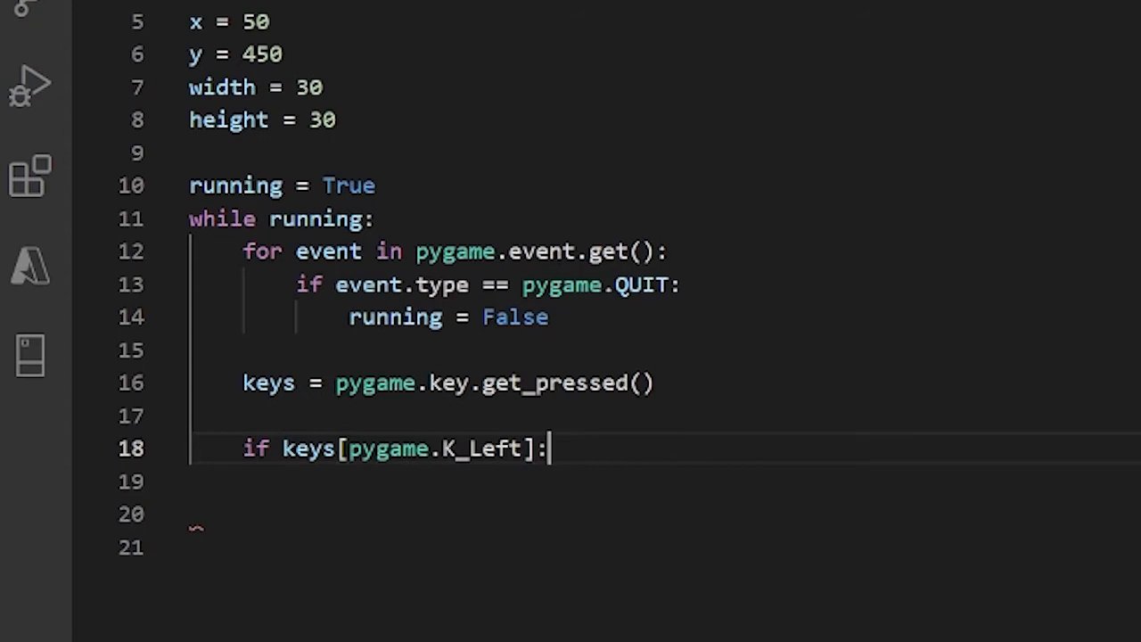
mouse_move(271, 449)
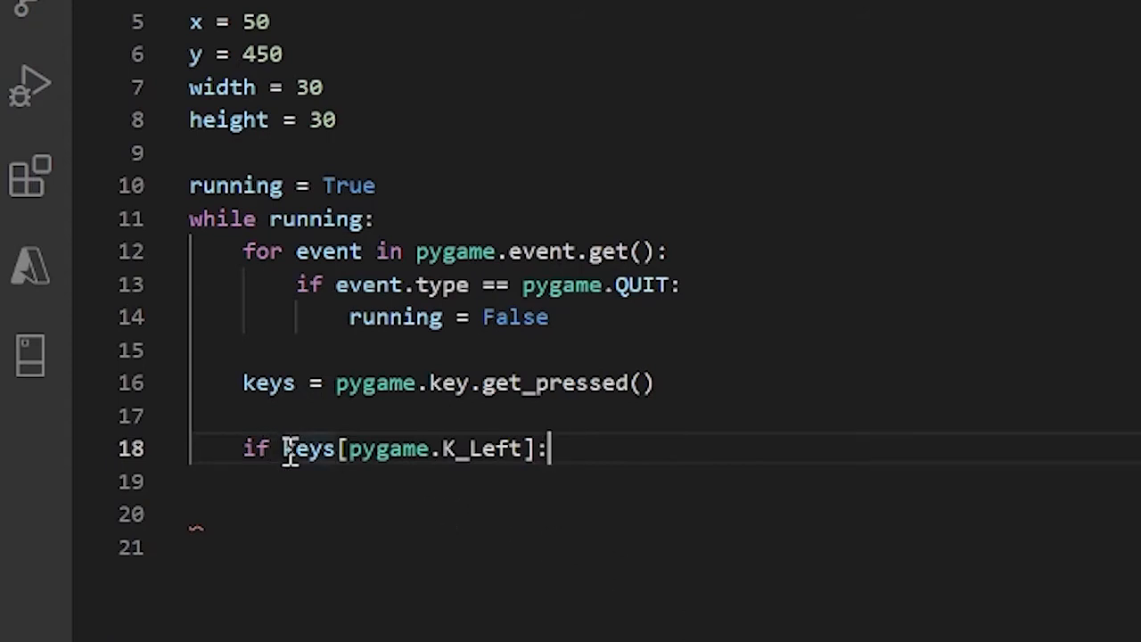
double_click(268, 382)
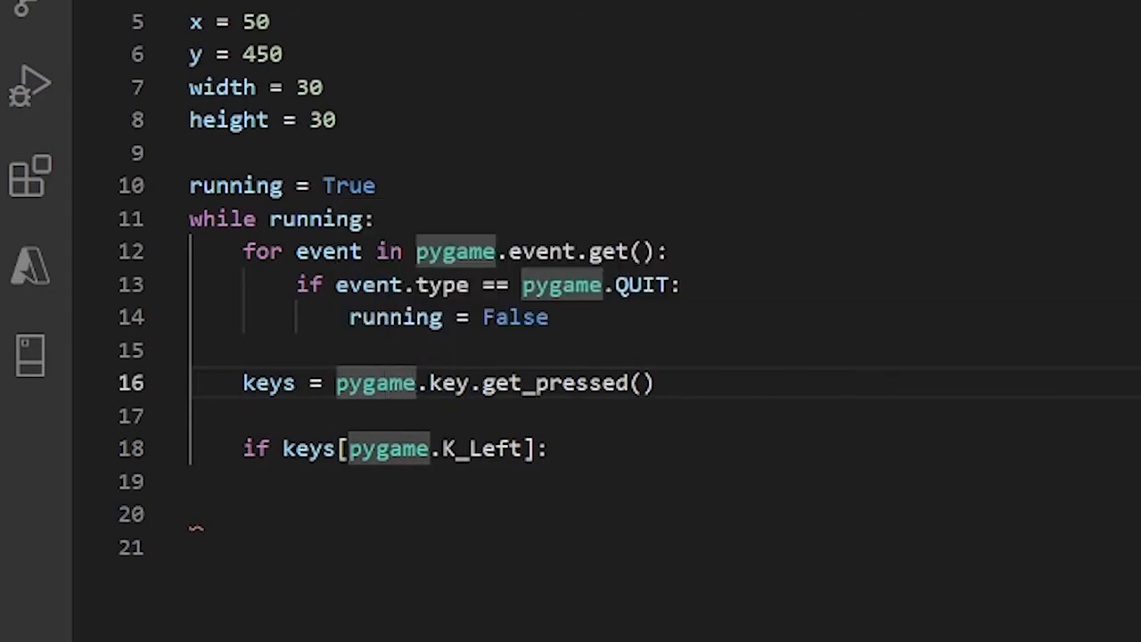
mouse_move(224, 548)
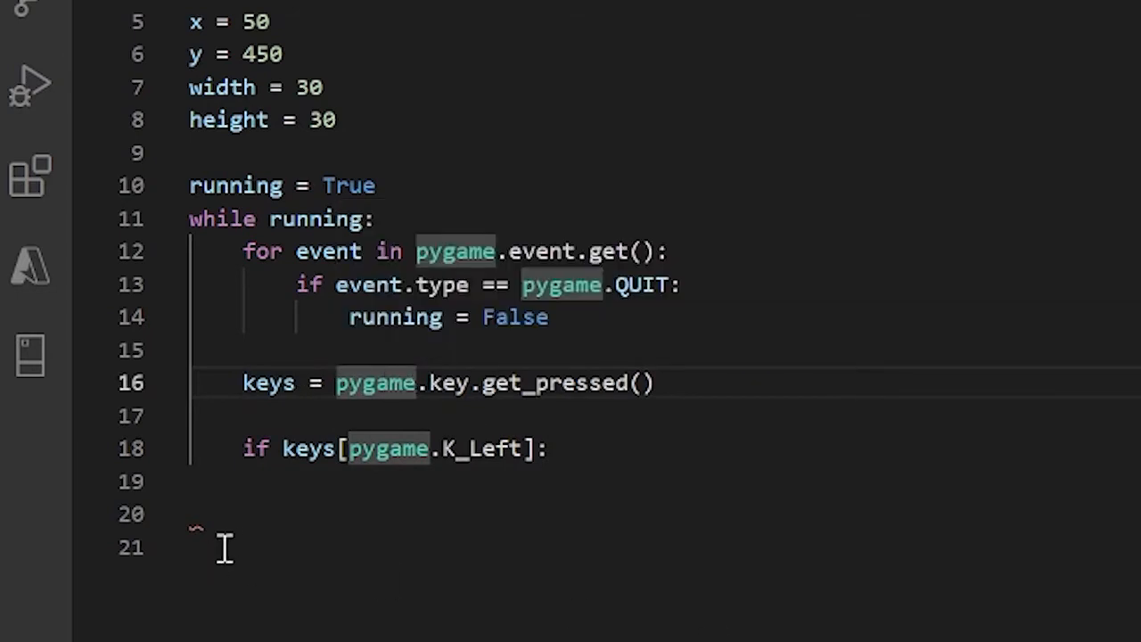
mouse_move(249, 557)
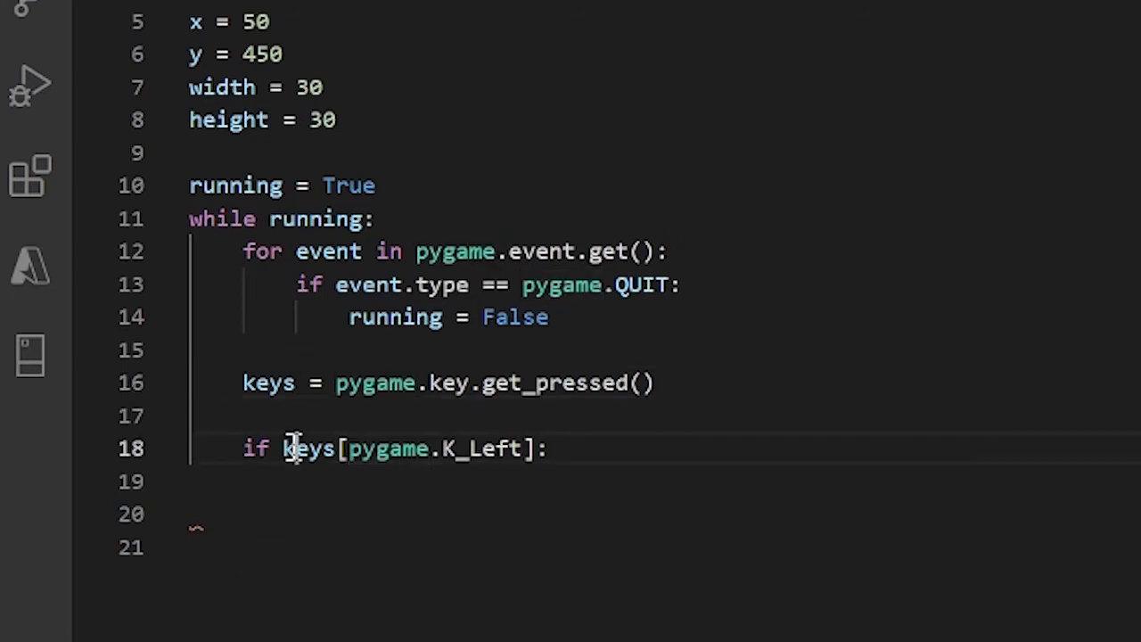
drag(282, 449, 506, 449)
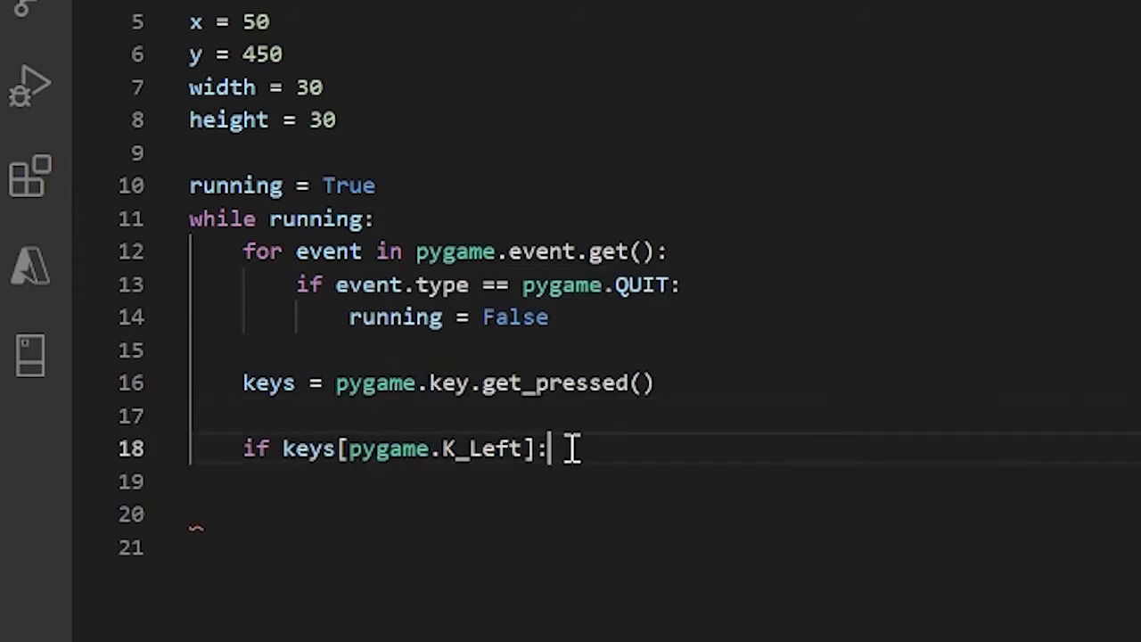
Step: Give the left-arrow condition the body x -= 5
key(enter)
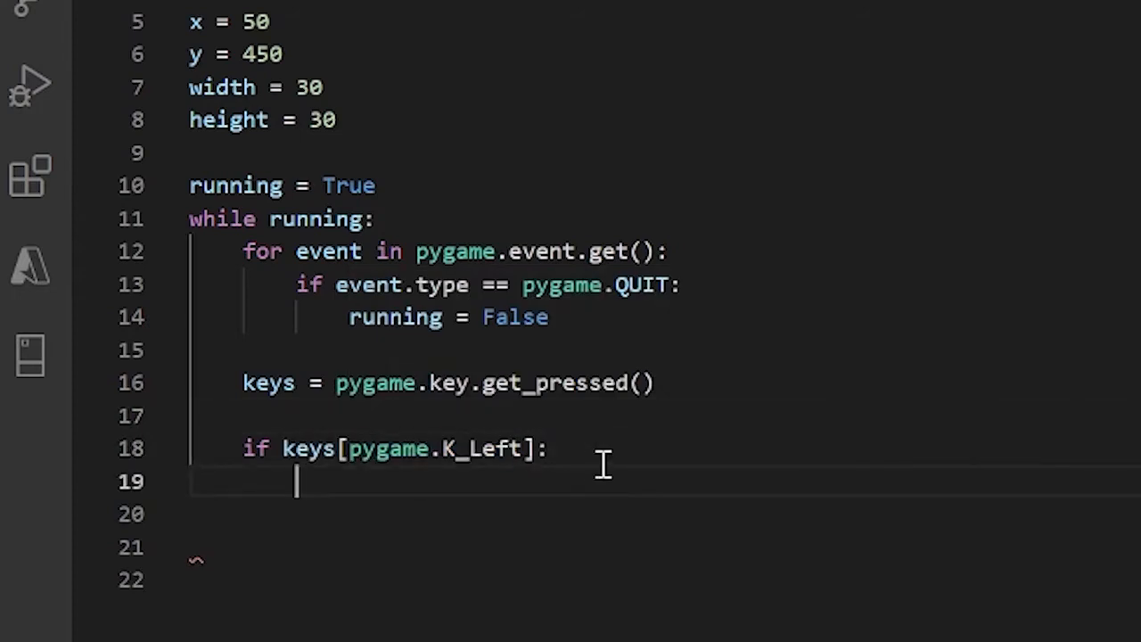
text(x)
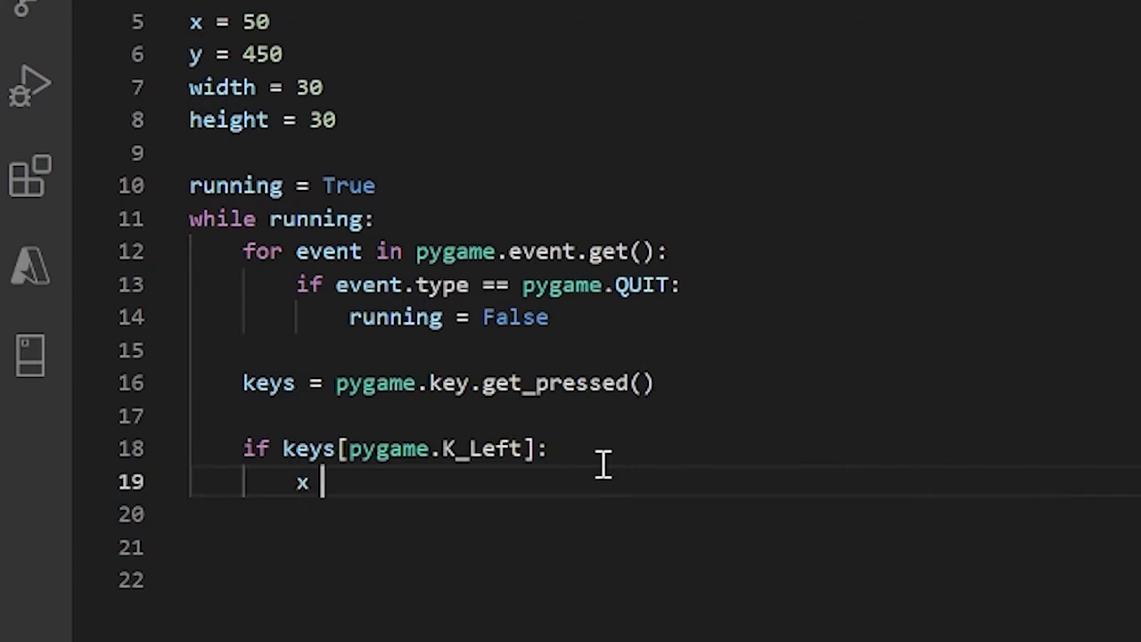
text(-=)
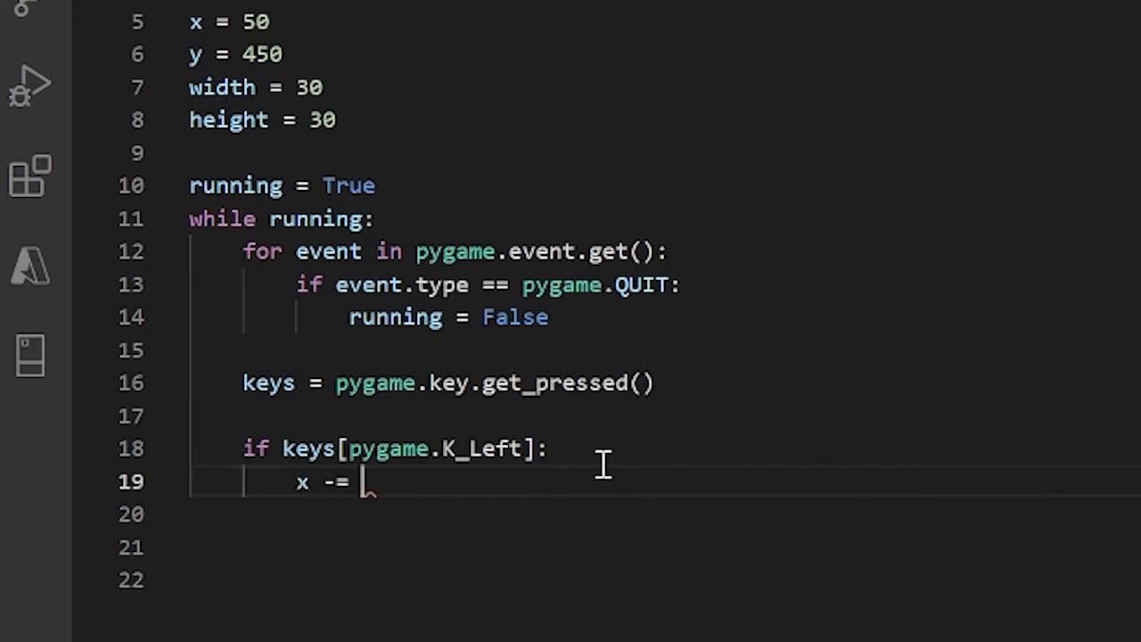
text(5)
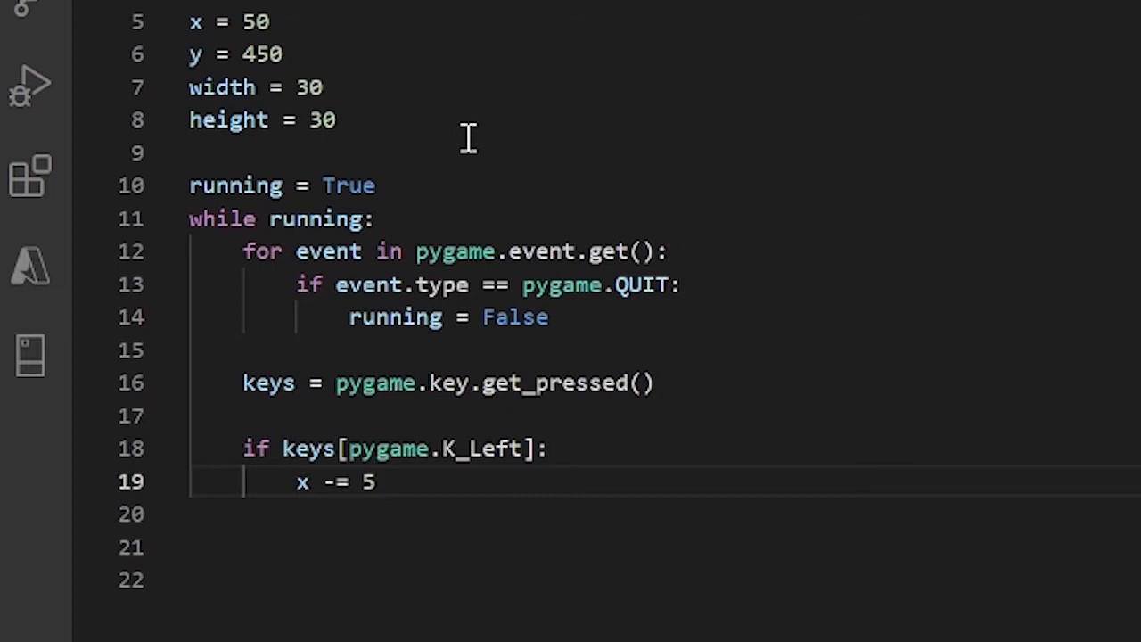
mouse_move(453, 125)
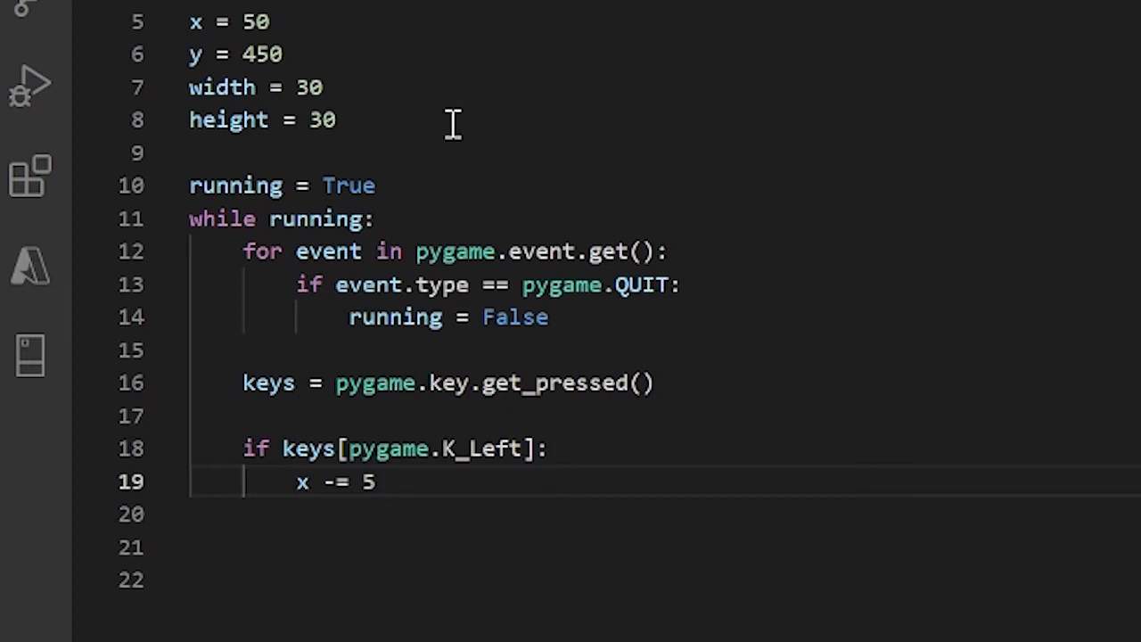
Step: Define velocity = 5 and change the leftward move to x -= velocity
text(ve)
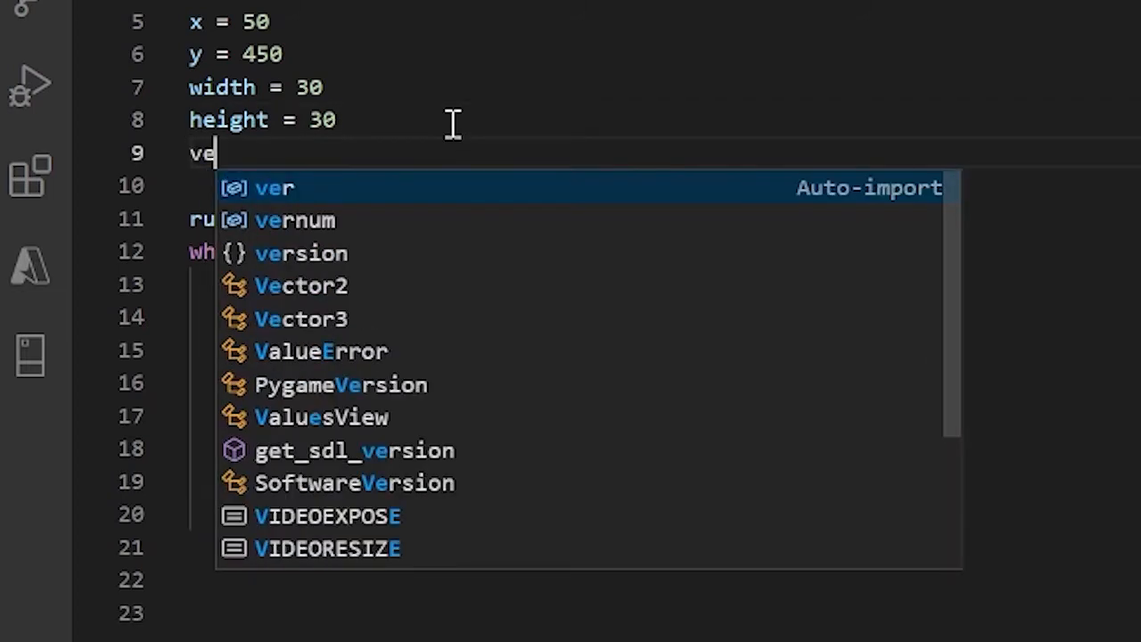
text(locity =)
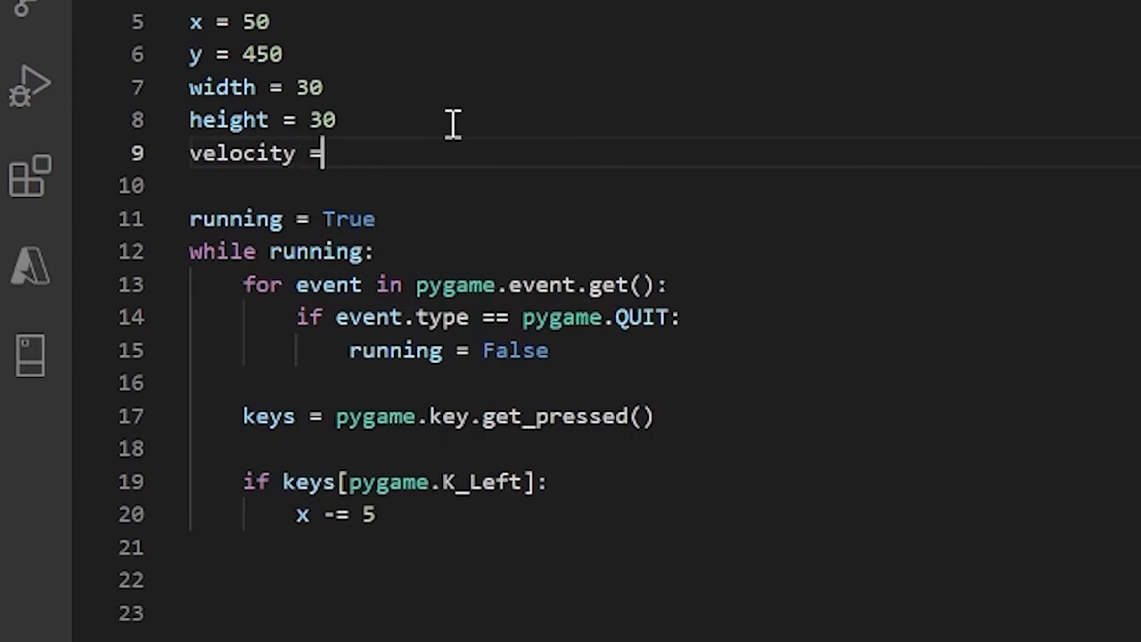
text(5)
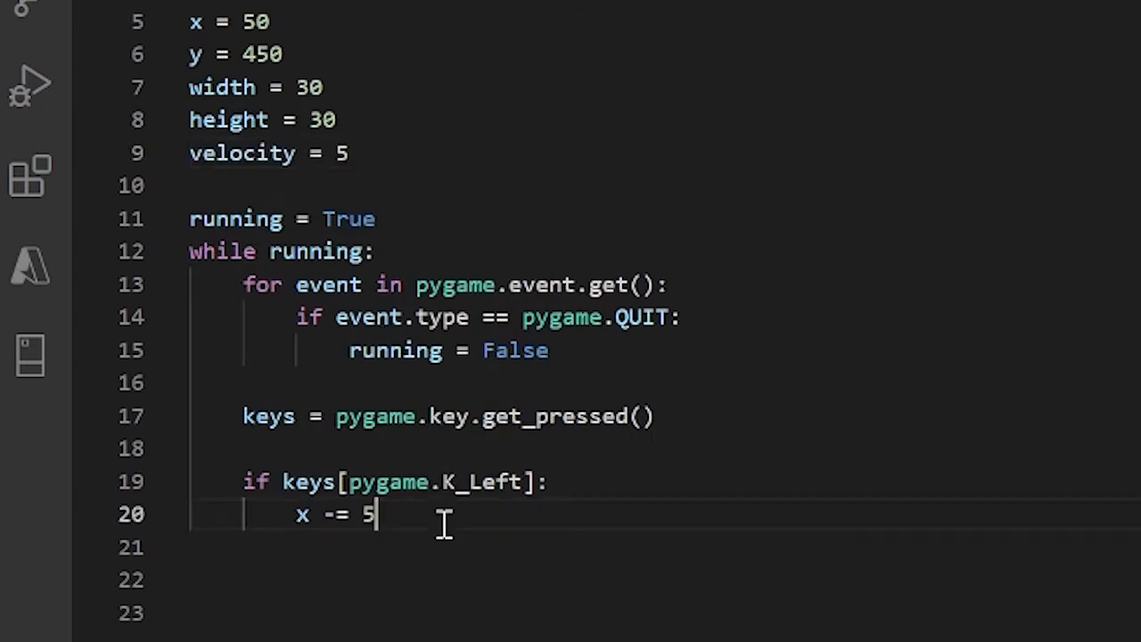
key(backspace)
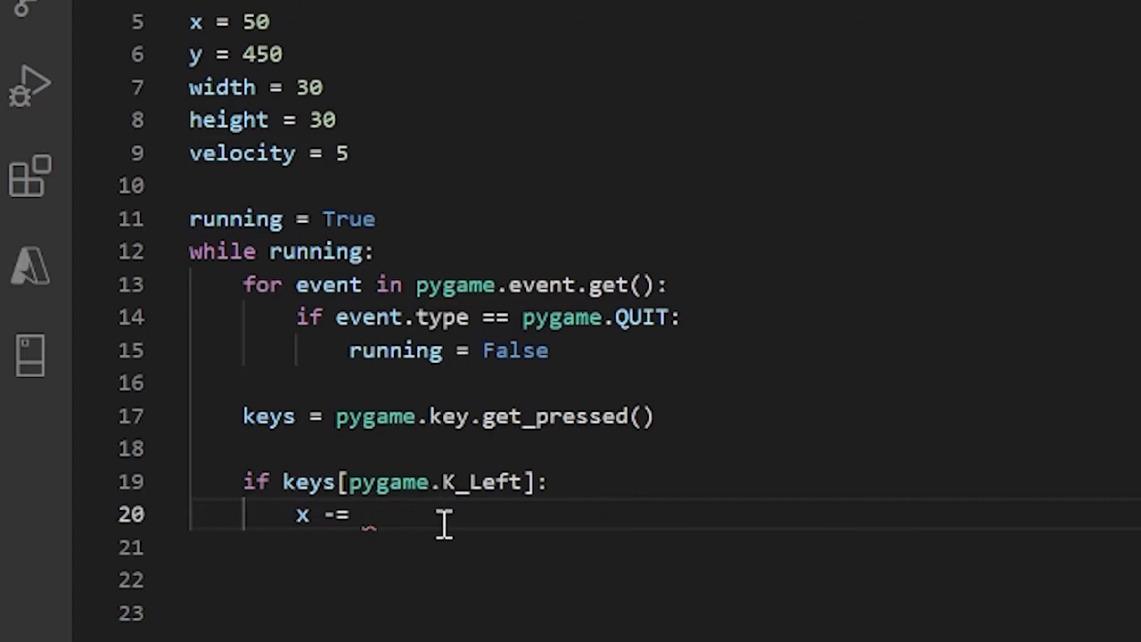
text(velocity)
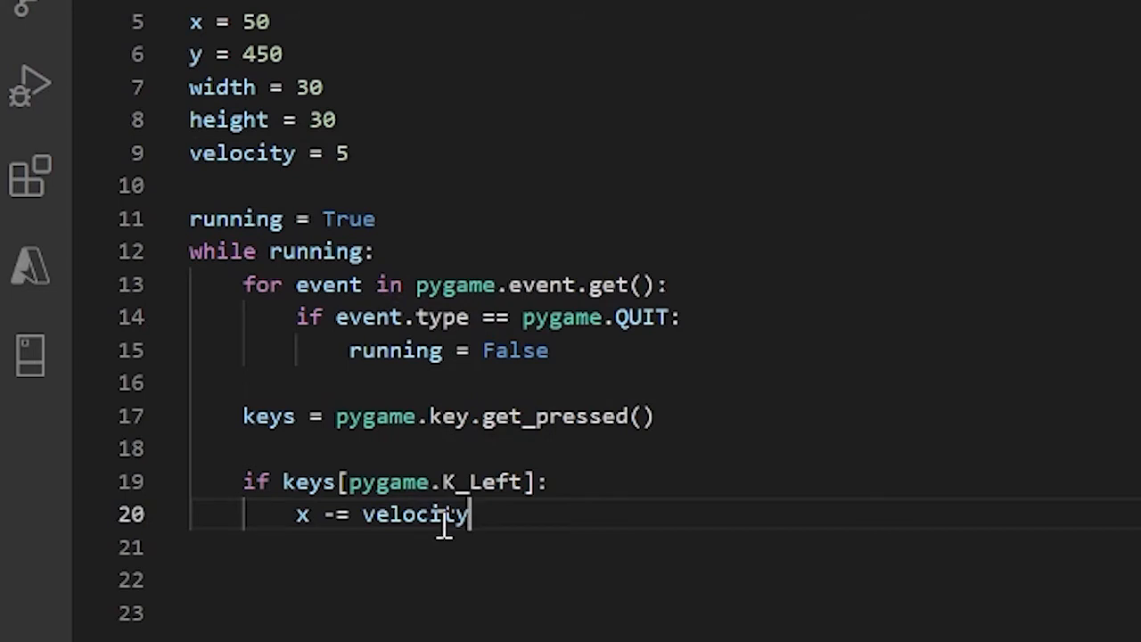
key(enter)
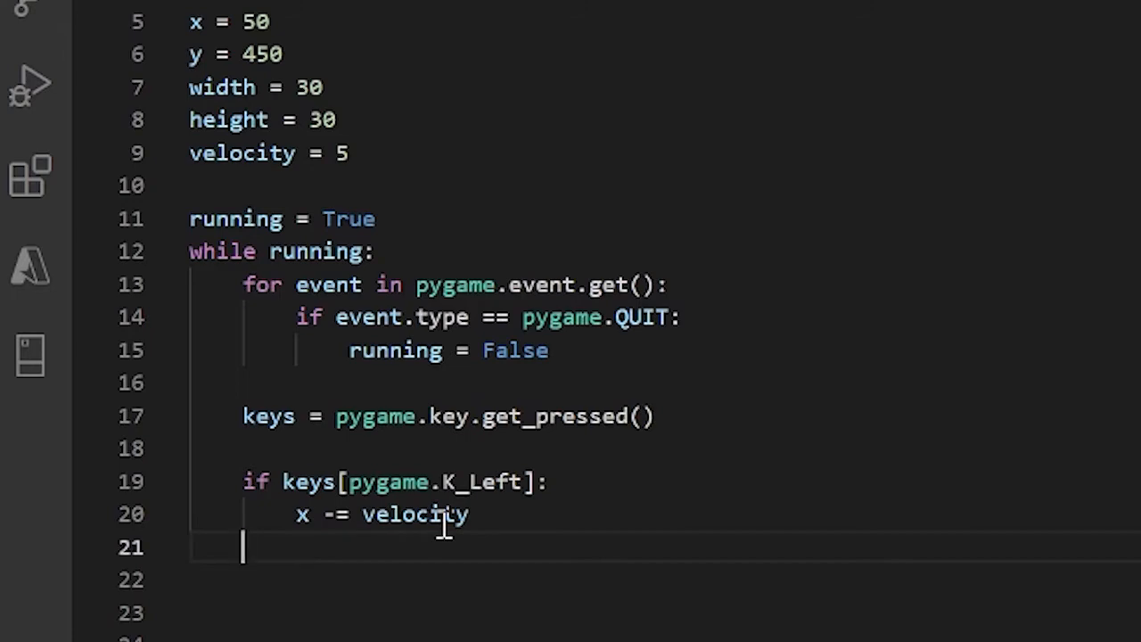
Step: Write if keys[pygame.K_RIGHT]: and correct K_Left to K_LEFT
text(if)
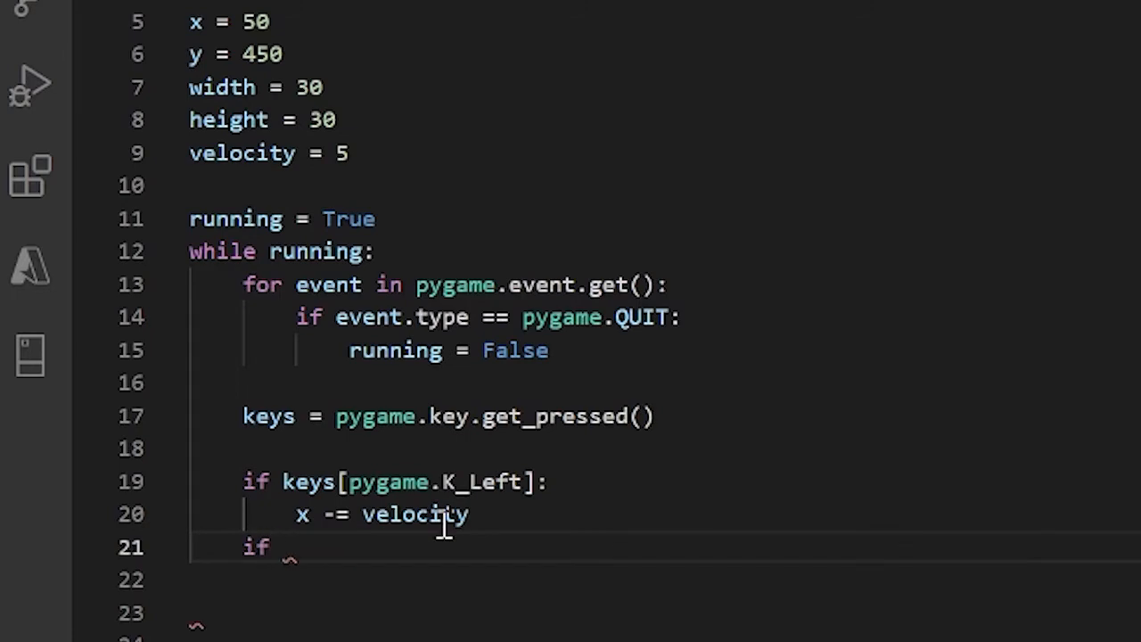
text(keys)
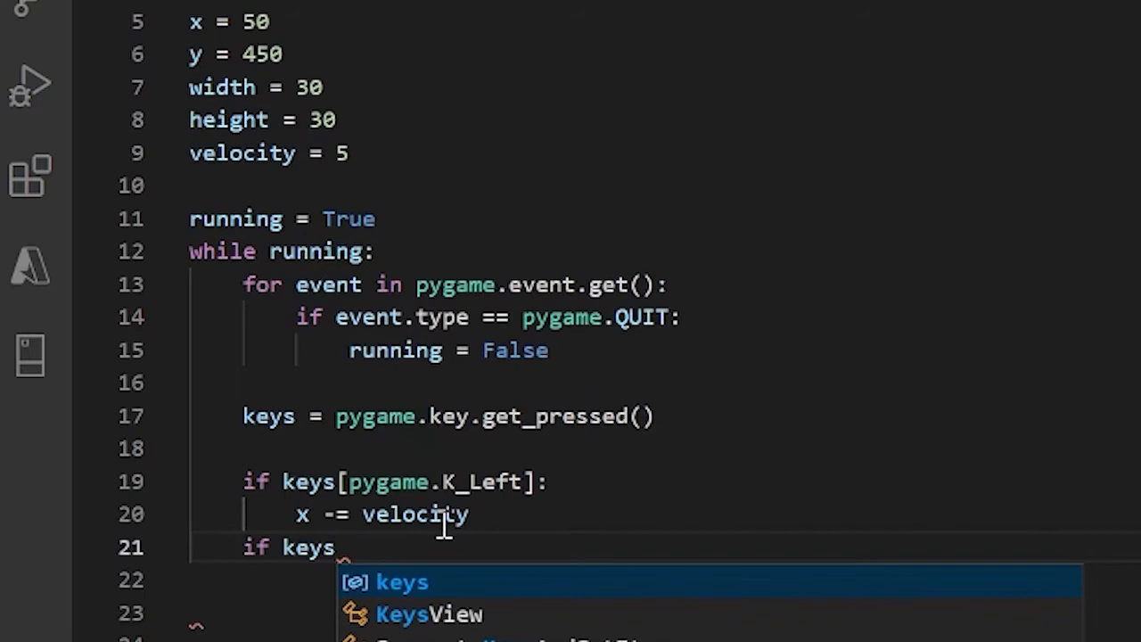
text([pygame)
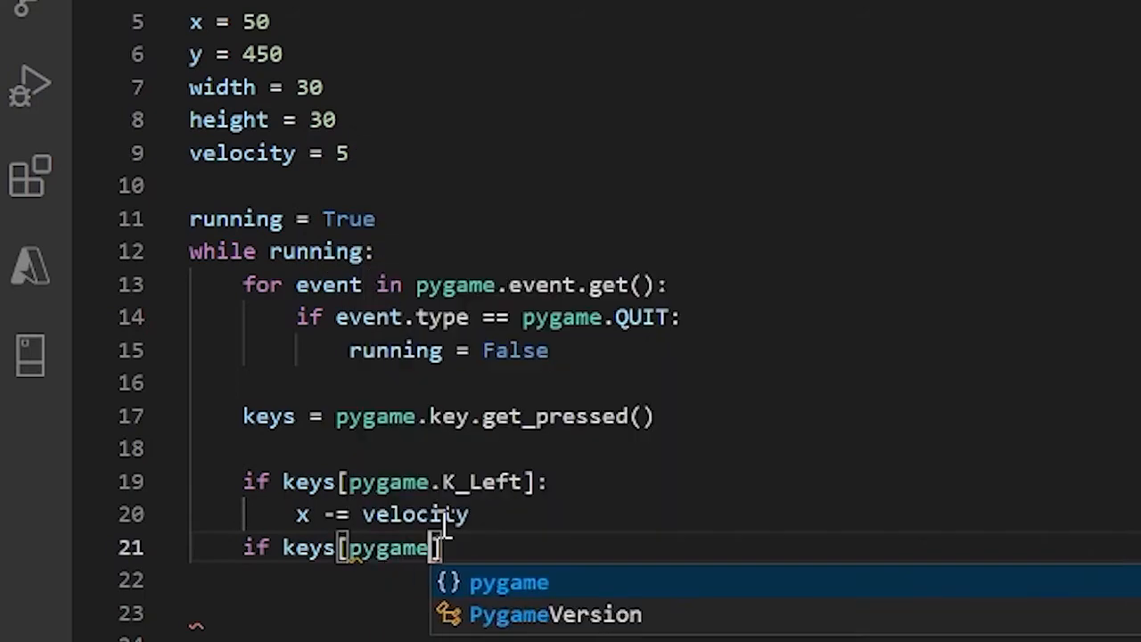
text(.K_)
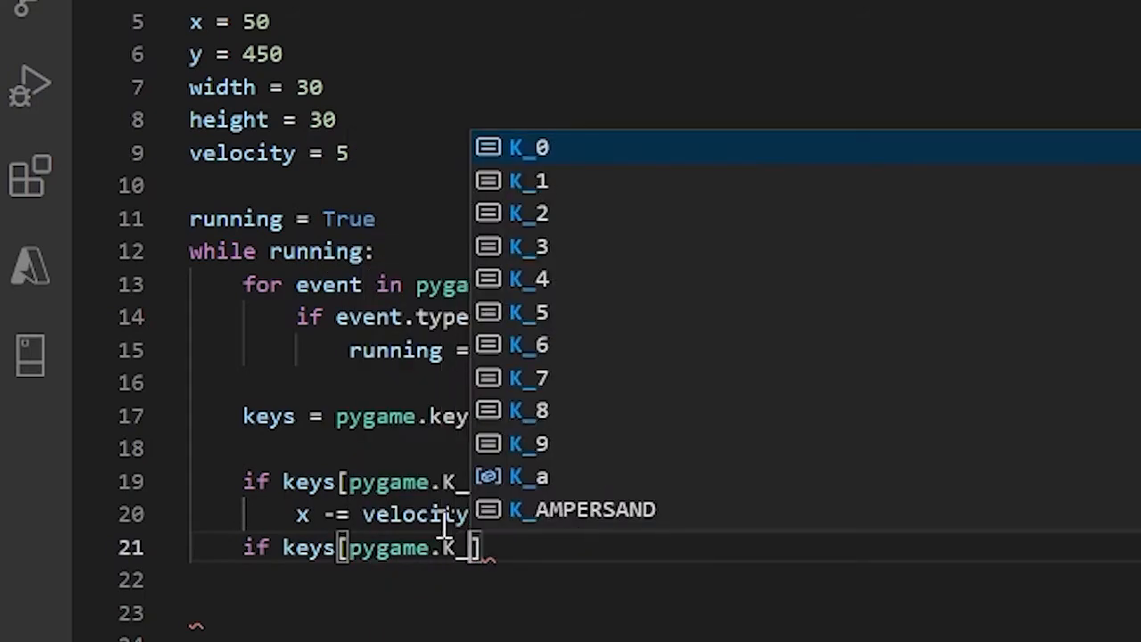
text(Ri)
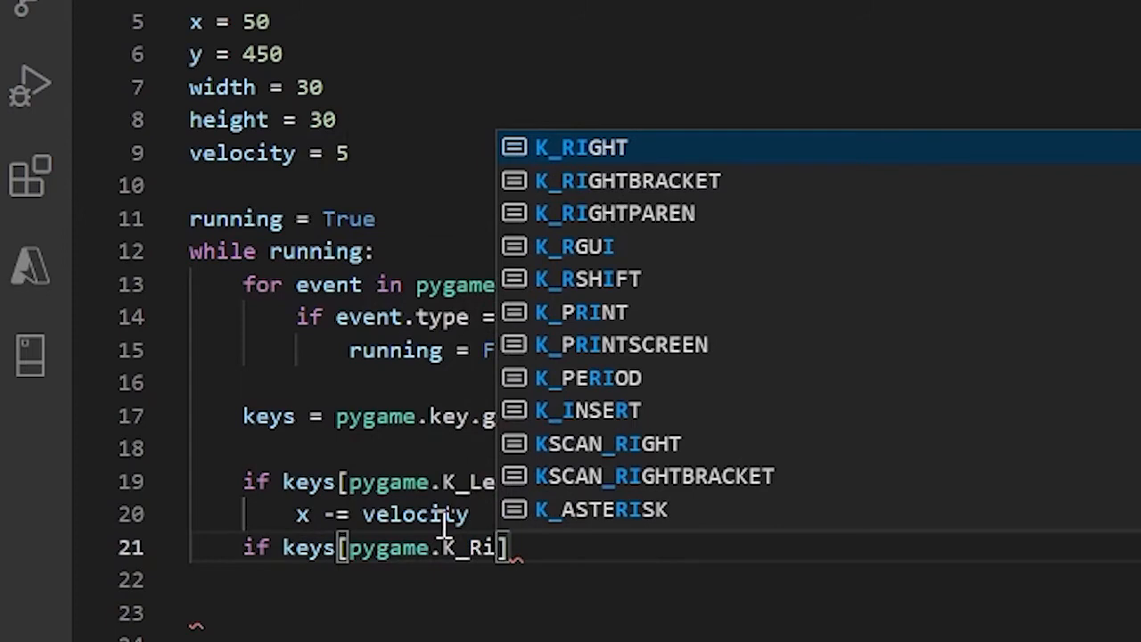
text(g)
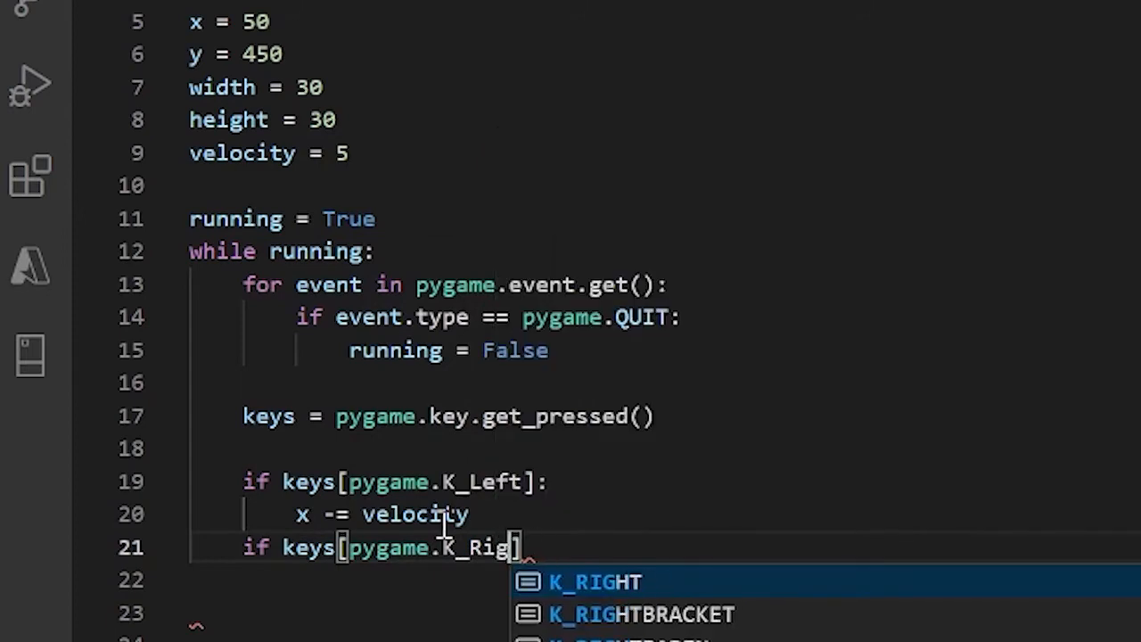
text(IGHT)
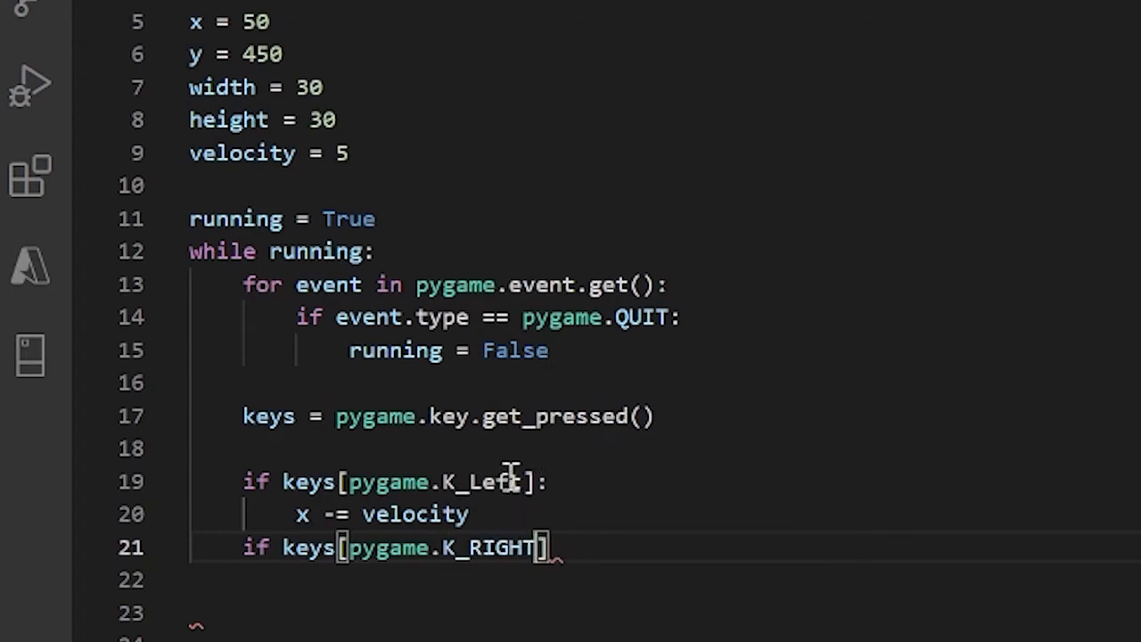
key(Backspace)
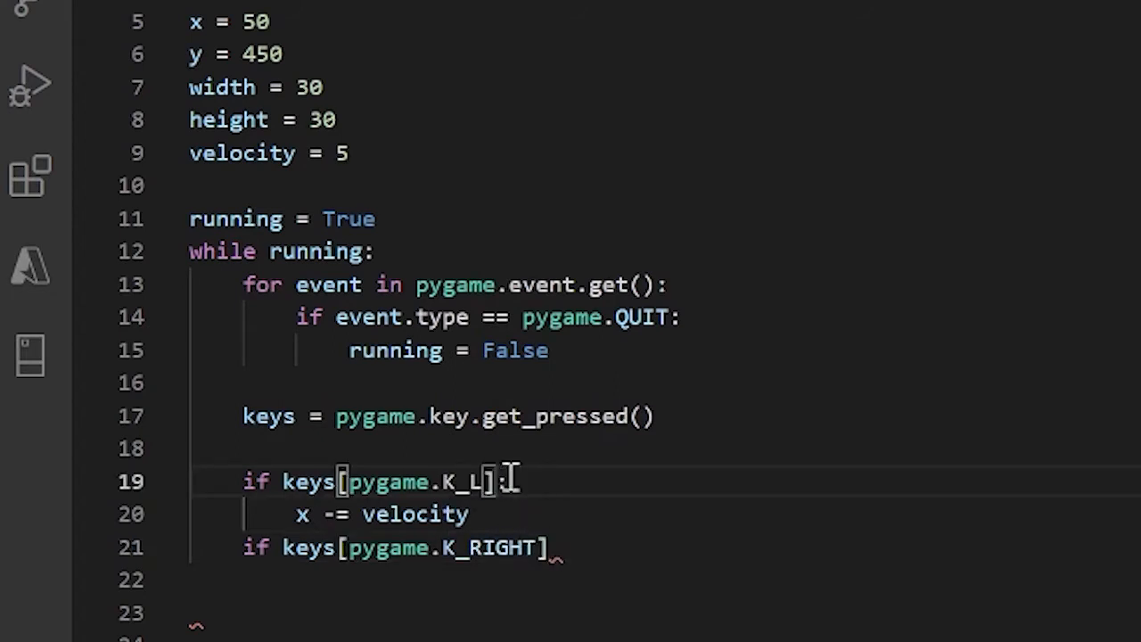
text(EFT)
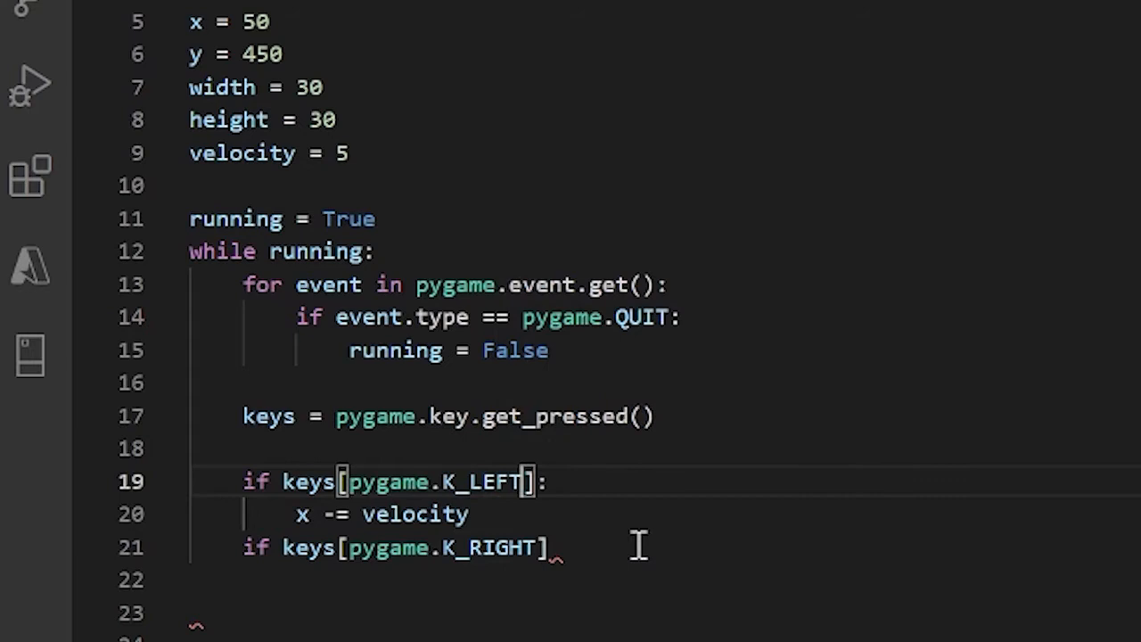
text(:)
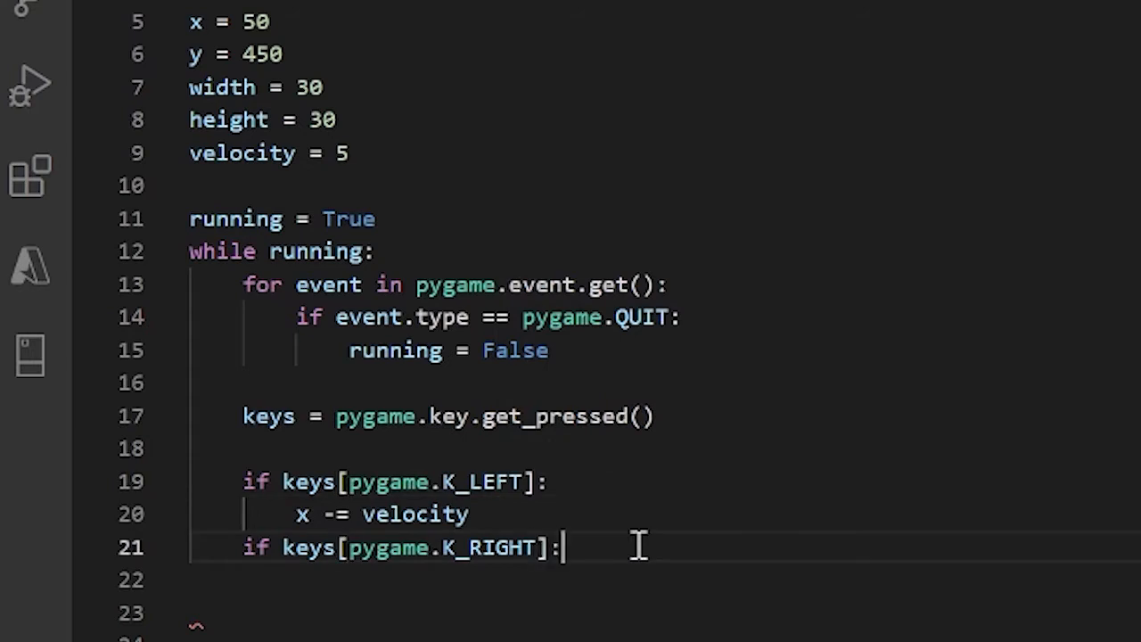
Step: Give the right-arrow condition the body x += velocity
key(enter)
text(x +=)
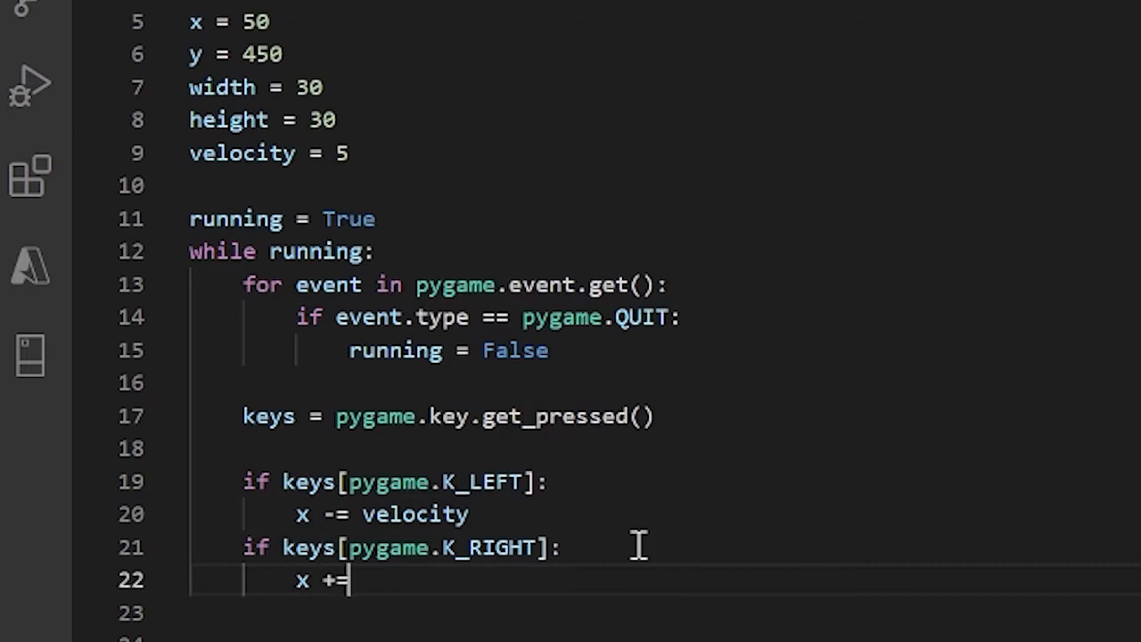
text(velocity)
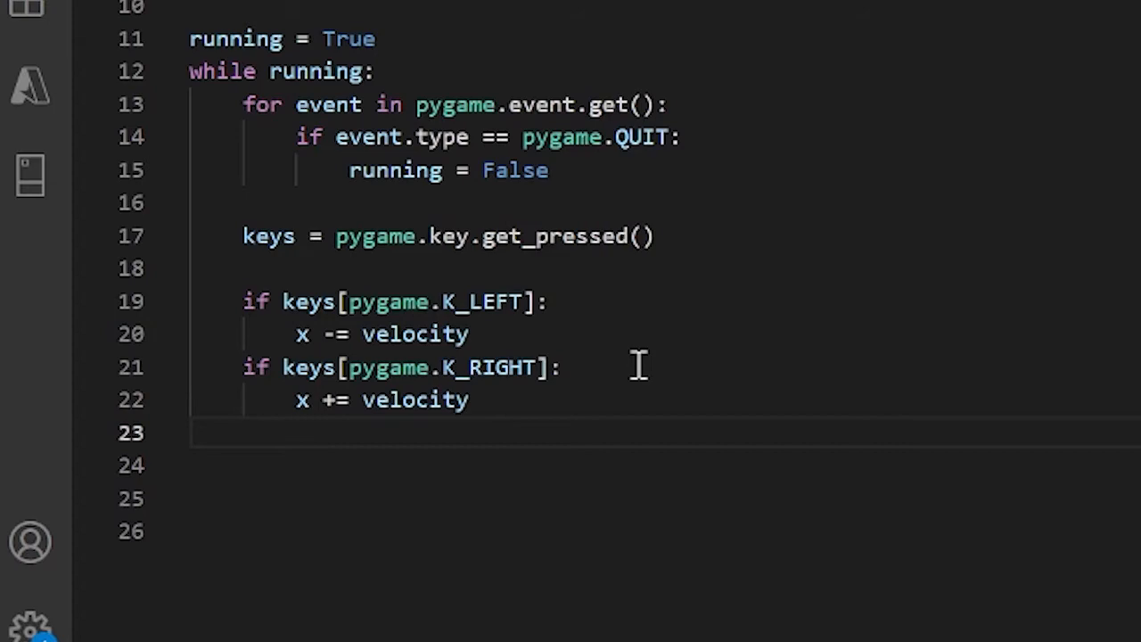
Step: Add if keys[pygame.K_UP]: with body y -= velocity
text(if keys[pygam)
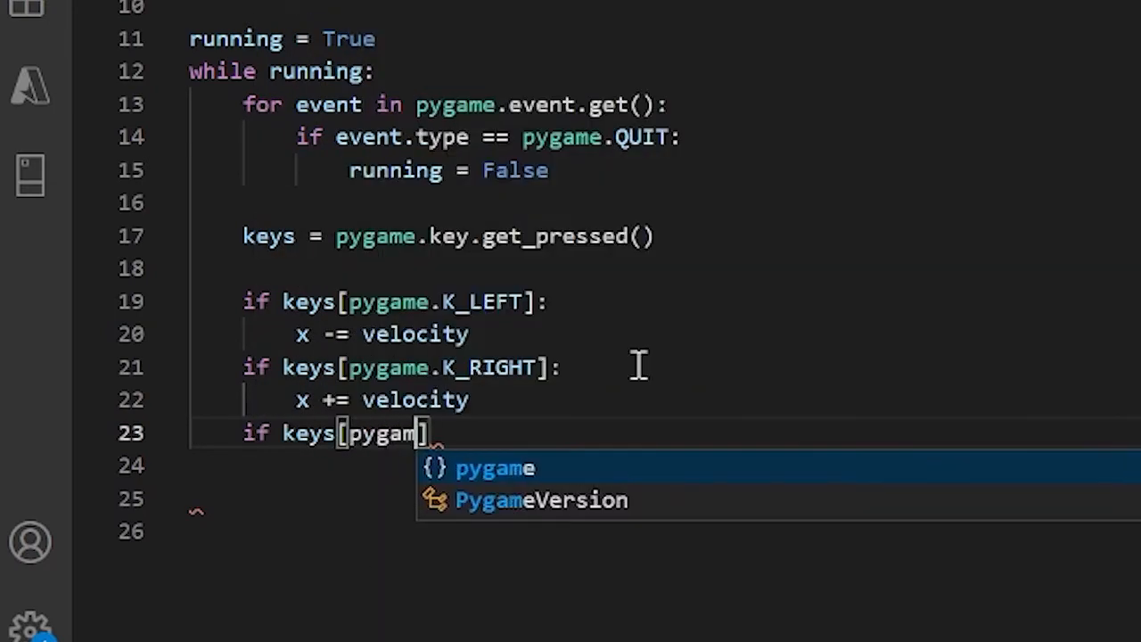
text(.K)
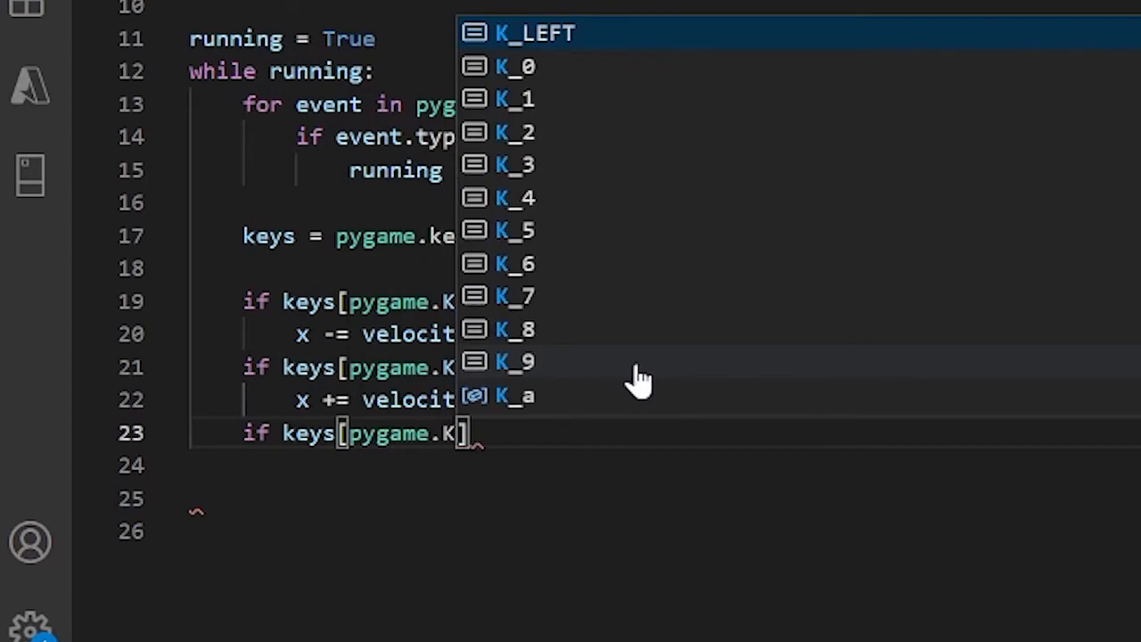
text(_U)
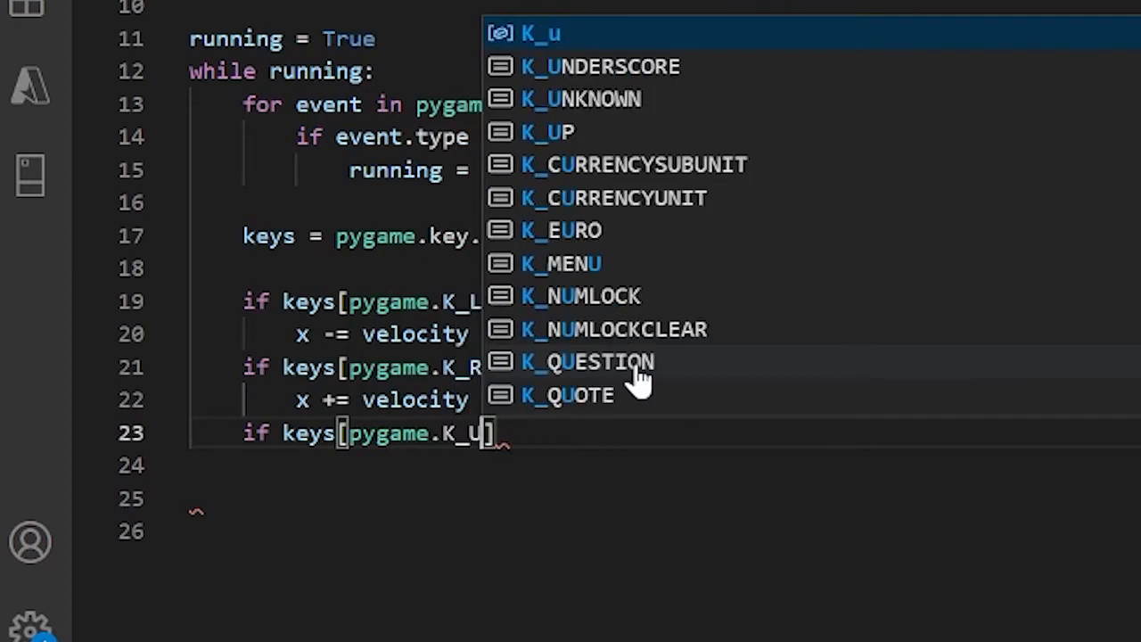
click(549, 132)
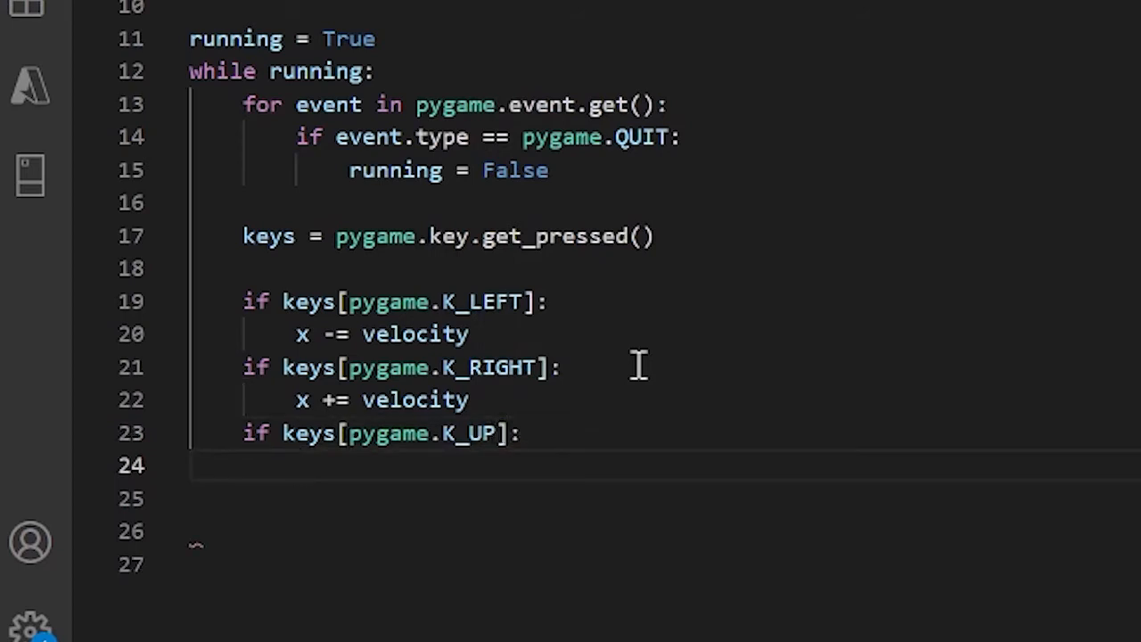
text(y +)
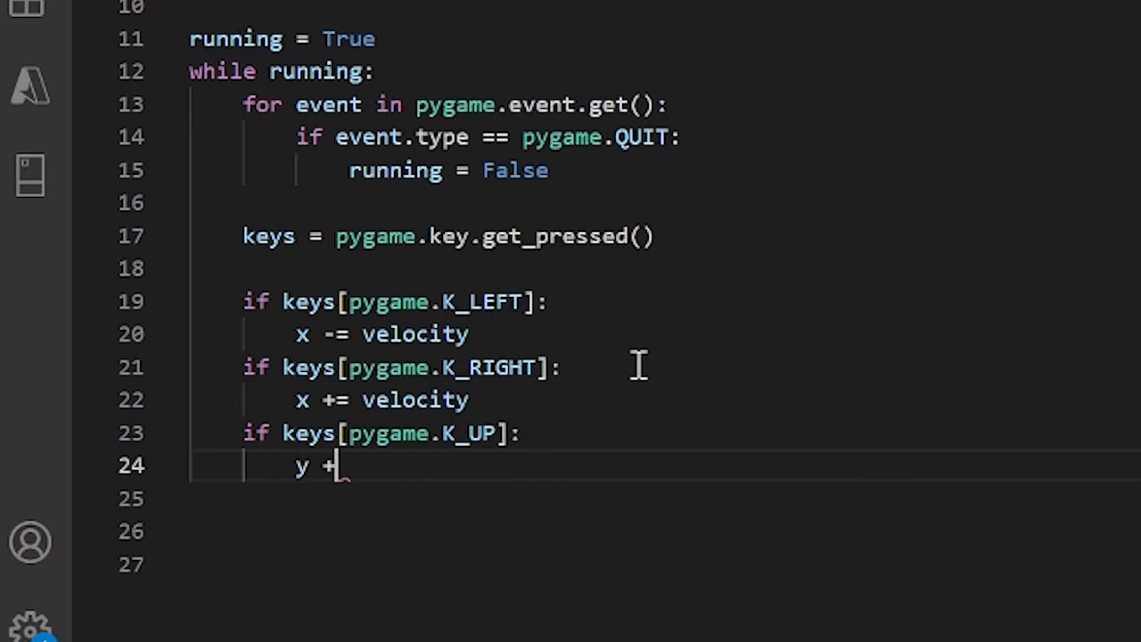
text(-=)
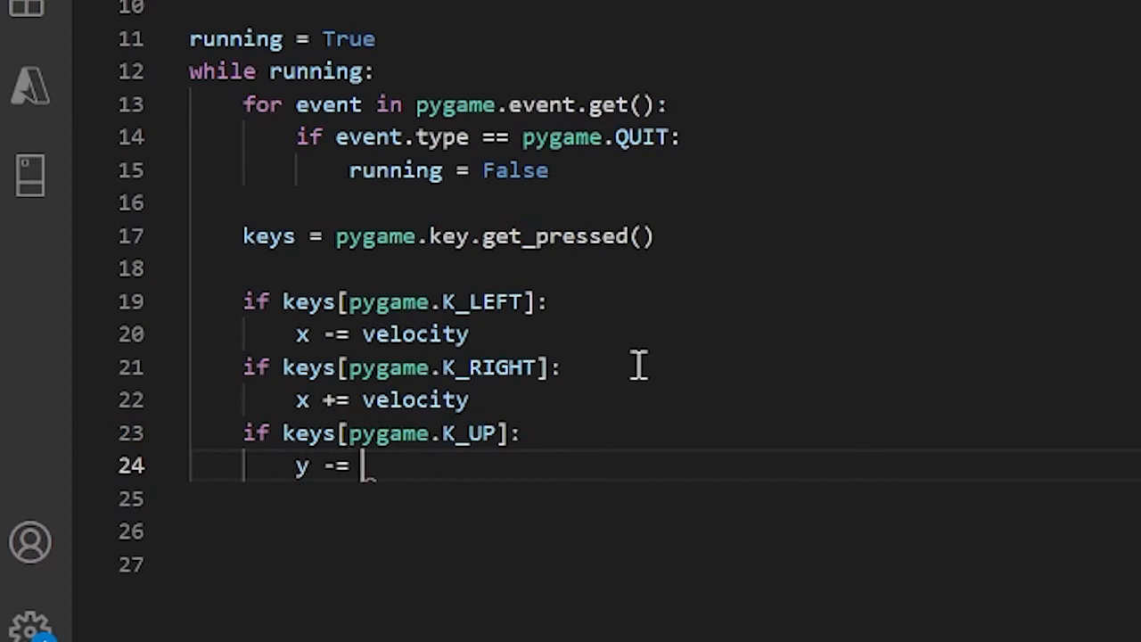
text(velocity)
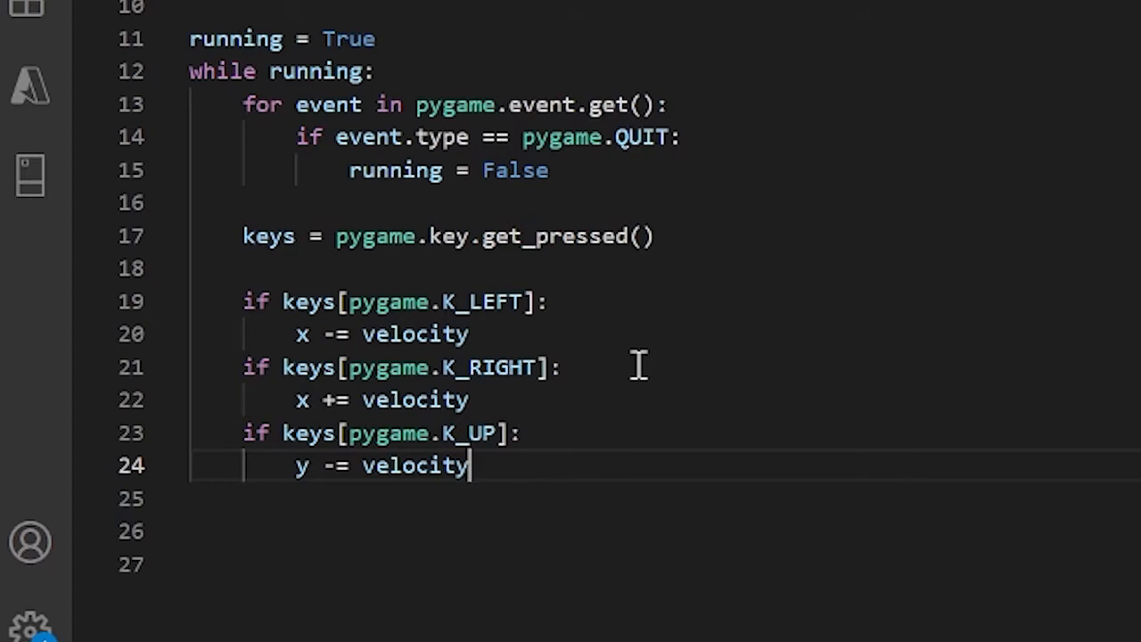
key(Enter)
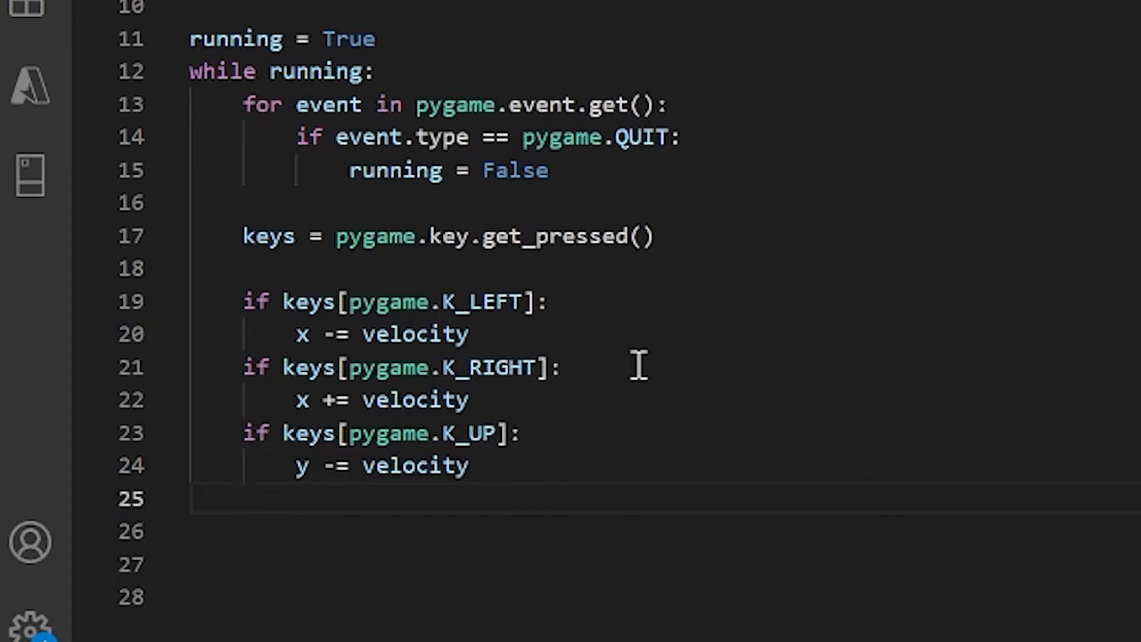
Step: Add if keys[pygame.K_DOWN]: with body y += velocity
text(if keys)
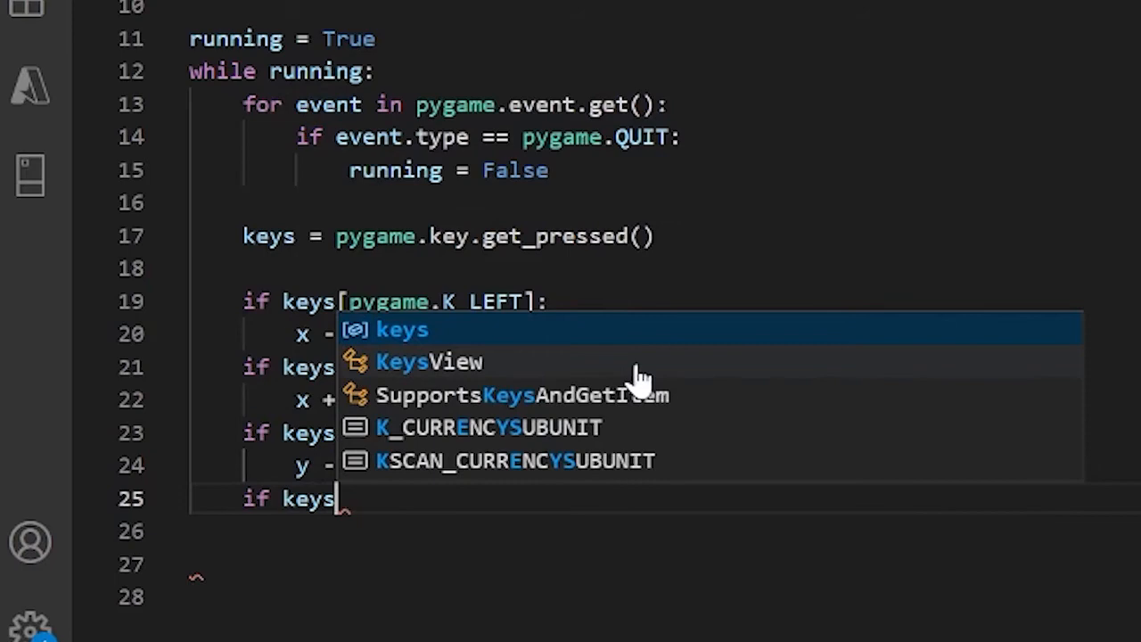
text([)
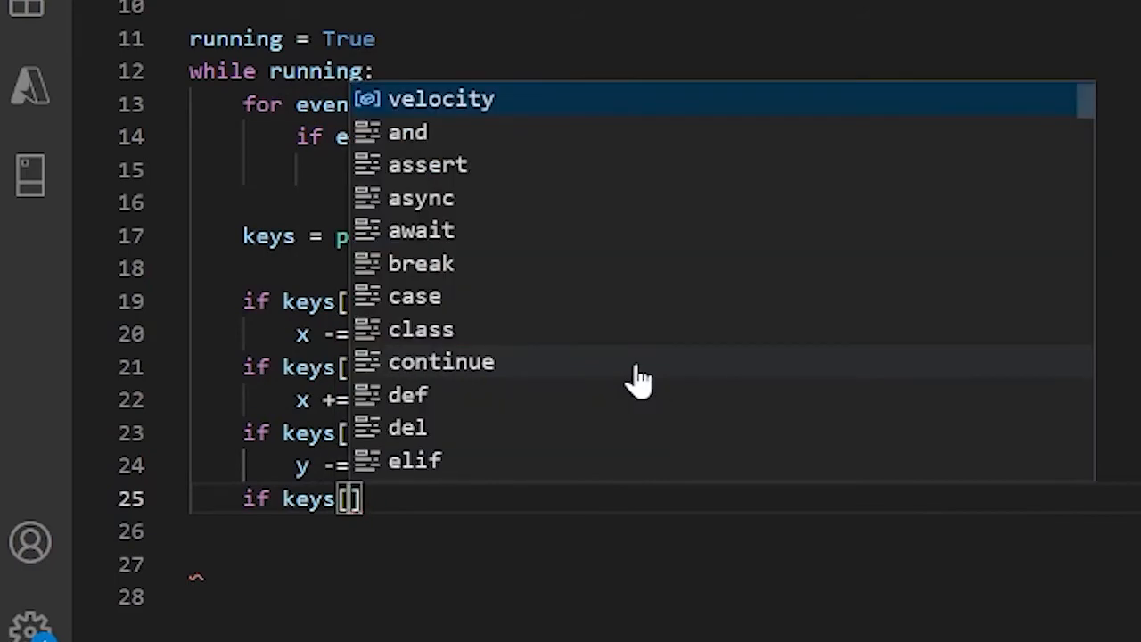
text(pygame.)
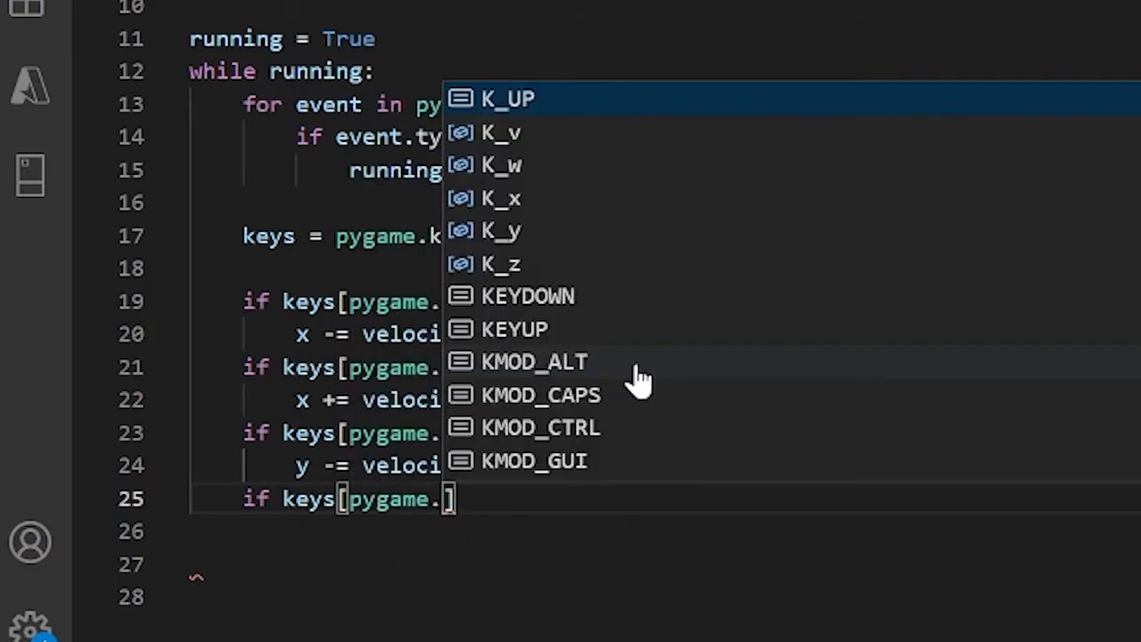
text(K_dow)
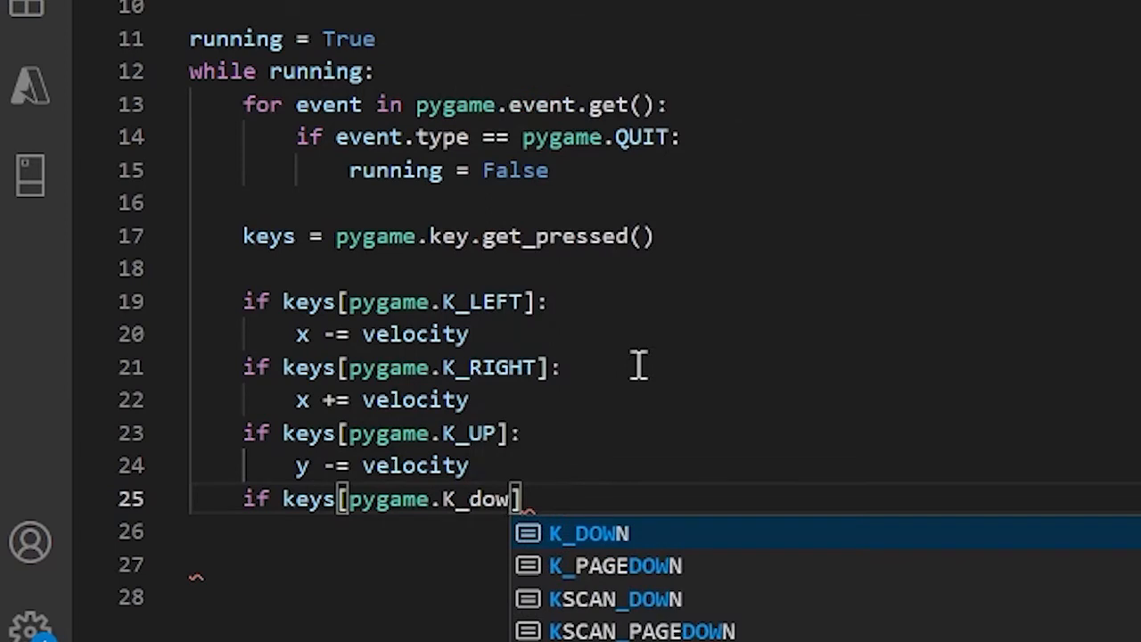
key(Tab)
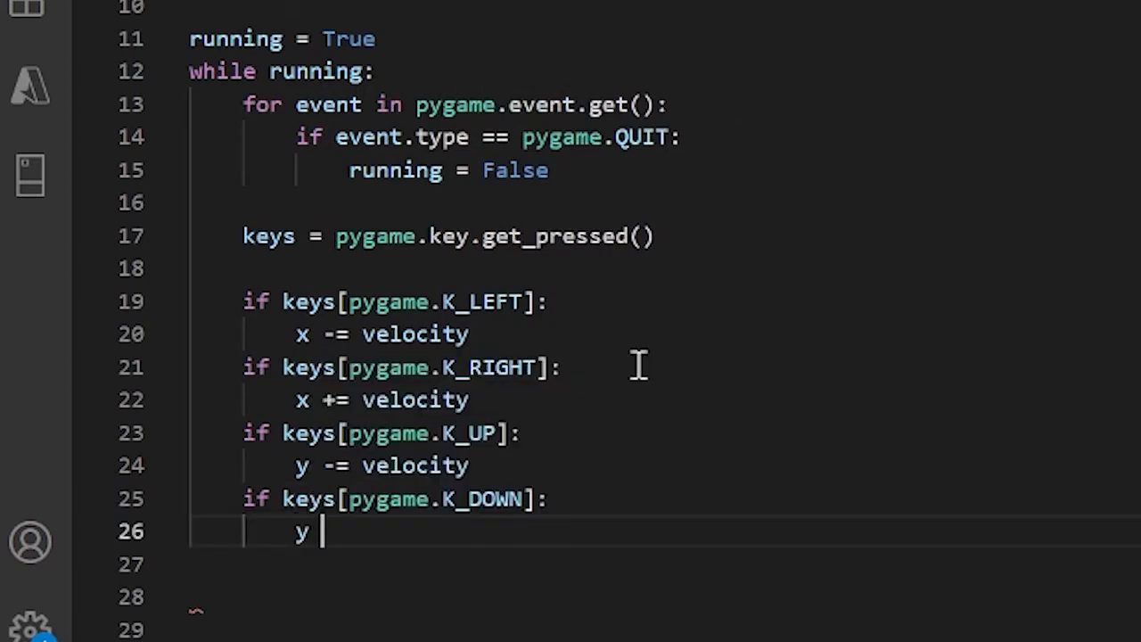
text(+= velo)
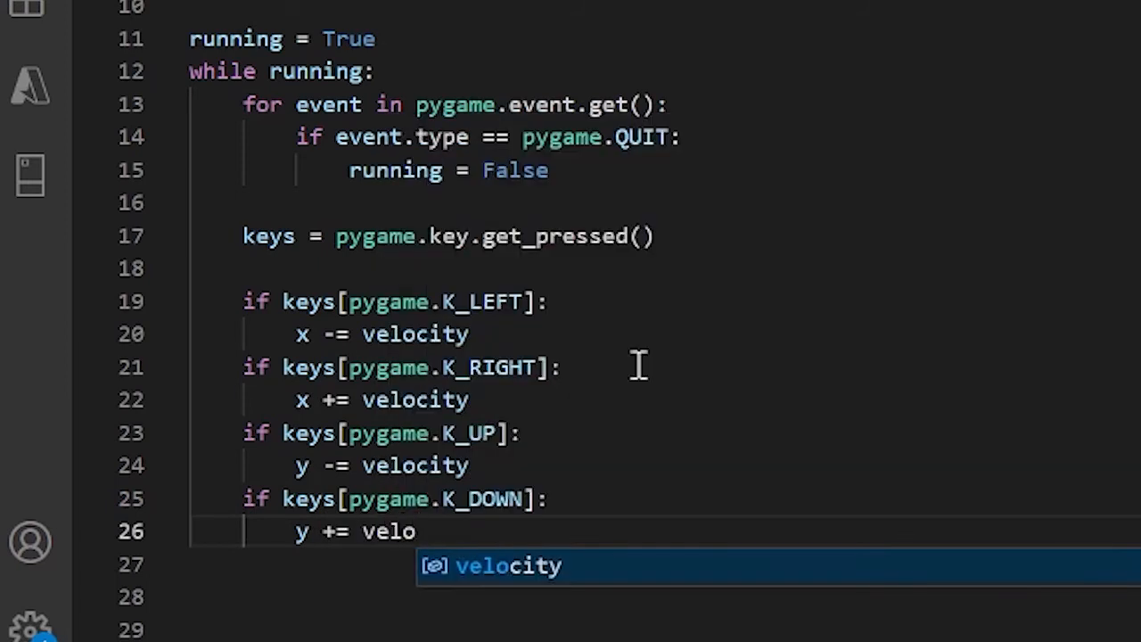
key(Tab)
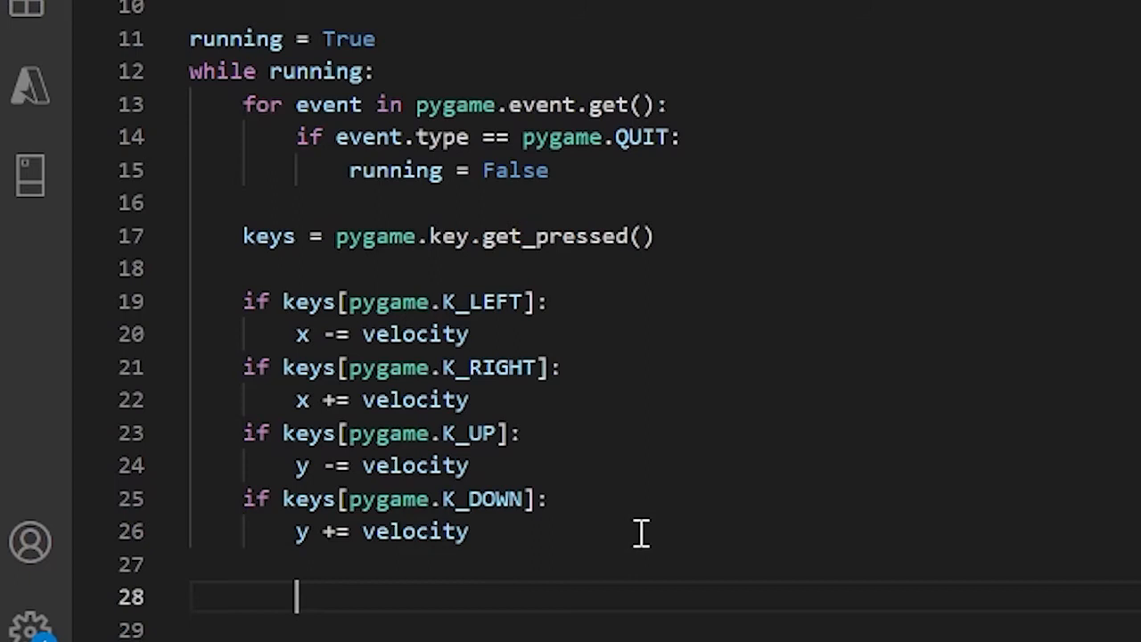
scroll(down, 3)
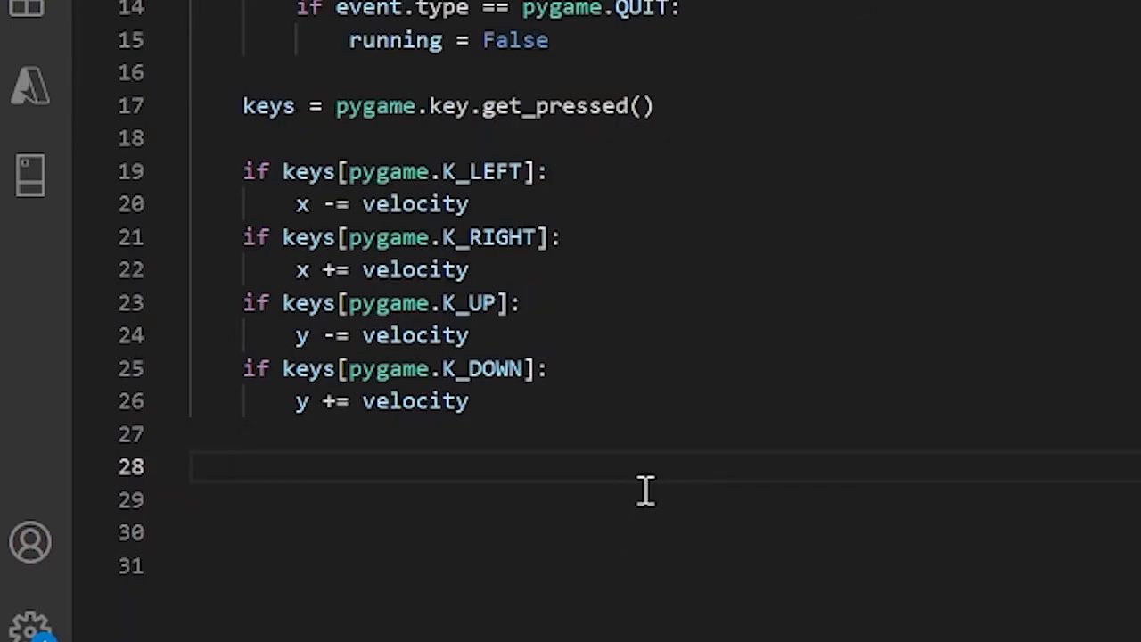
mouse_move(496, 269)
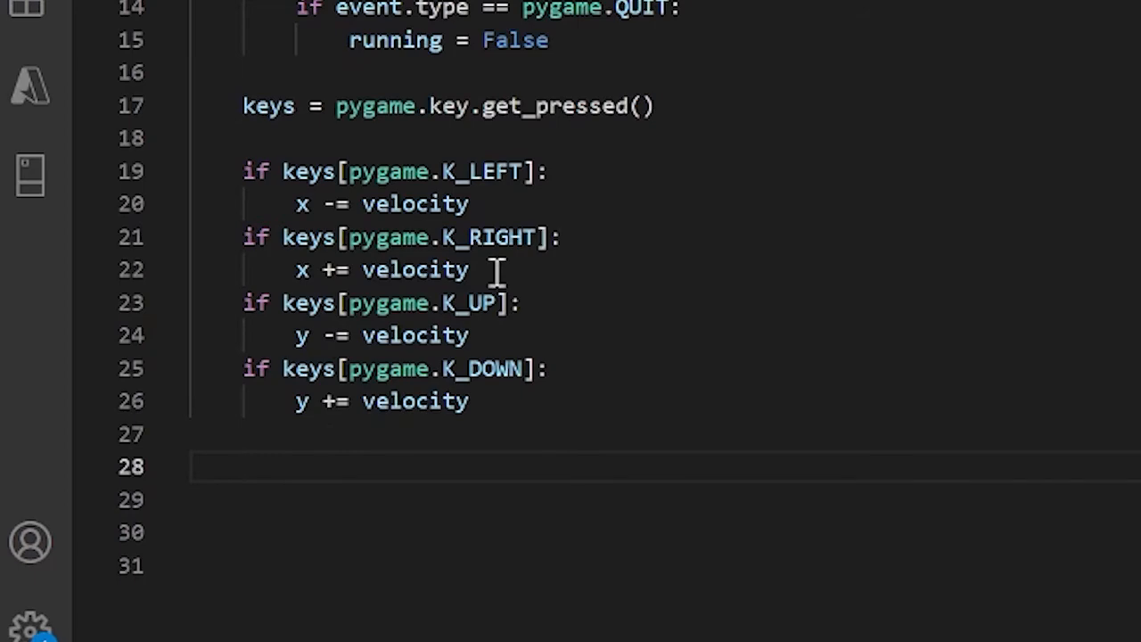
Step: Add screen.fill((255,255,255)) after the key checks to clear the window to white
text(win)
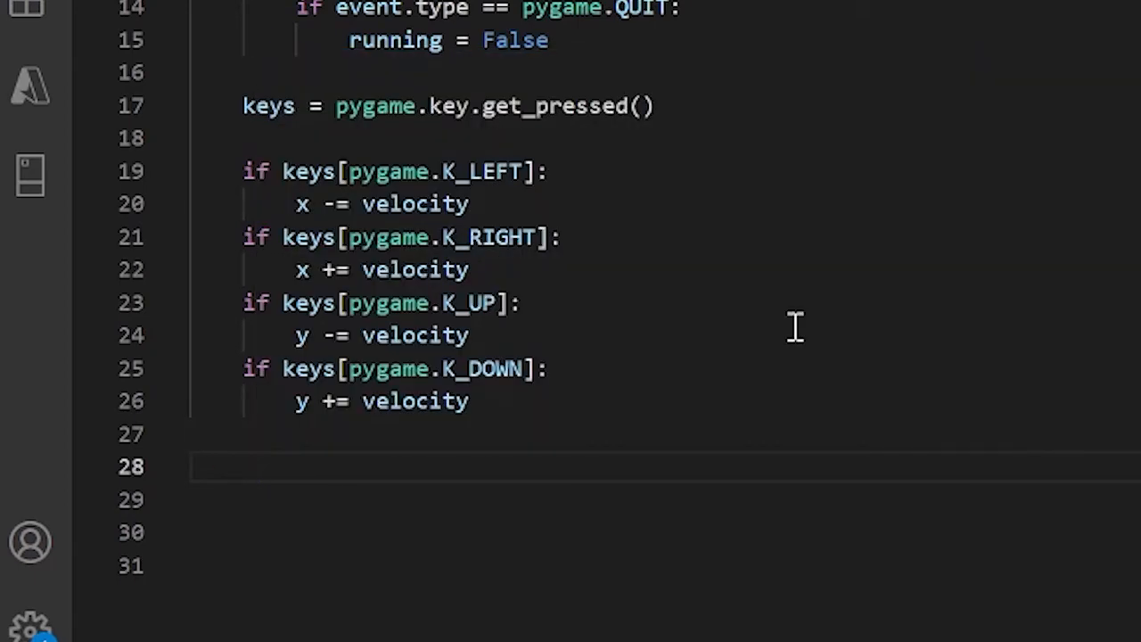
text(screen)
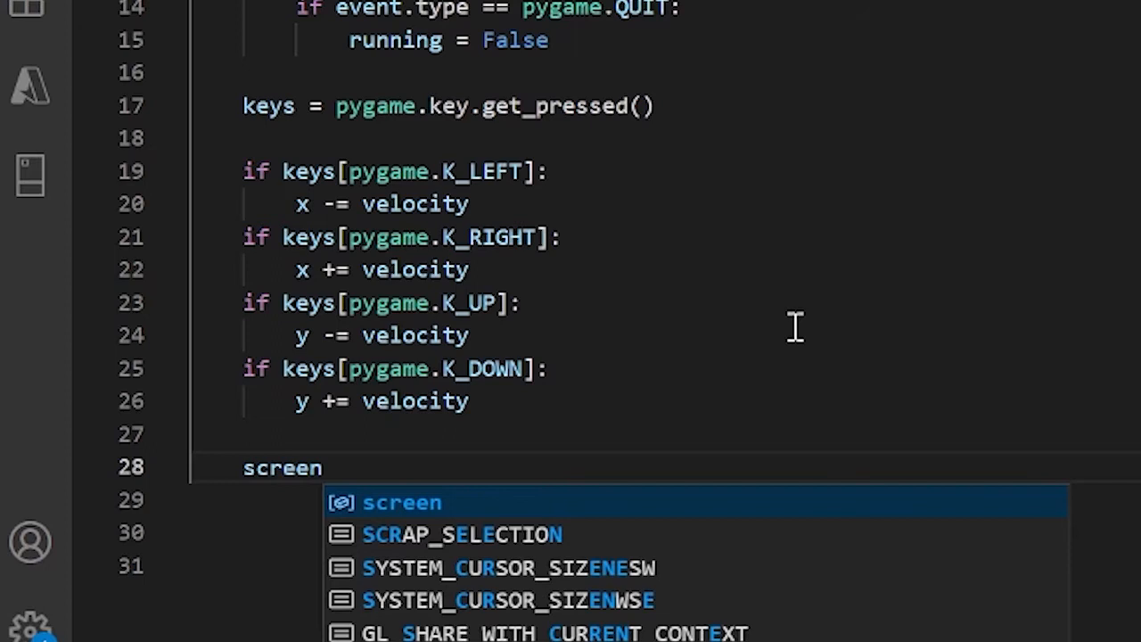
text(.fill())
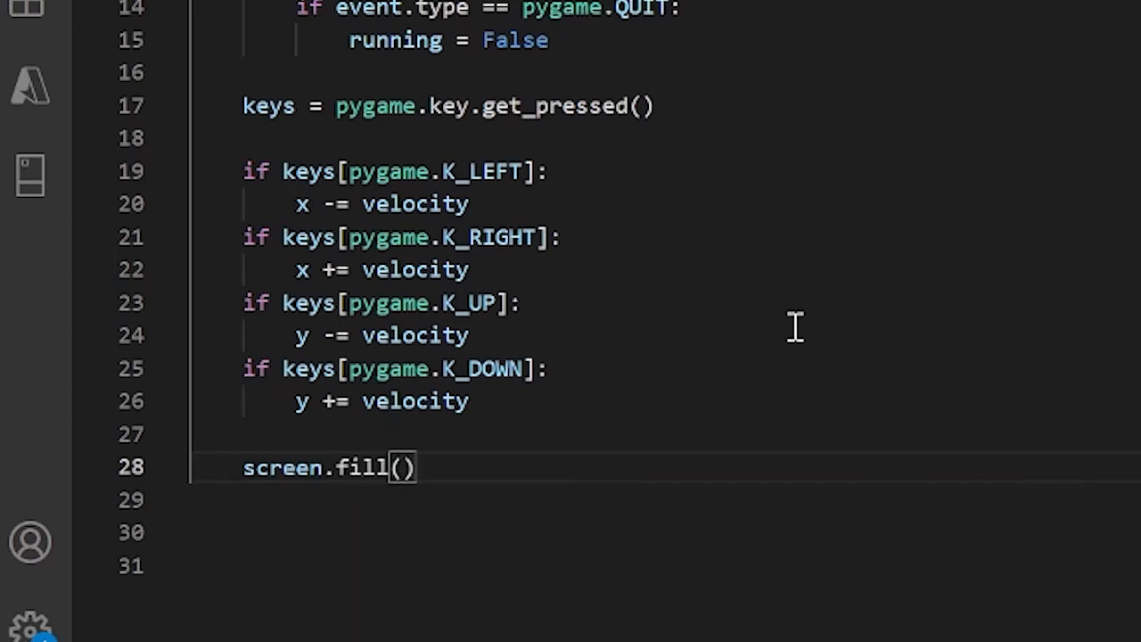
text(()
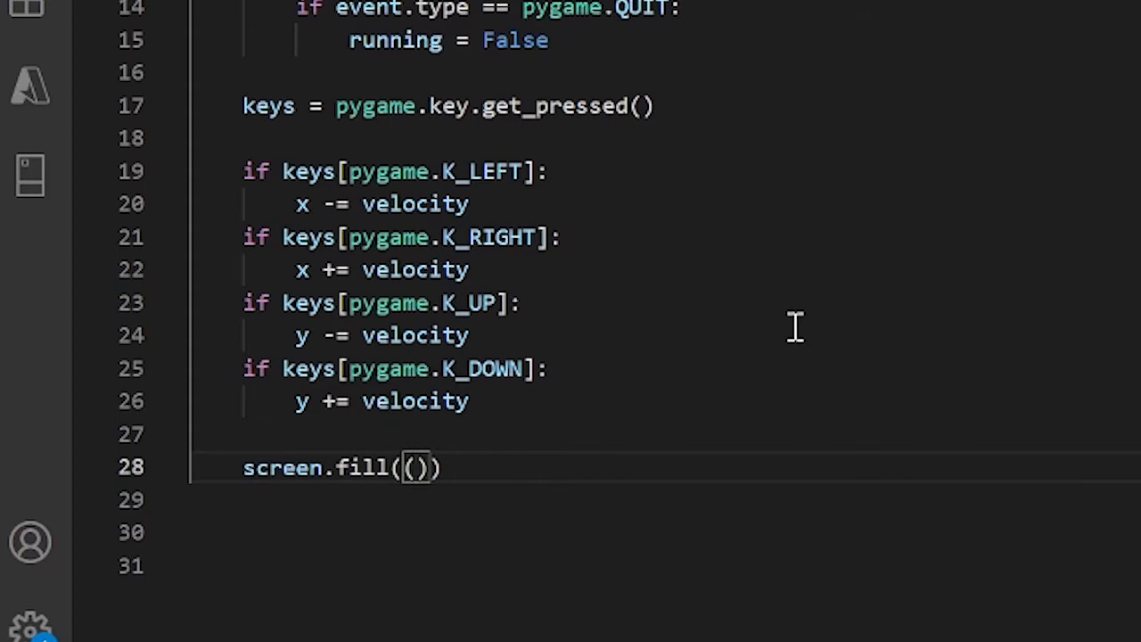
text(255,255,255)
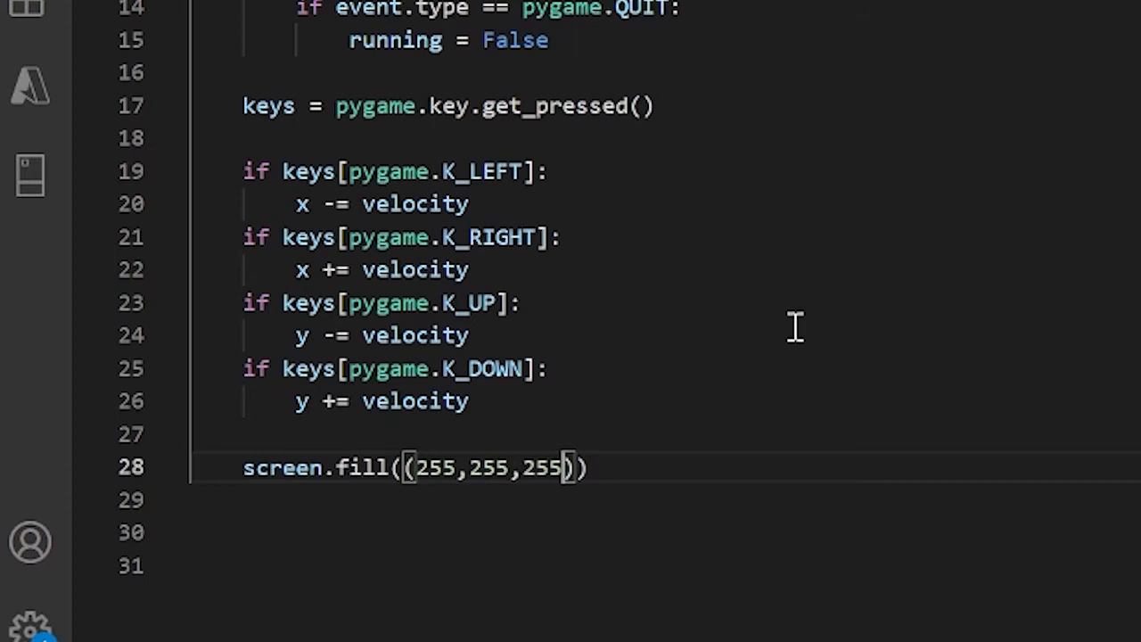
mouse_move(513, 489)
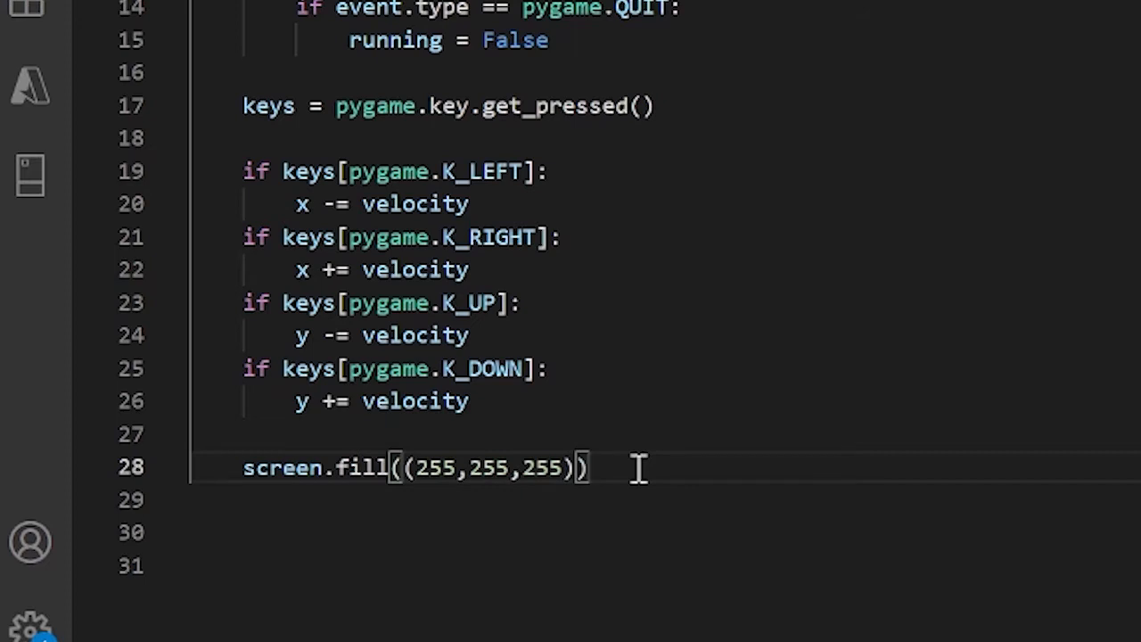
key(enter)
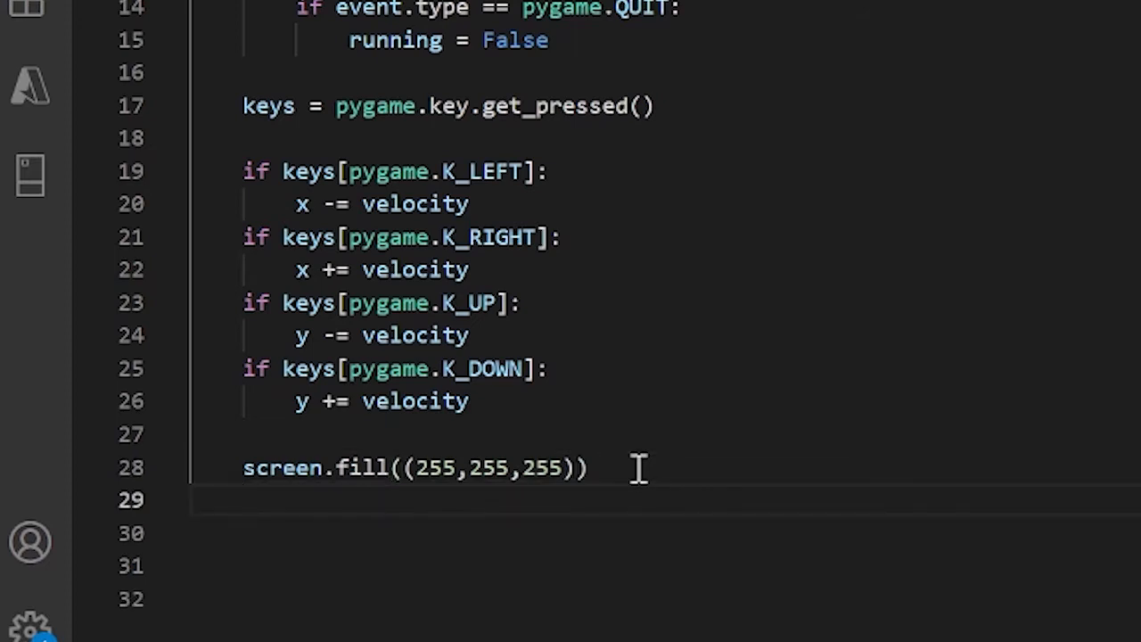
Step: Begin pygame.draw.rect(screen, (0,255,0), ...) to draw a green rectangle
text(p)
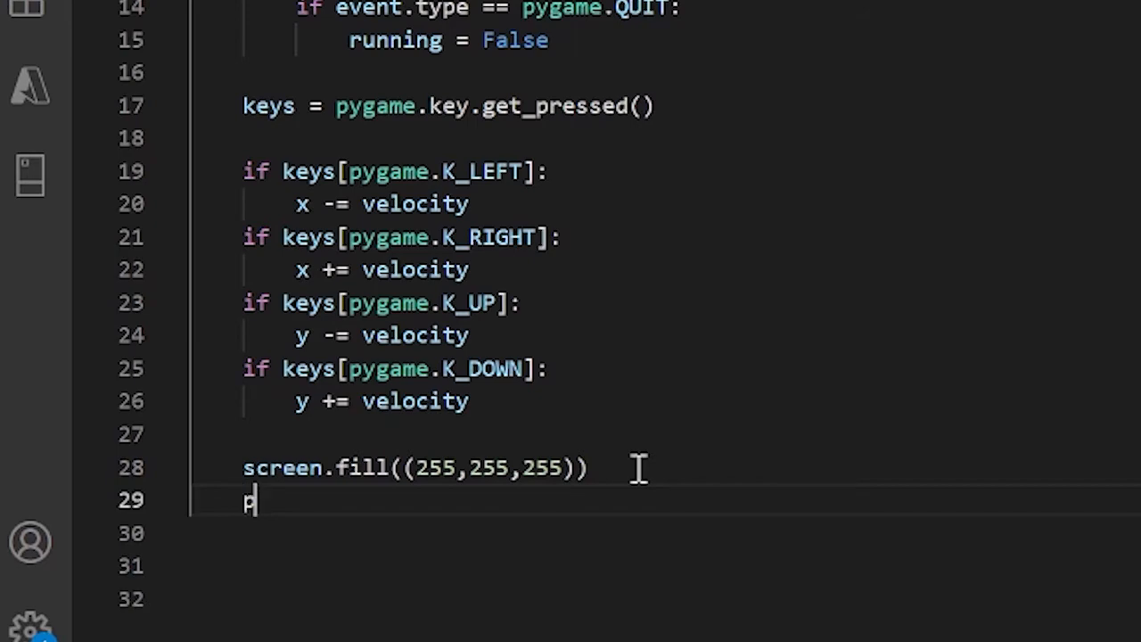
text(ygame.draw)
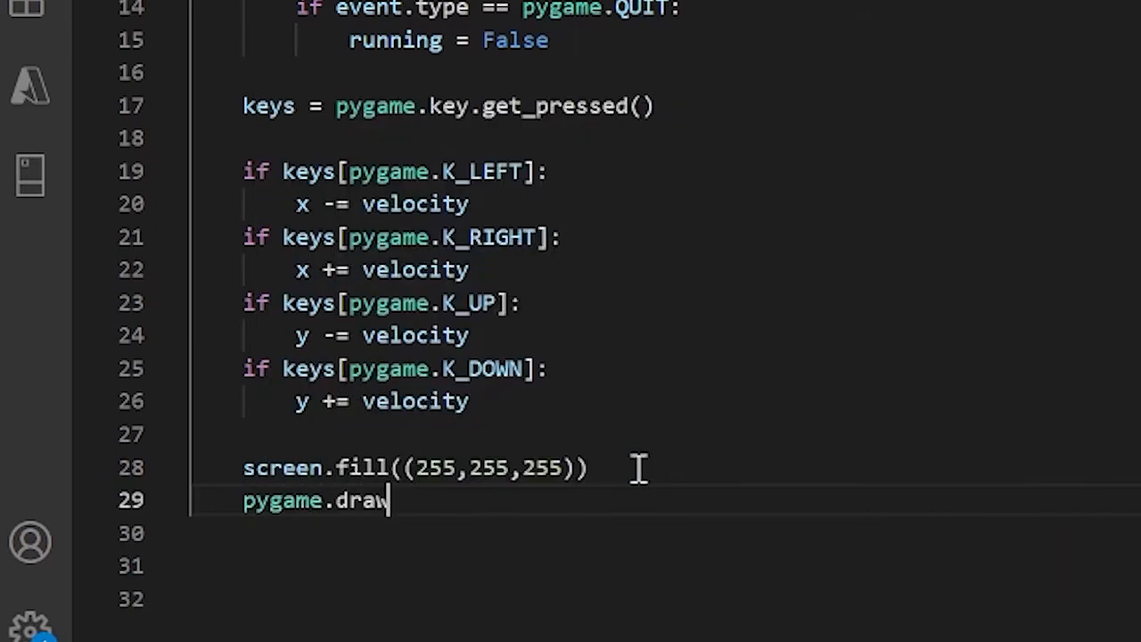
text(.rect)
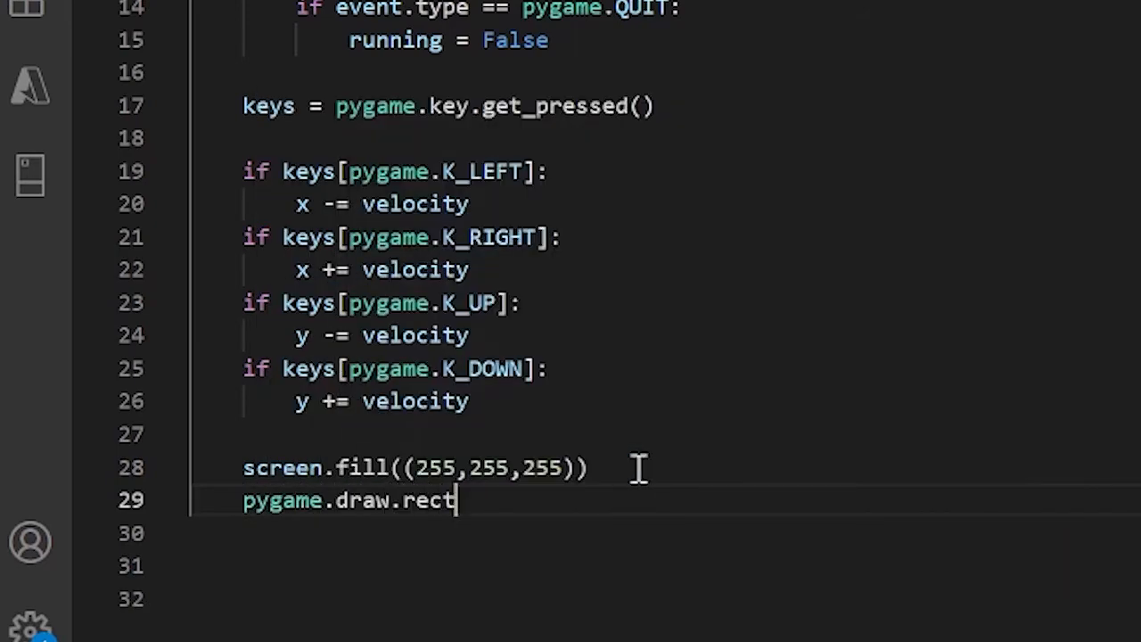
text(()
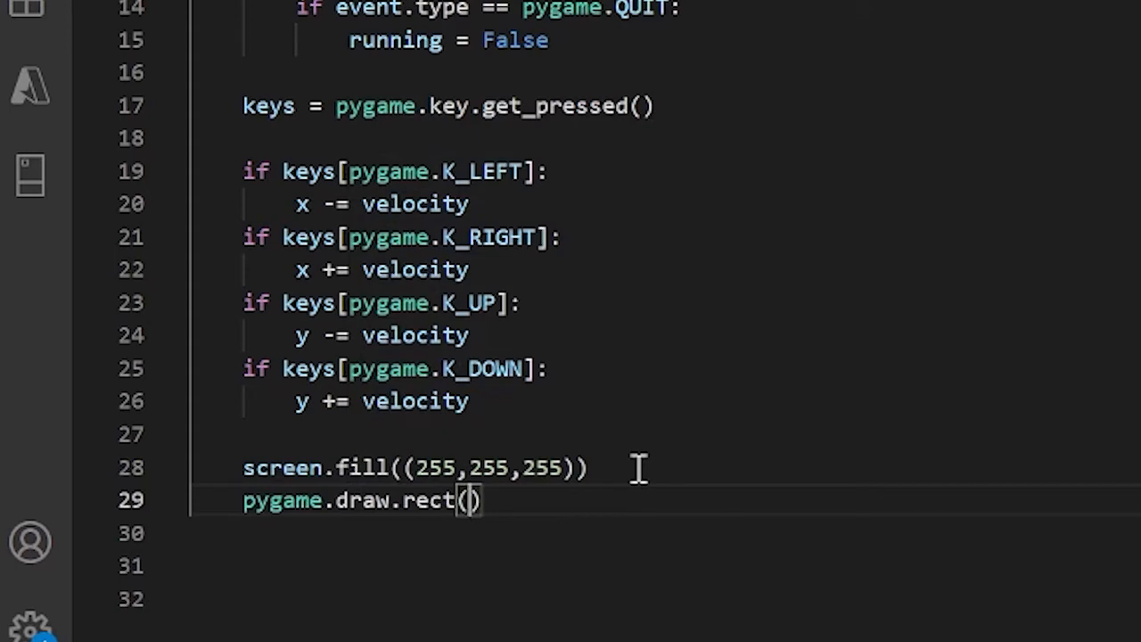
text(s)
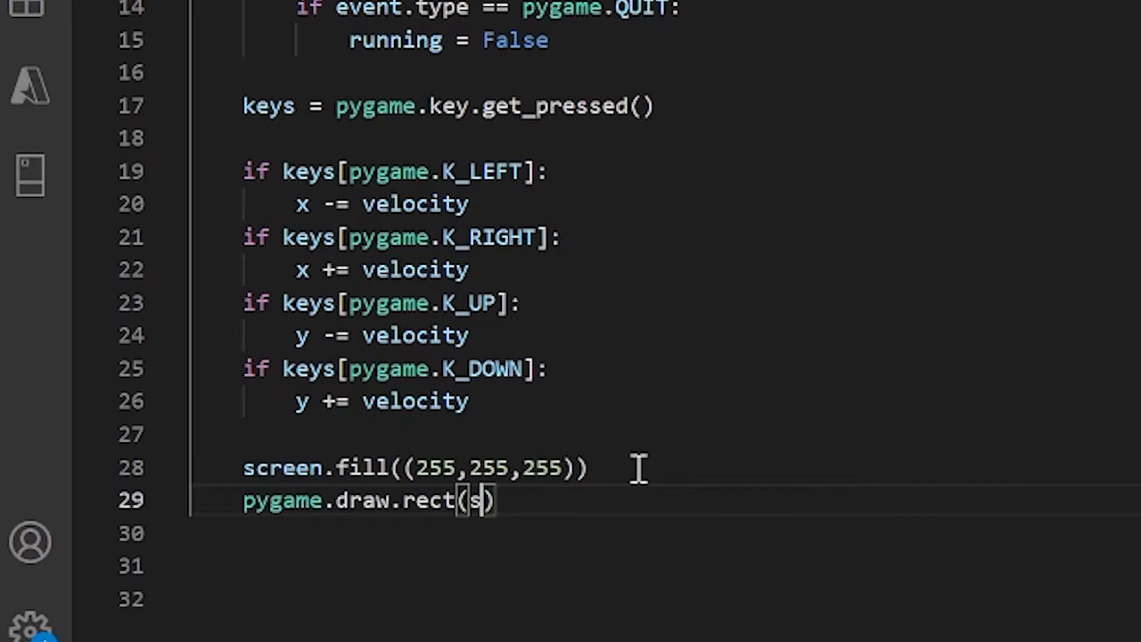
text(creen,)
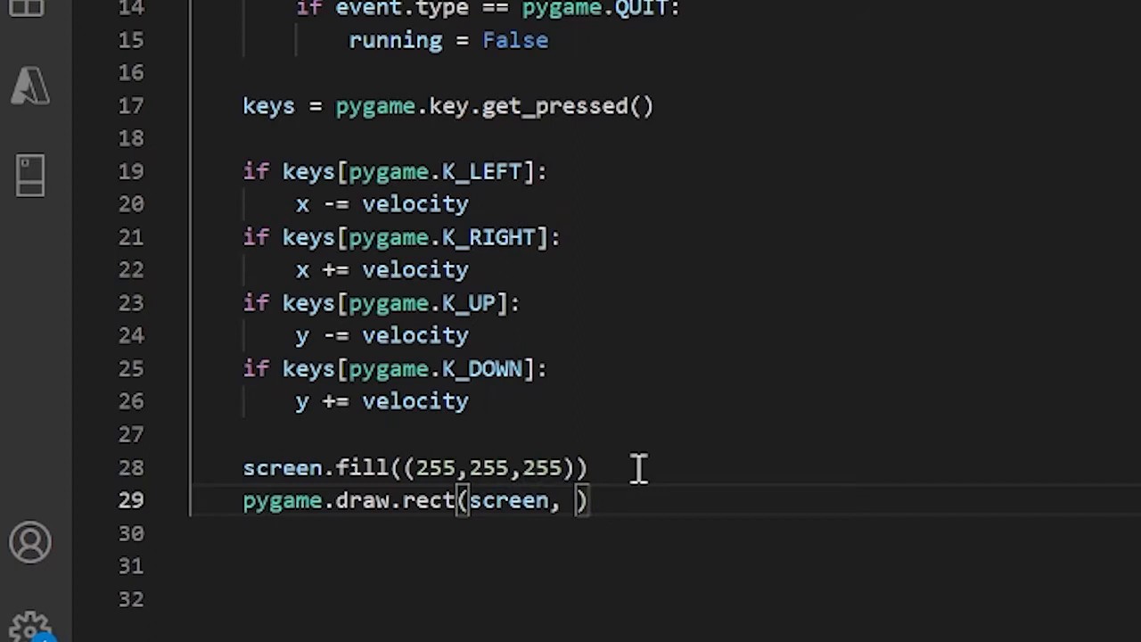
text(()
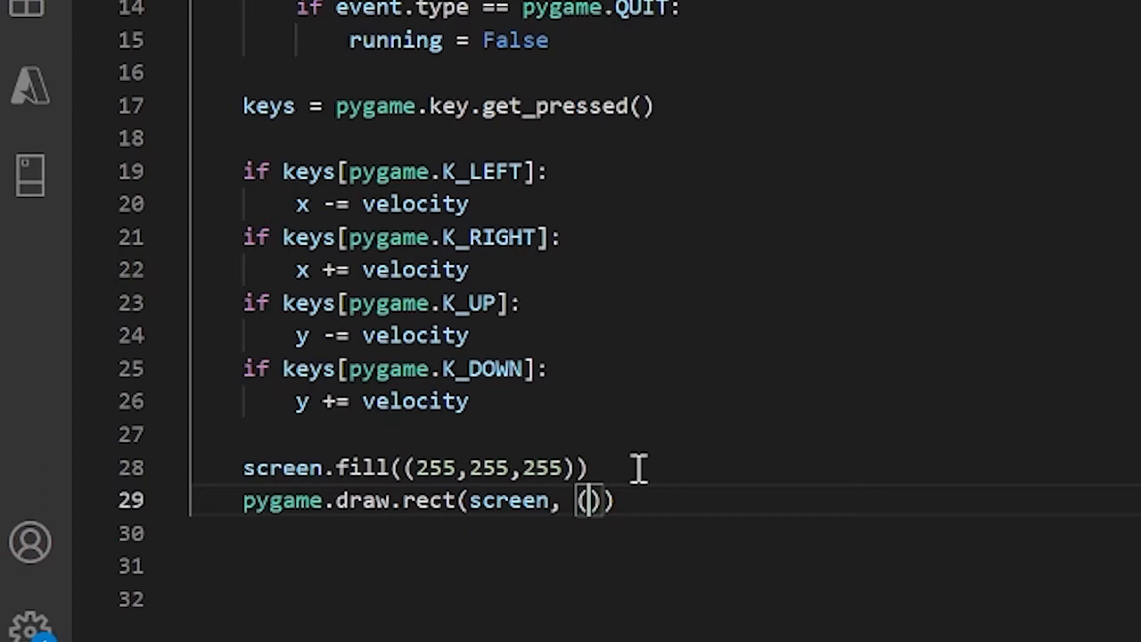
text(0,)
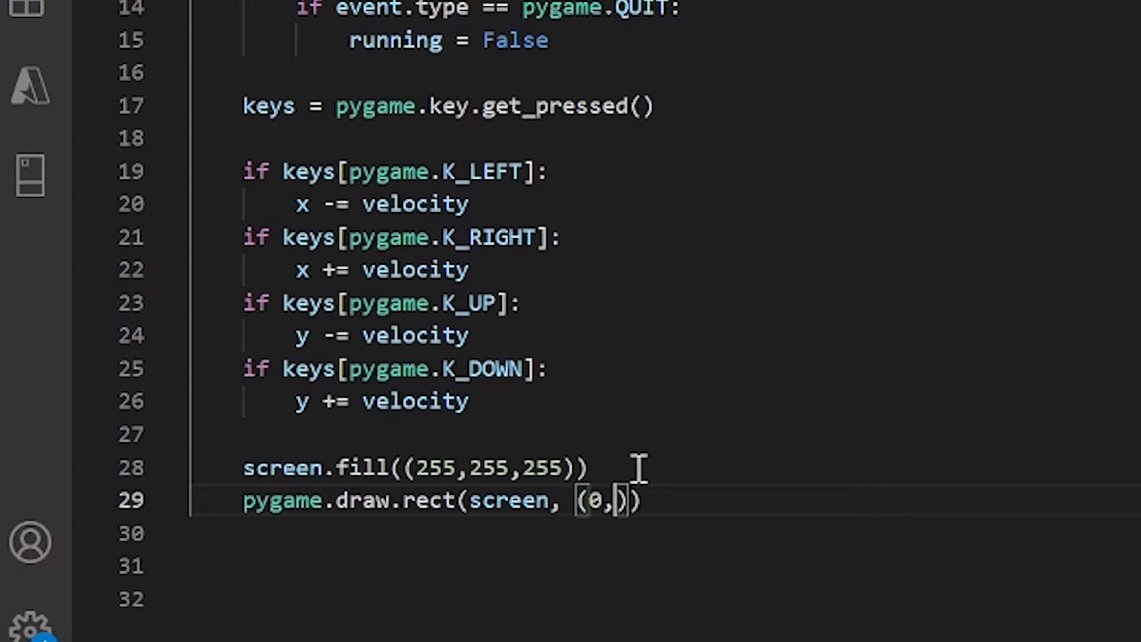
text(255,0)
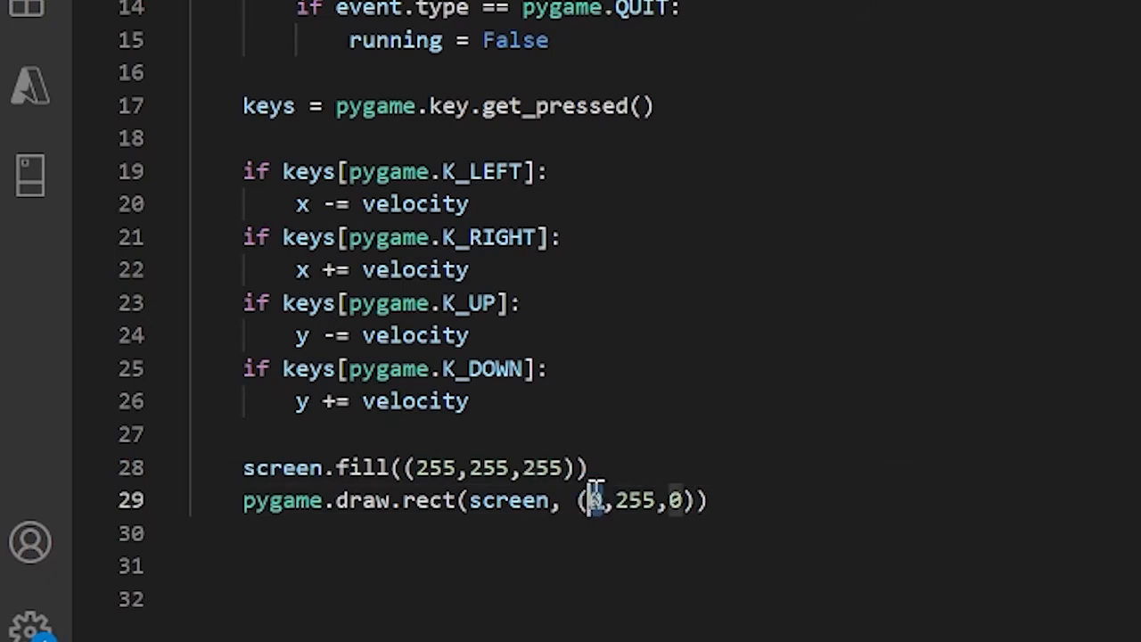
text(0)
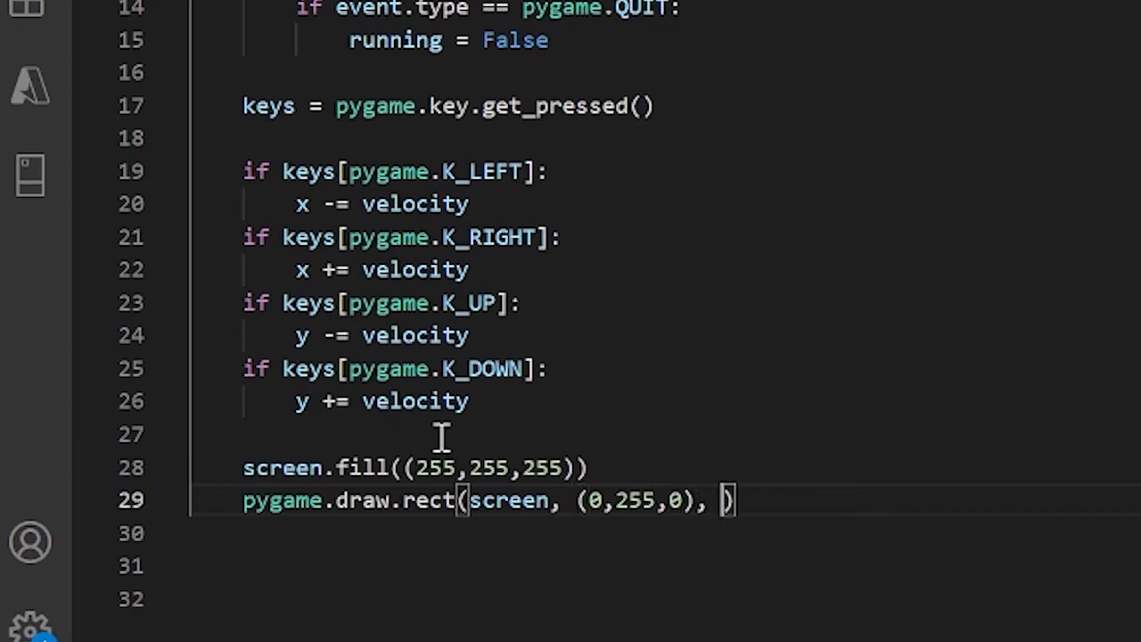
Step: Add the rectangle tuple (x, y, width, height) inside the pygame.draw.rect call
text(()
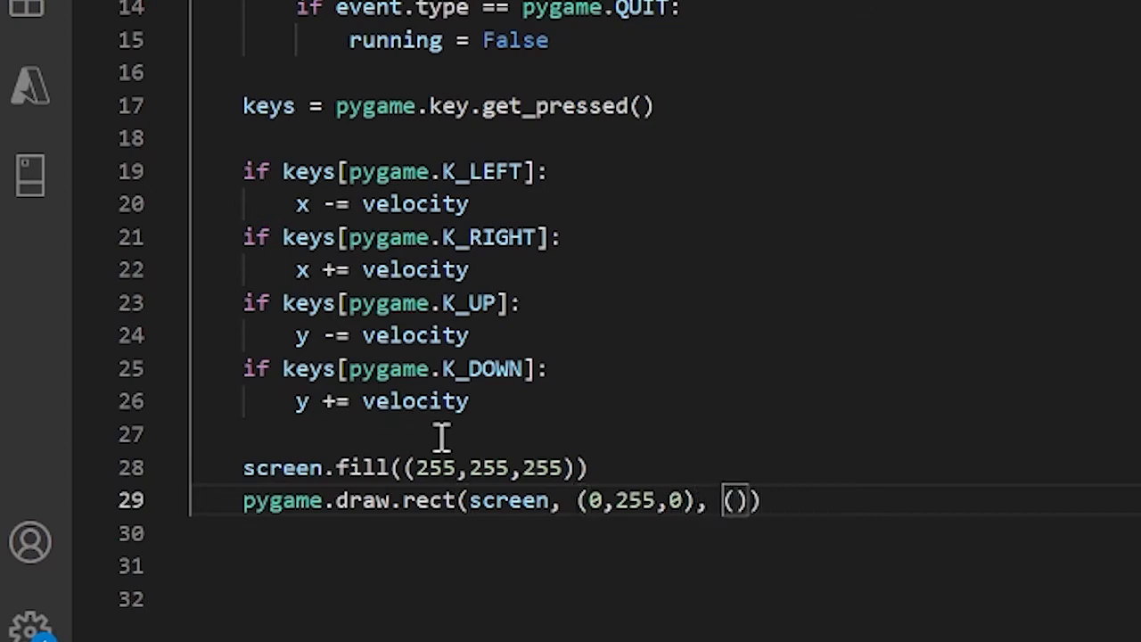
text(x,y,widh)
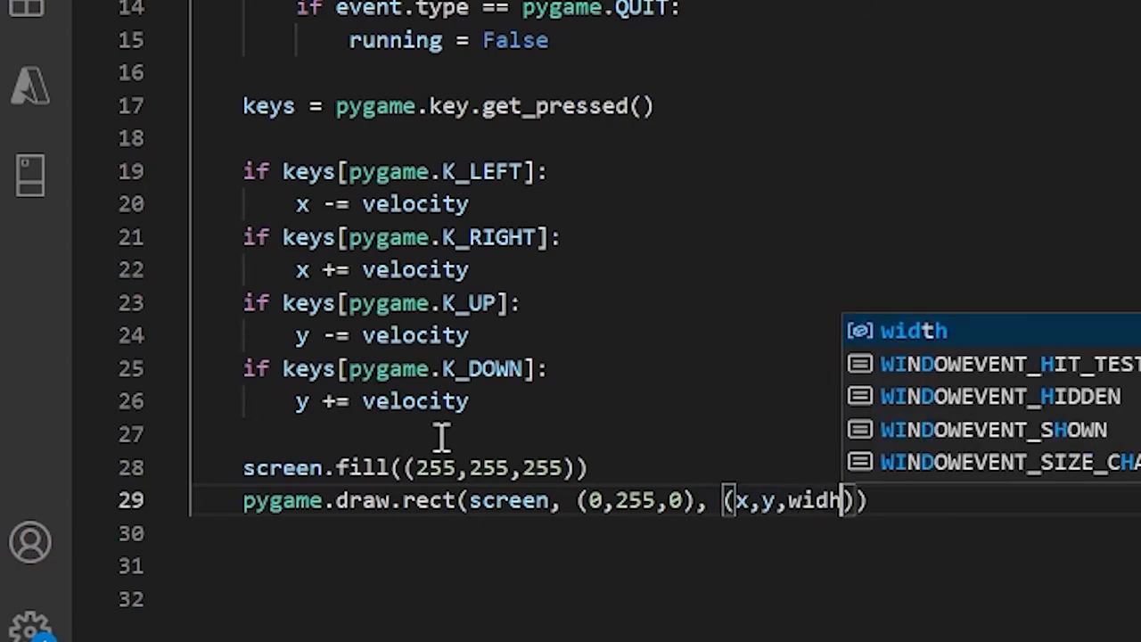
text(,height)
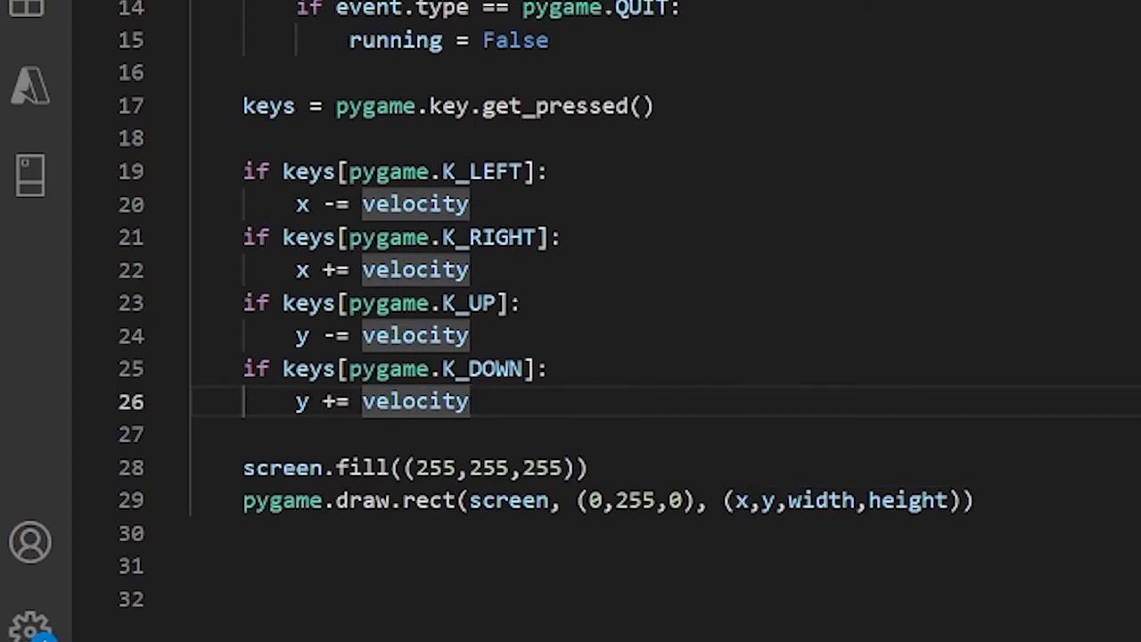
mouse_move(813, 449)
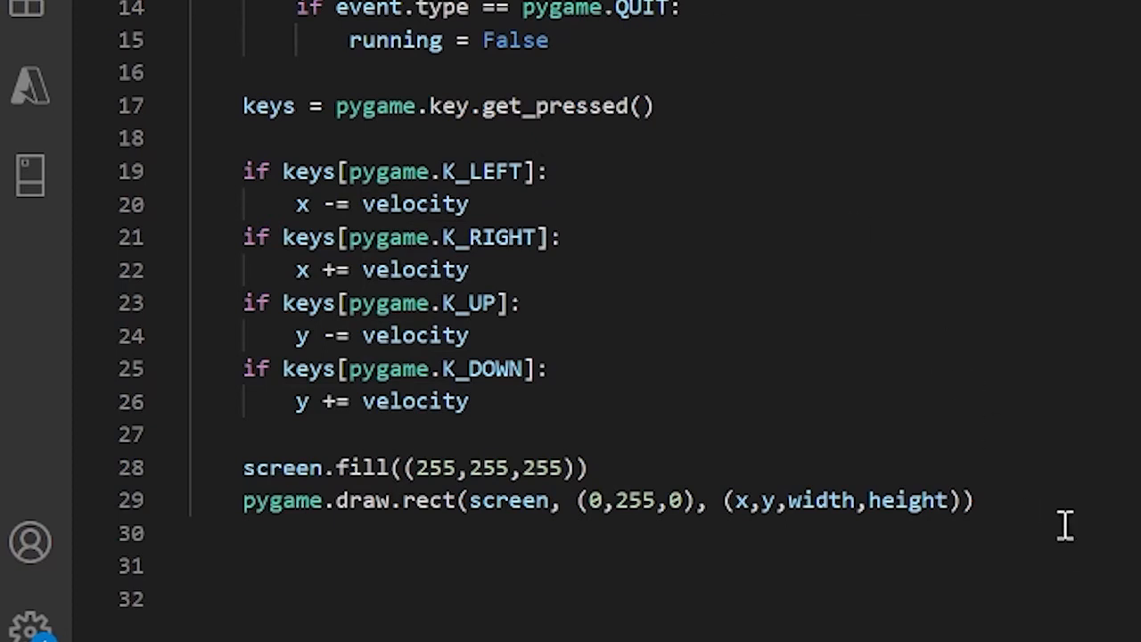
mouse_move(1055, 513)
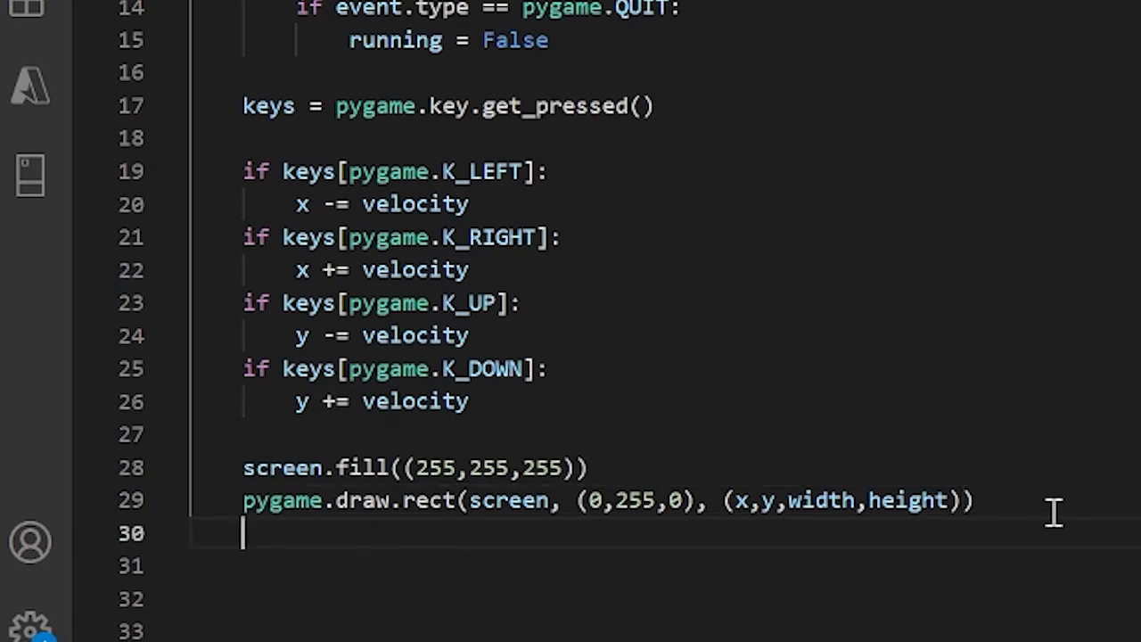
Step: Add pygame.display.update() inside the loop and pygame.quit() after it
text(pygame)
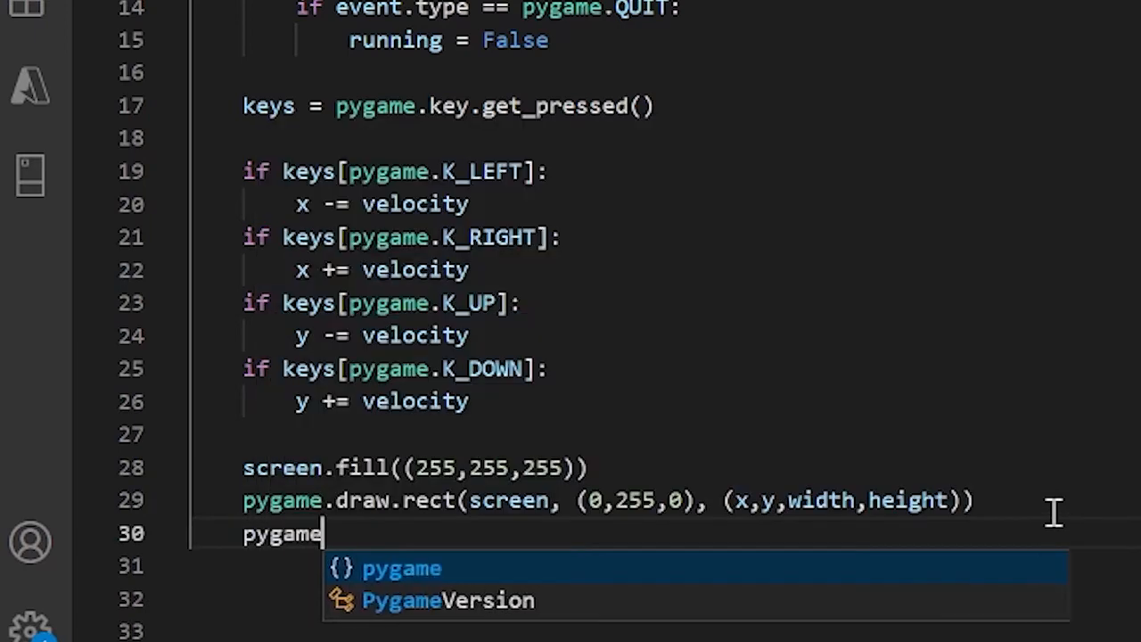
text(.display)
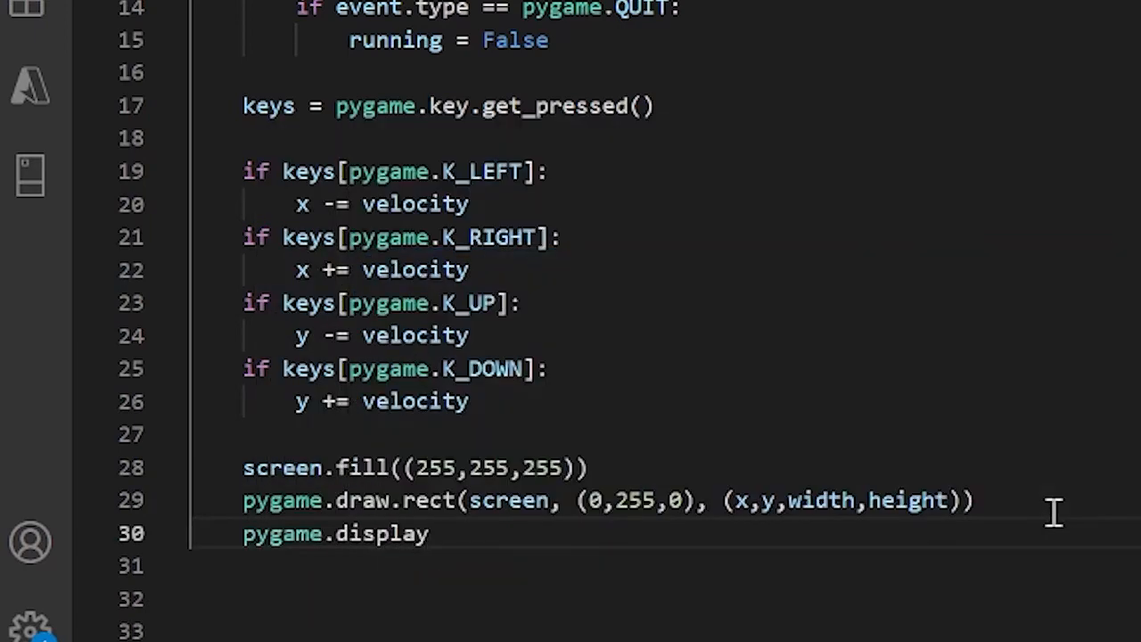
text(.update()
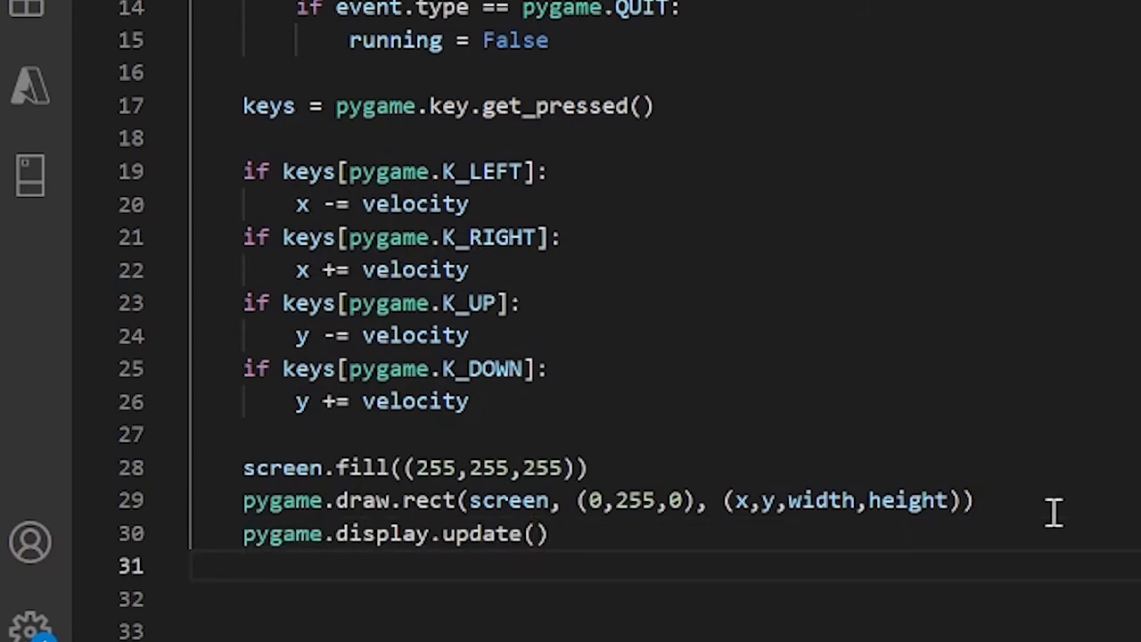
text(pygame.quit()
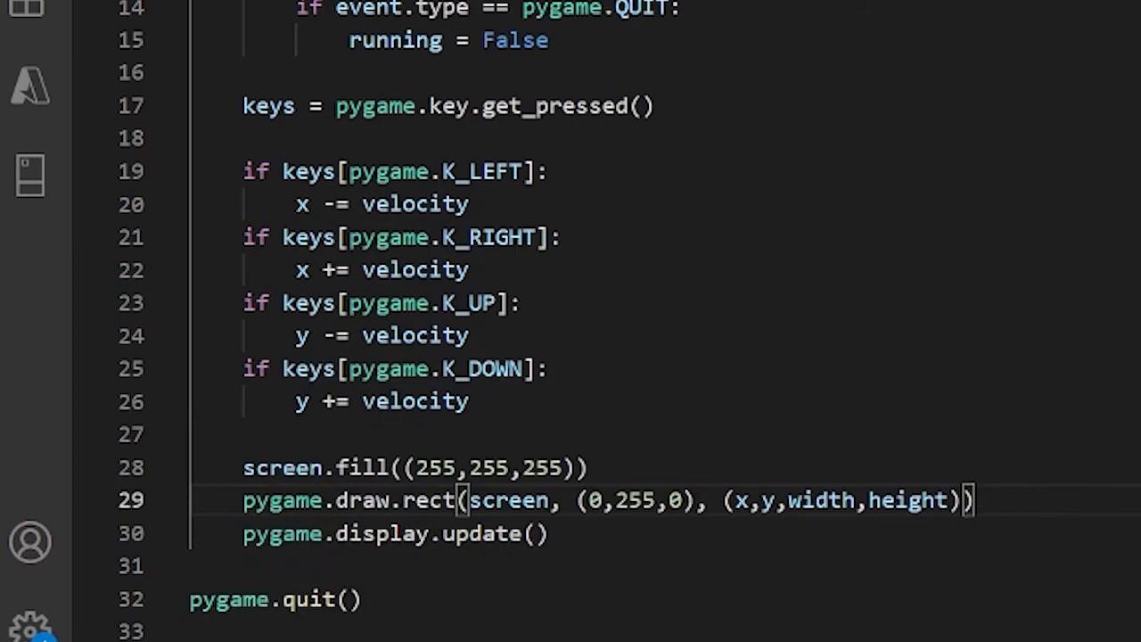
Step: Change velocity from 5 to 0.54 in the variable declarations
scroll(up, 3)
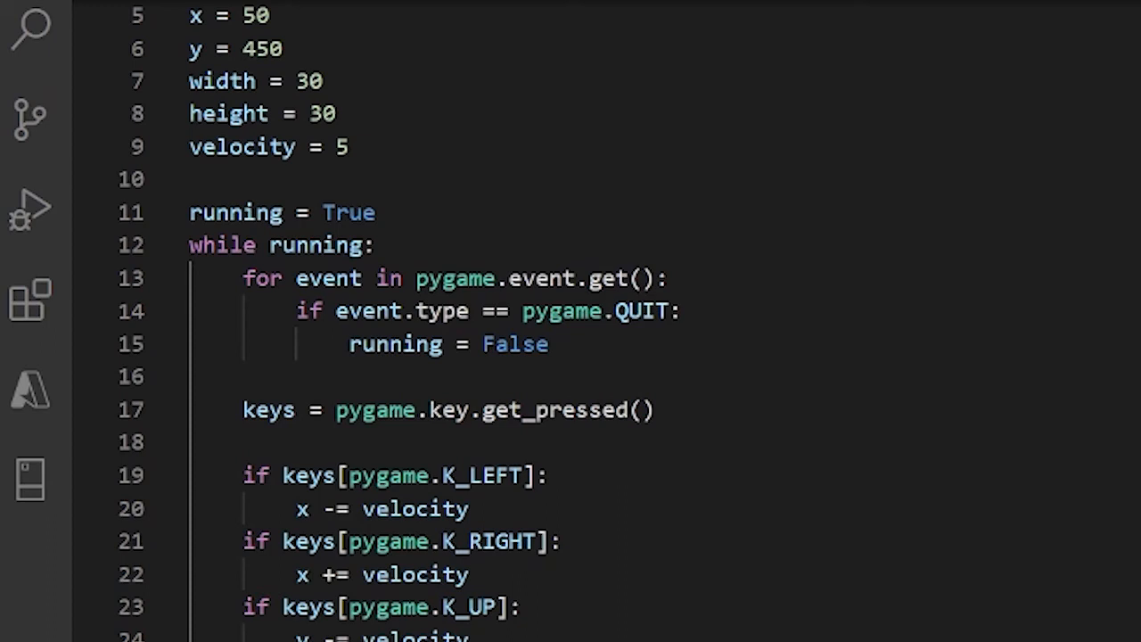
mouse_move(378, 132)
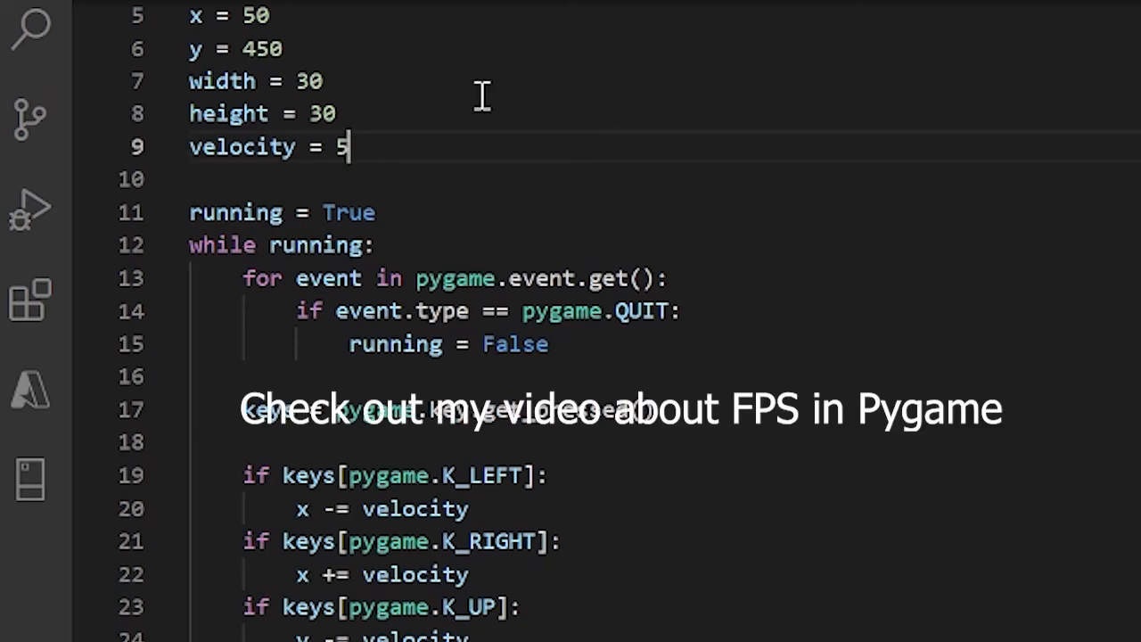
key(Backspace)
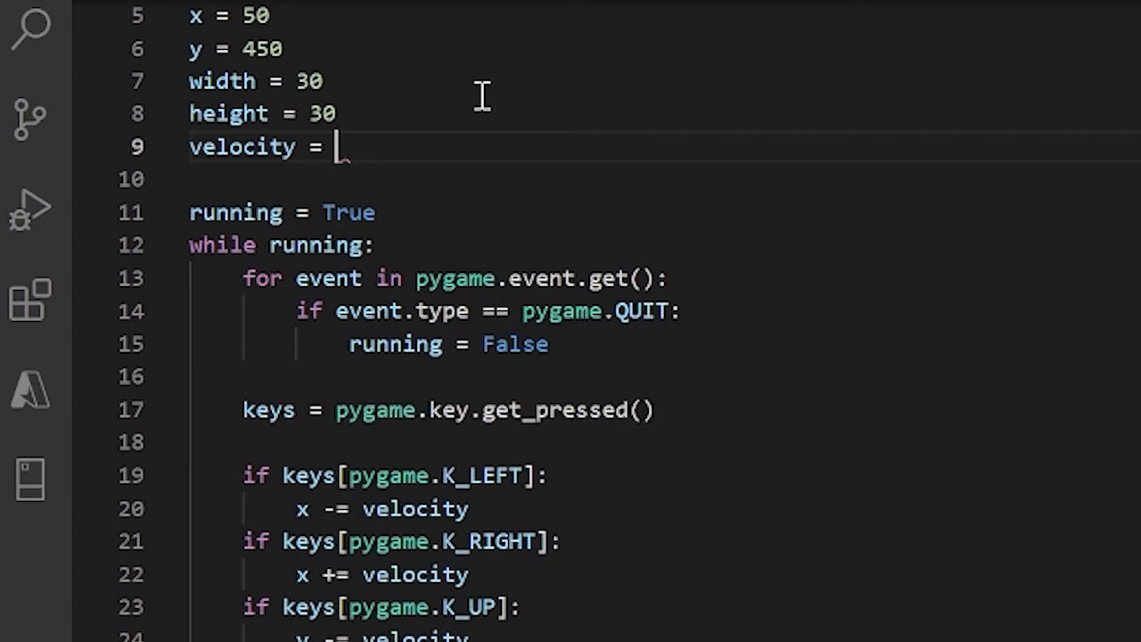
text(0.54)
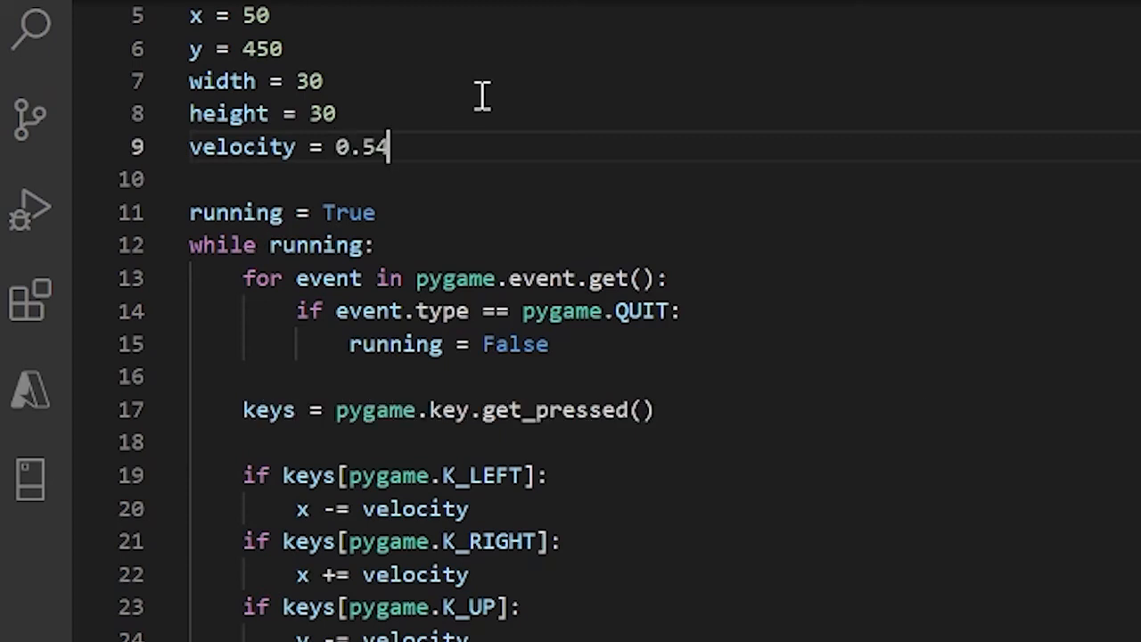
scroll(down, 3)
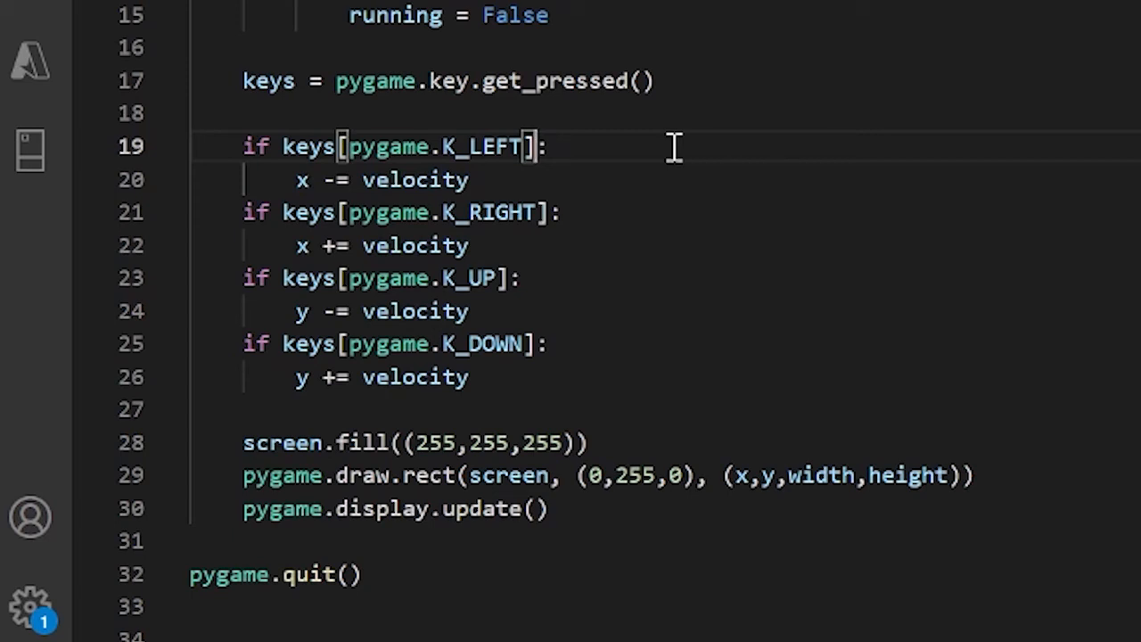
Step: Extend the K_LEFT condition with 'and x > velocity' before its colon
double_click(481, 147)
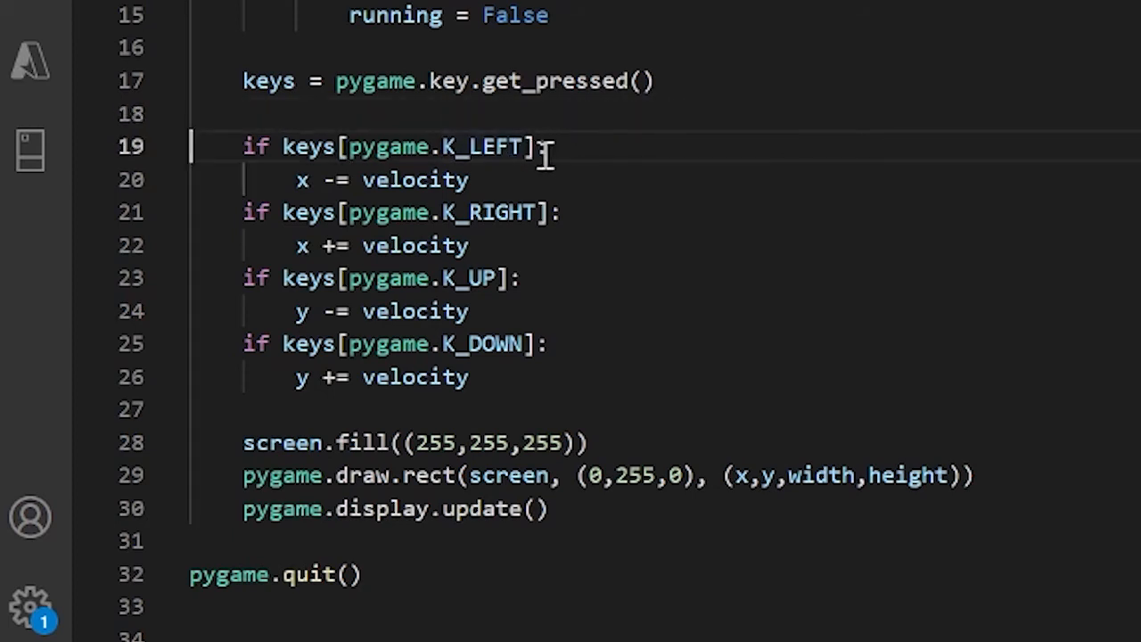
mouse_move(814, 319)
text( and )
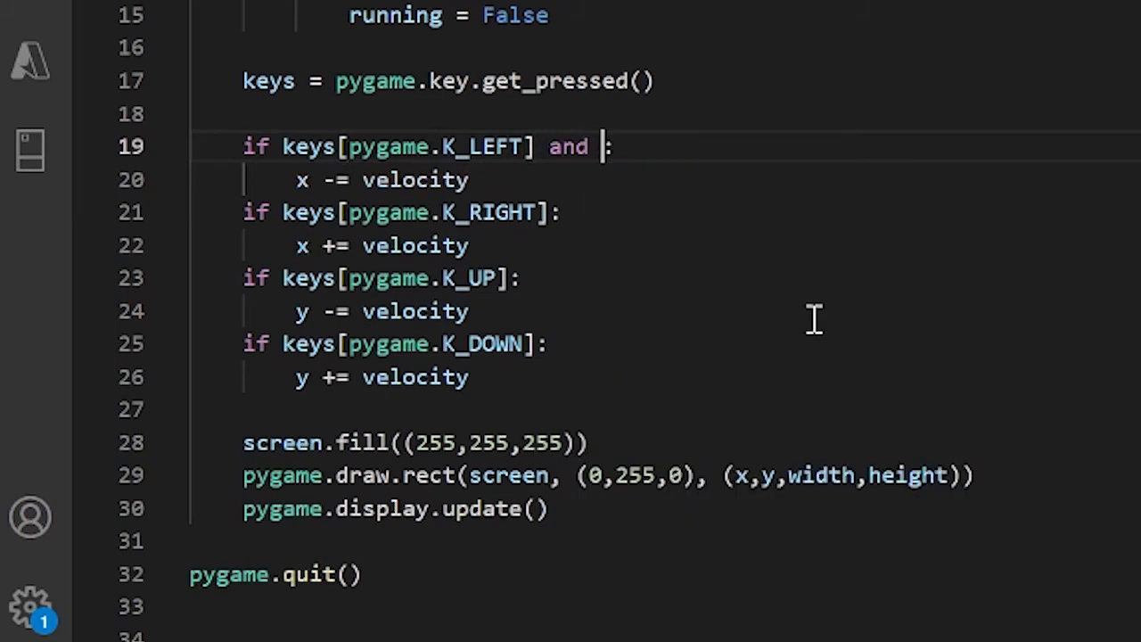
text(x >)
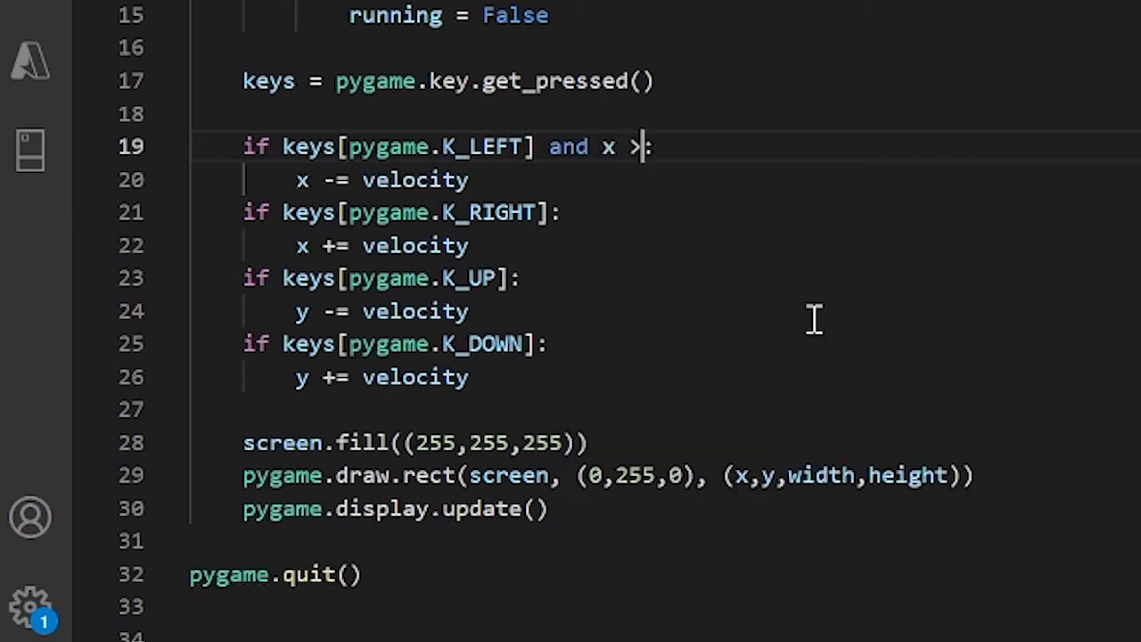
text(velocity)
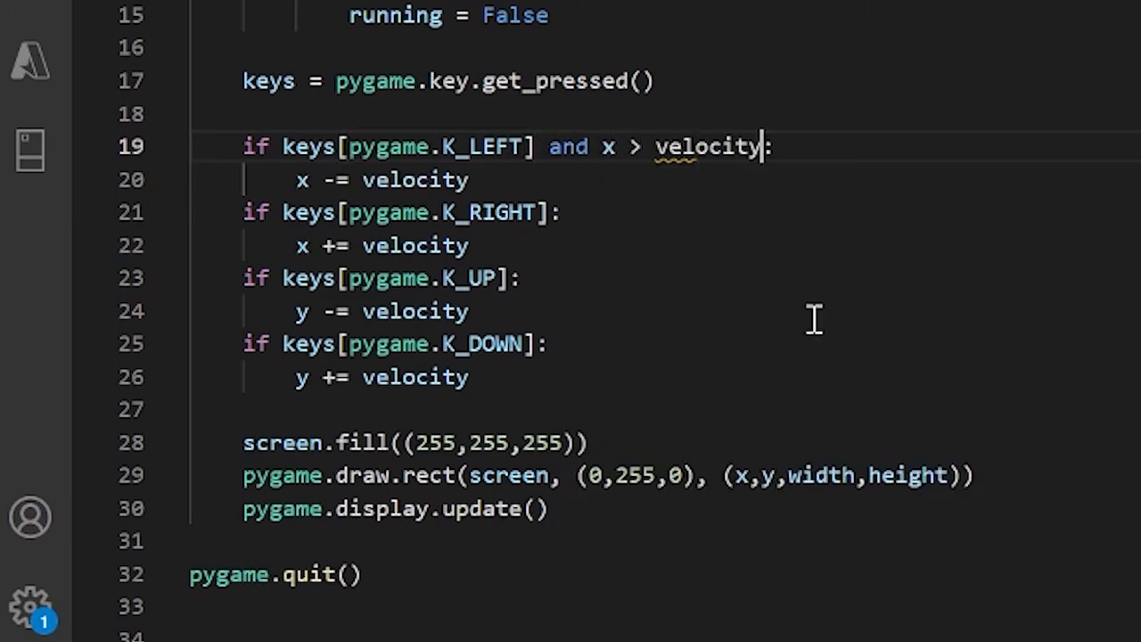
mouse_move(803, 314)
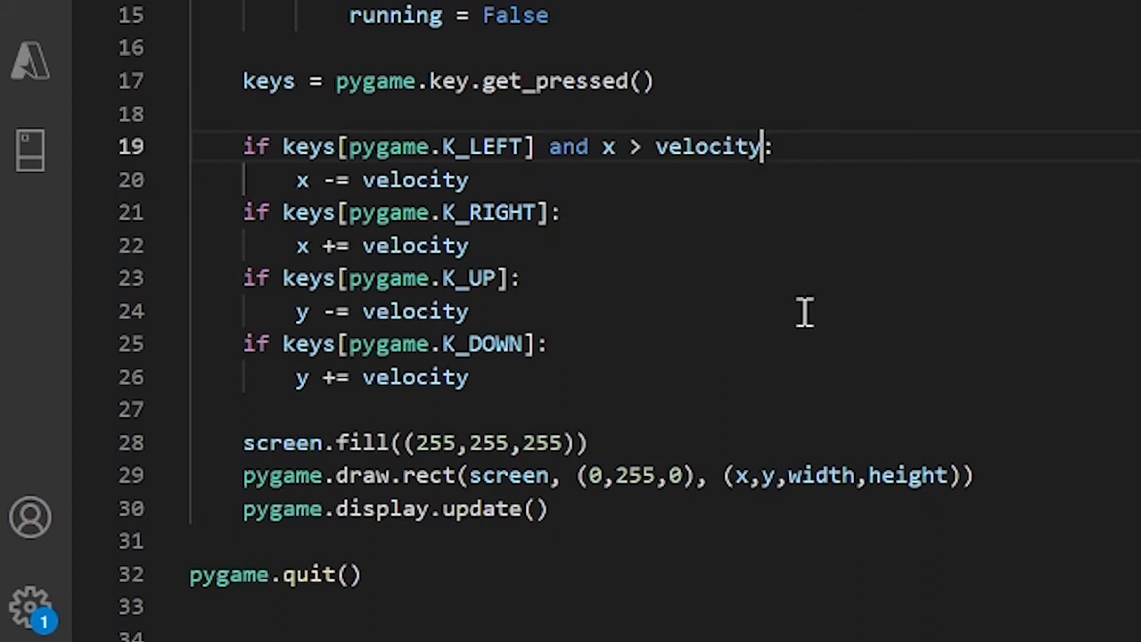
mouse_move(551, 180)
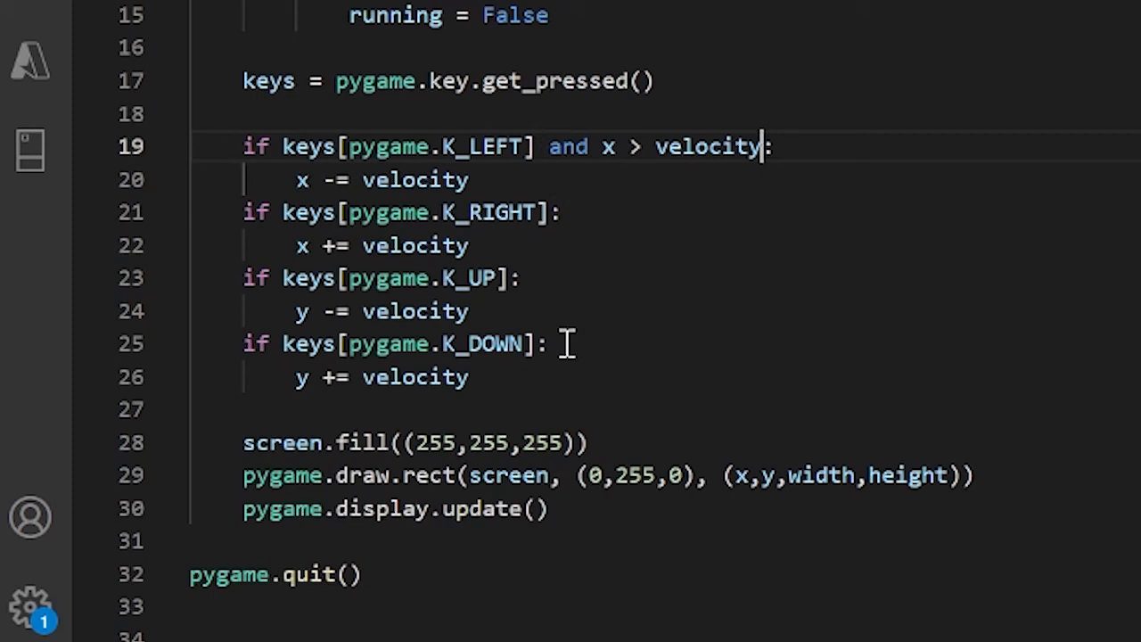
mouse_move(788, 52)
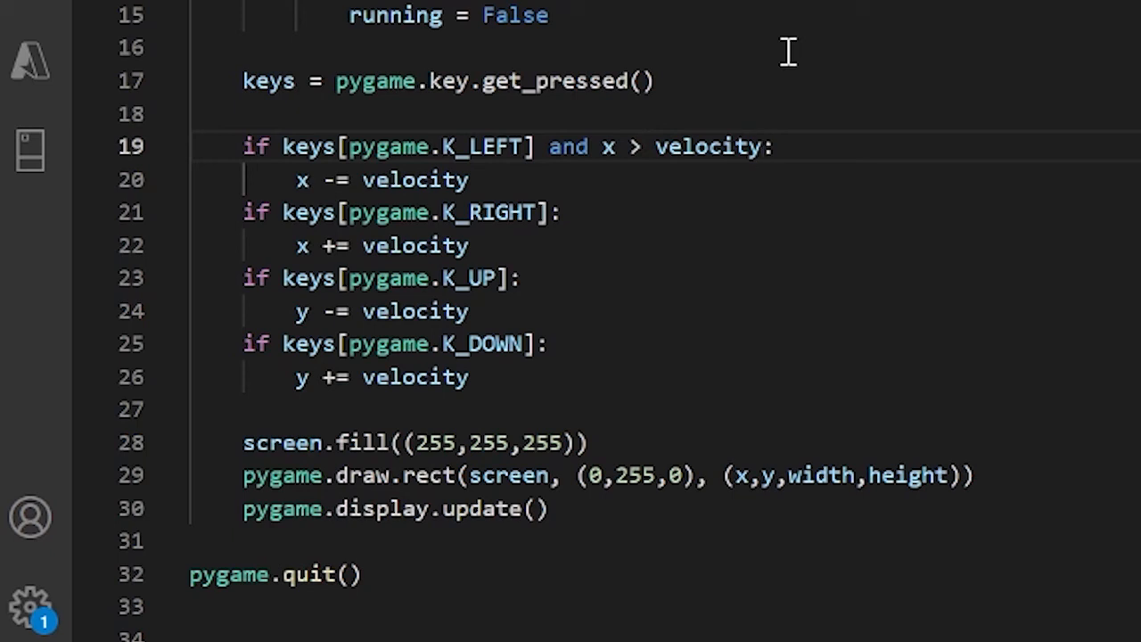
click(764, 146)
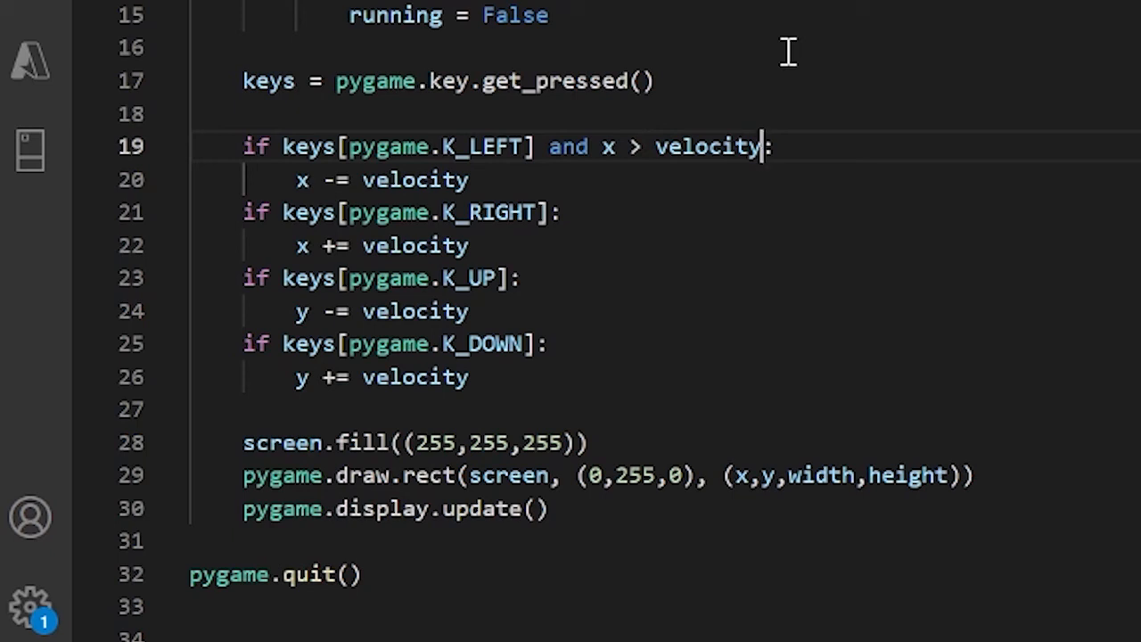
mouse_move(557, 212)
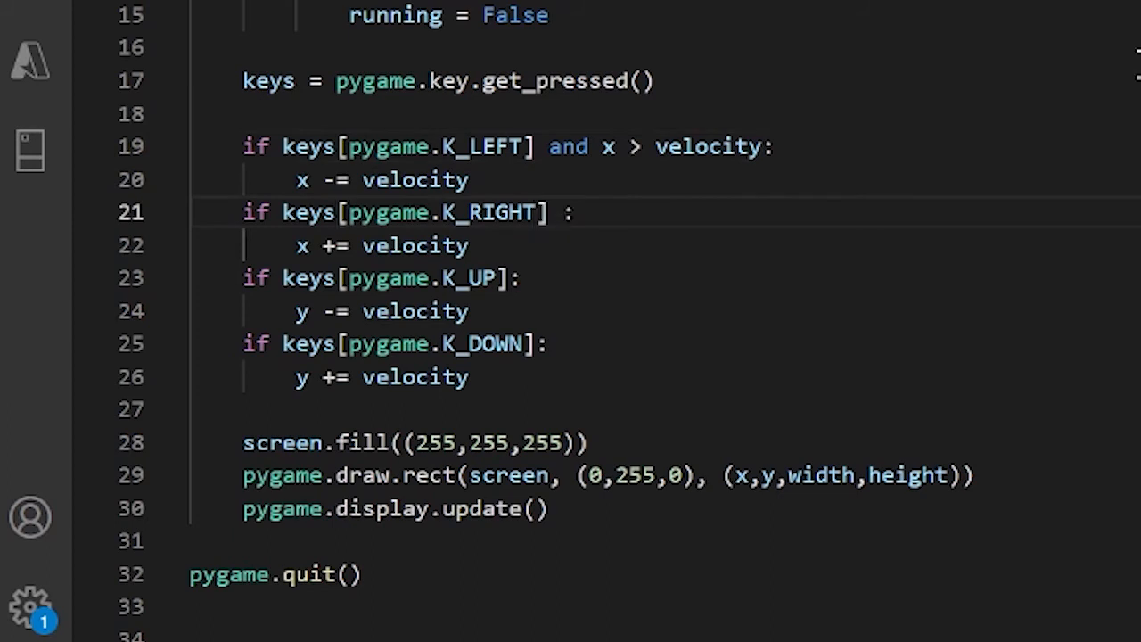
Step: Extend the K_RIGHT condition with 'and x < 500 - width - velocity'
text(and)
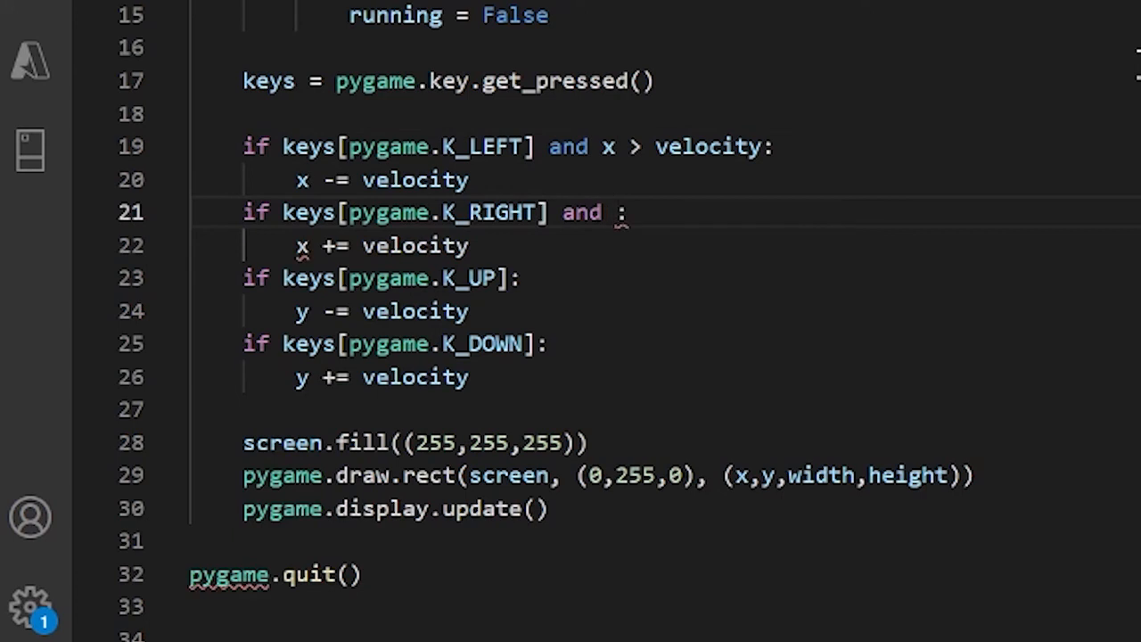
text(x <)
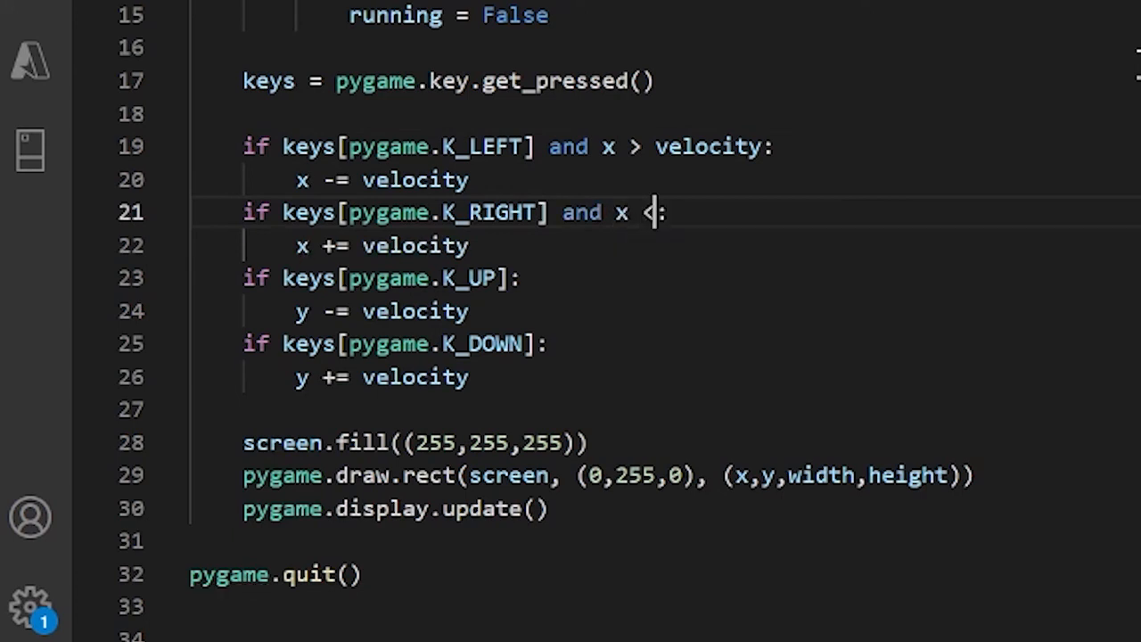
text(500 - width - vel)
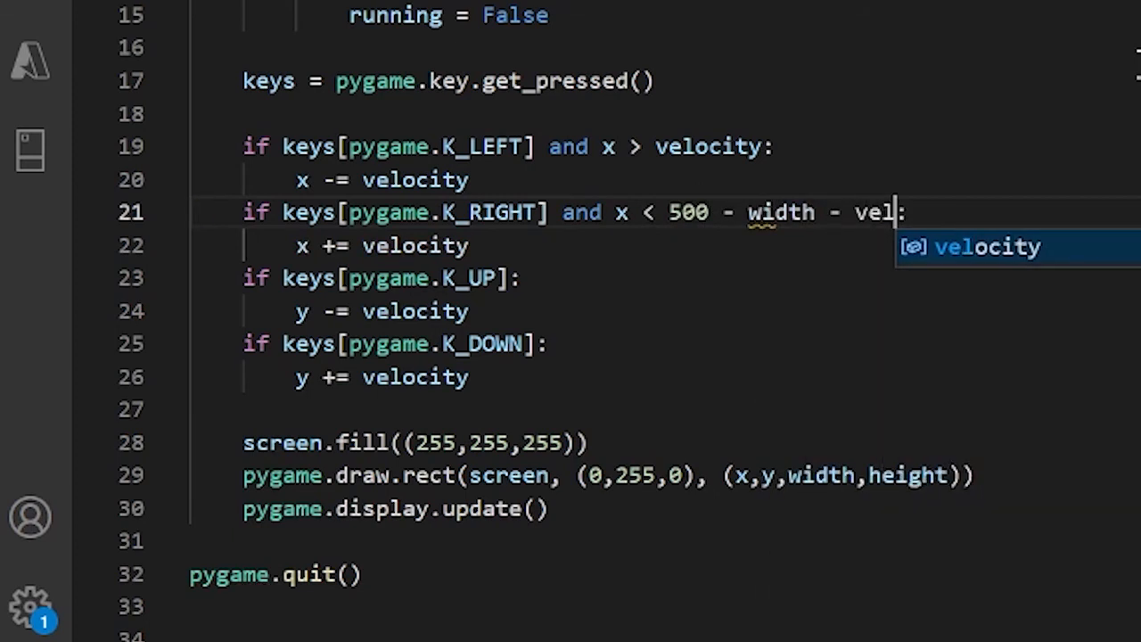
key(Tab)
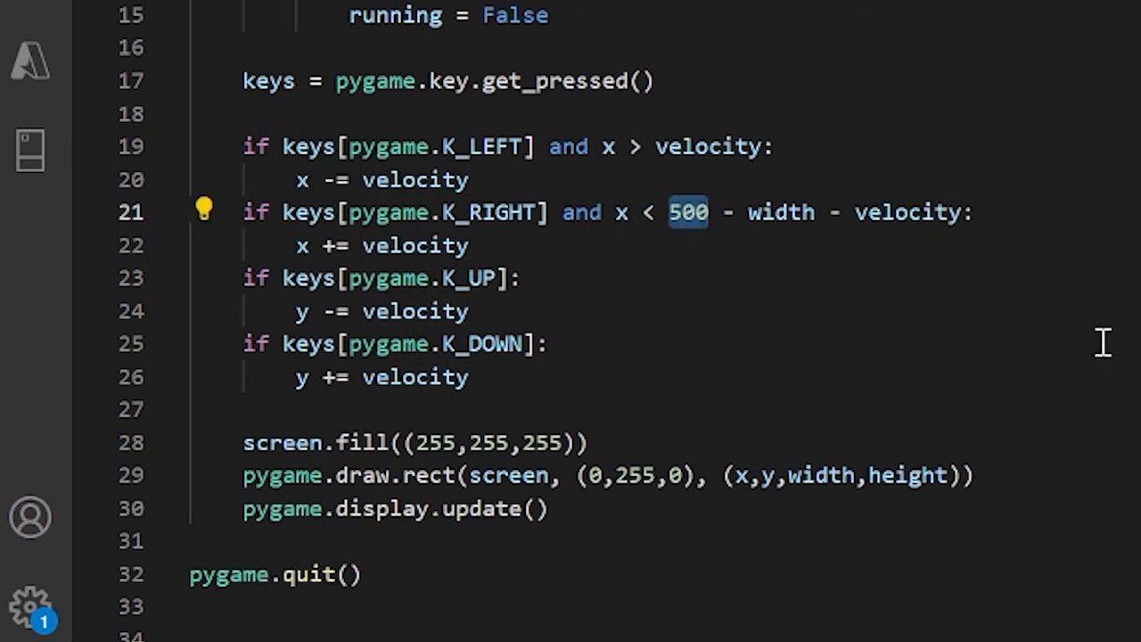
double_click(781, 212)
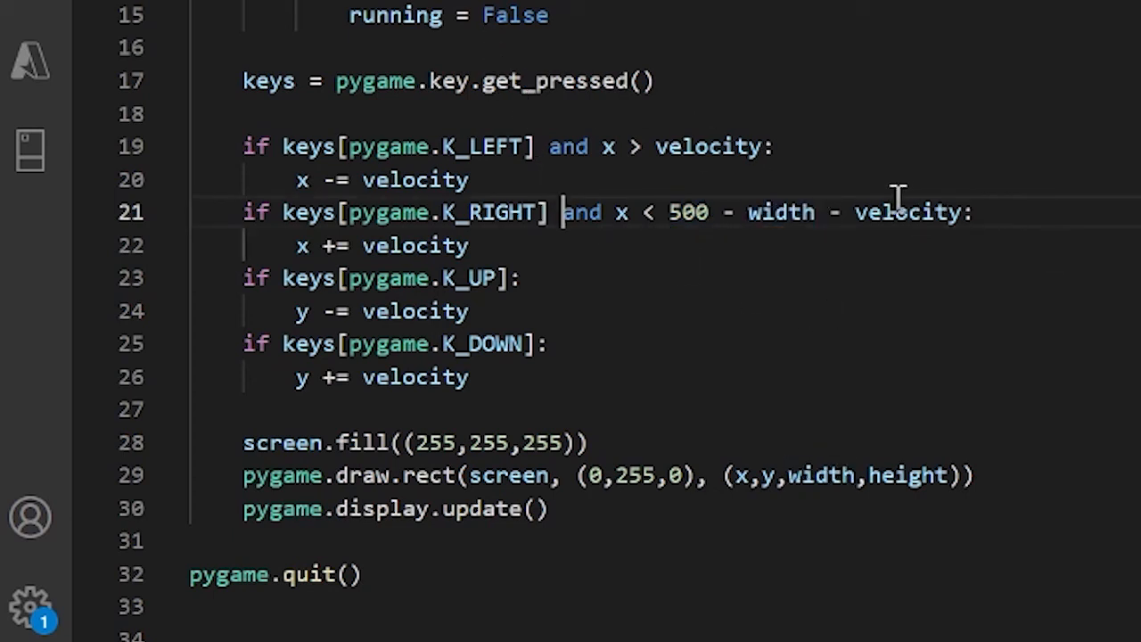
double_click(906, 212)
text( and y )
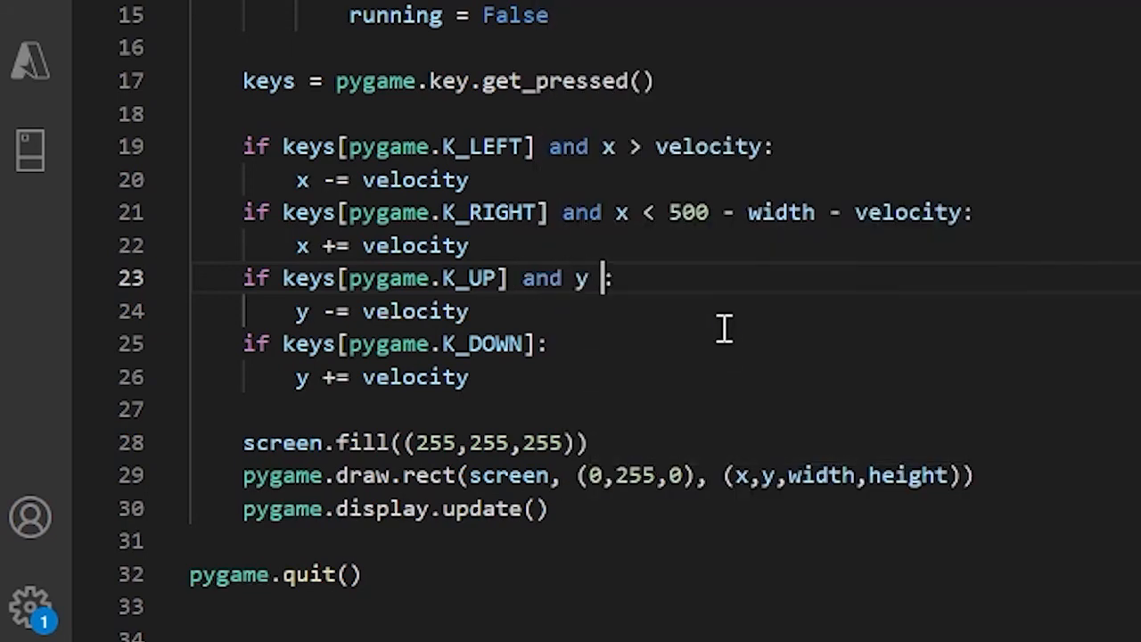
Step: Extend the K_UP condition with 'and y > velocity' before its colon
text(> velocity)
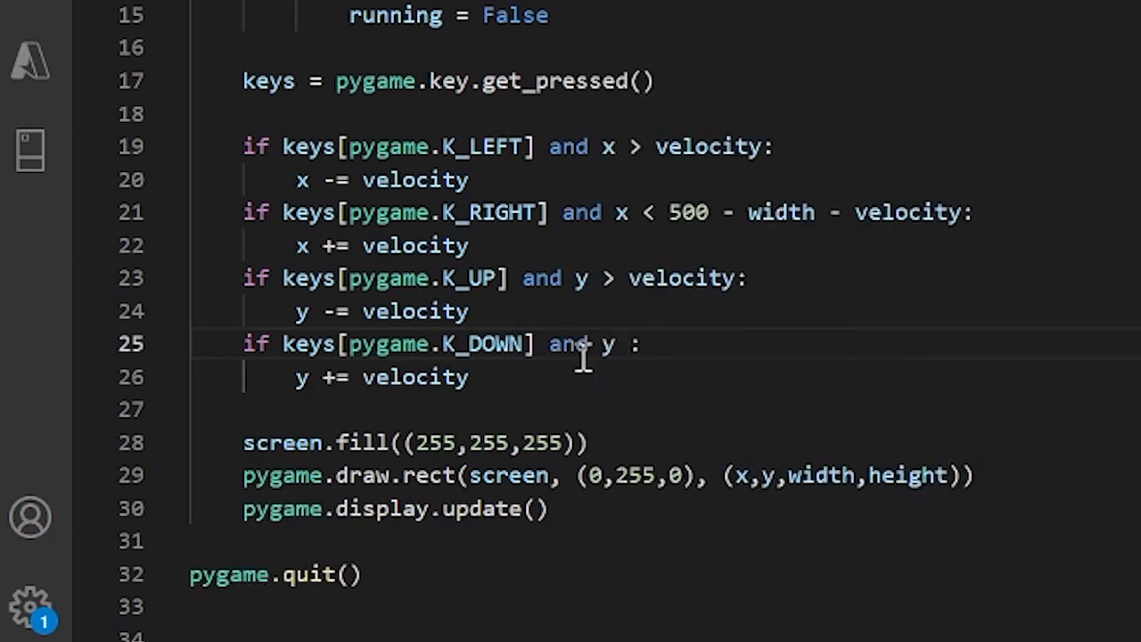
Step: Extend the K_DOWN condition with 'and y < 500 - height - velocity', fixing the '= he' typo
text(< 500-)
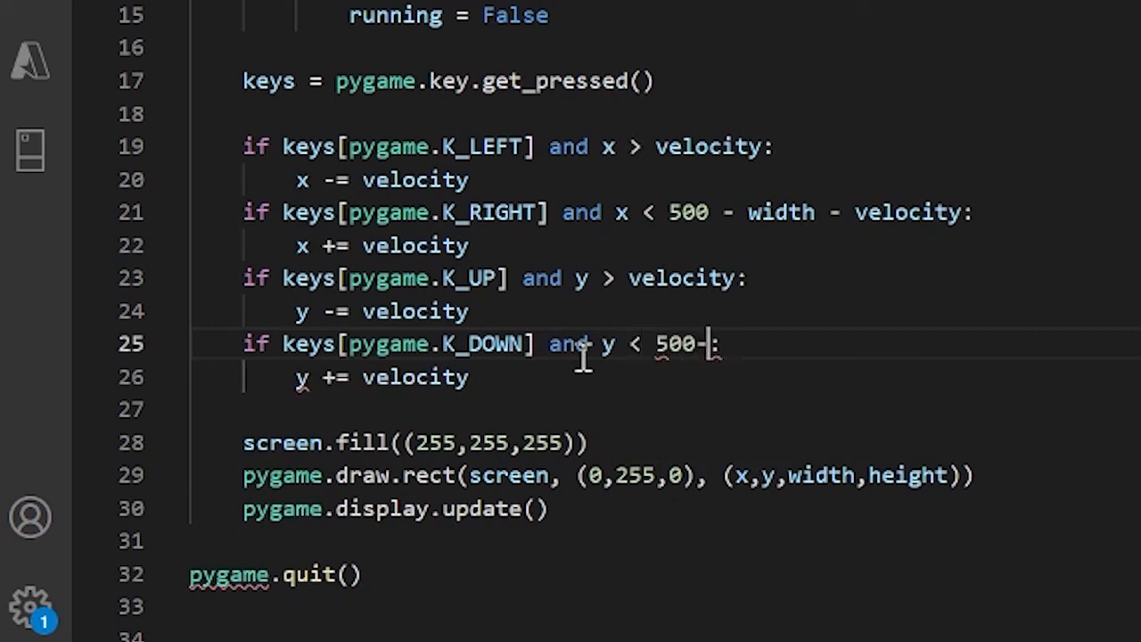
text(= height)
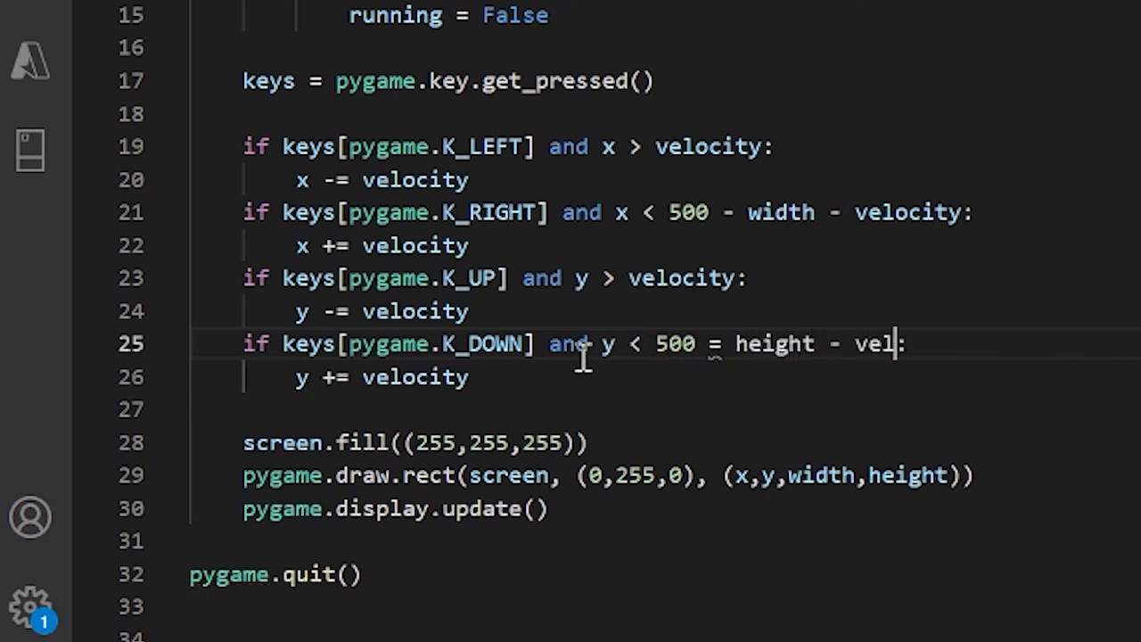
key(Backspace)
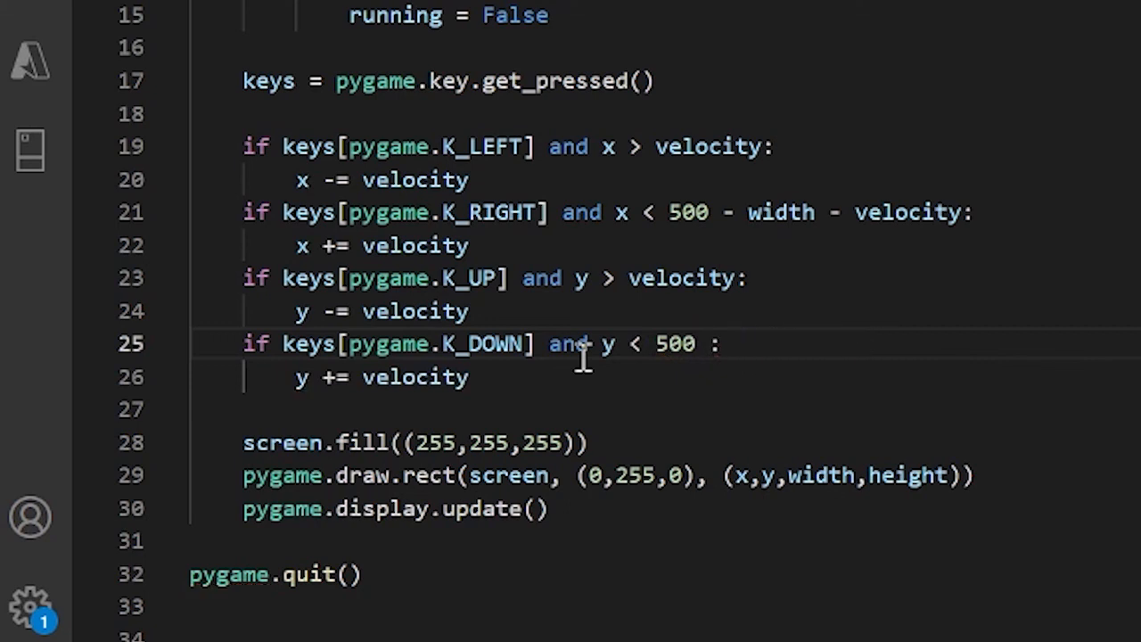
text(- height - vel)
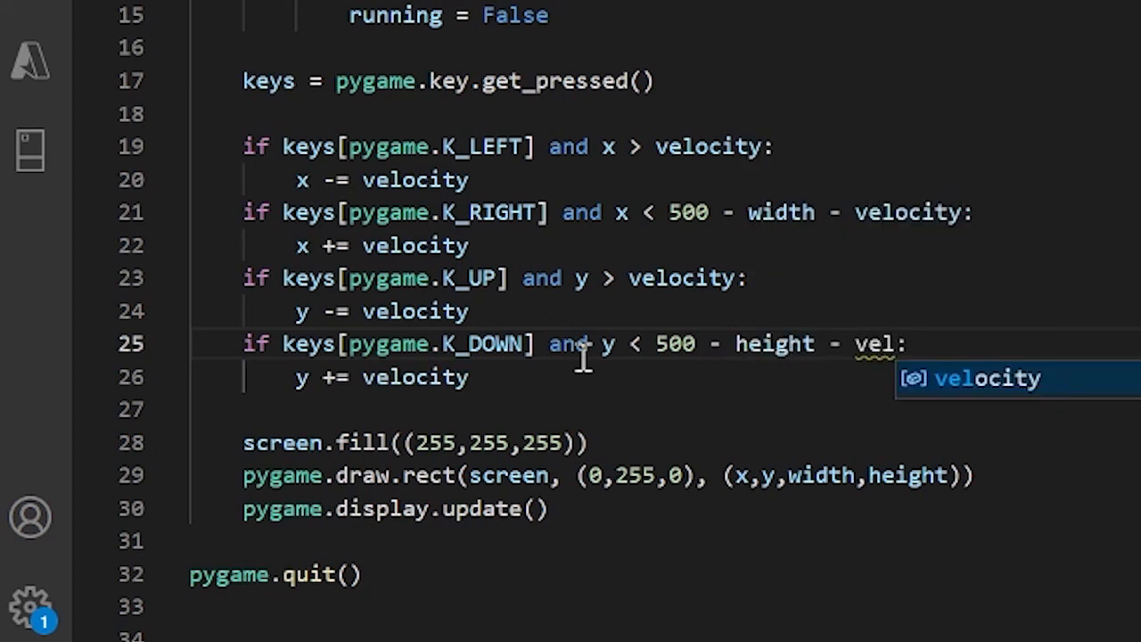
key(Tab)
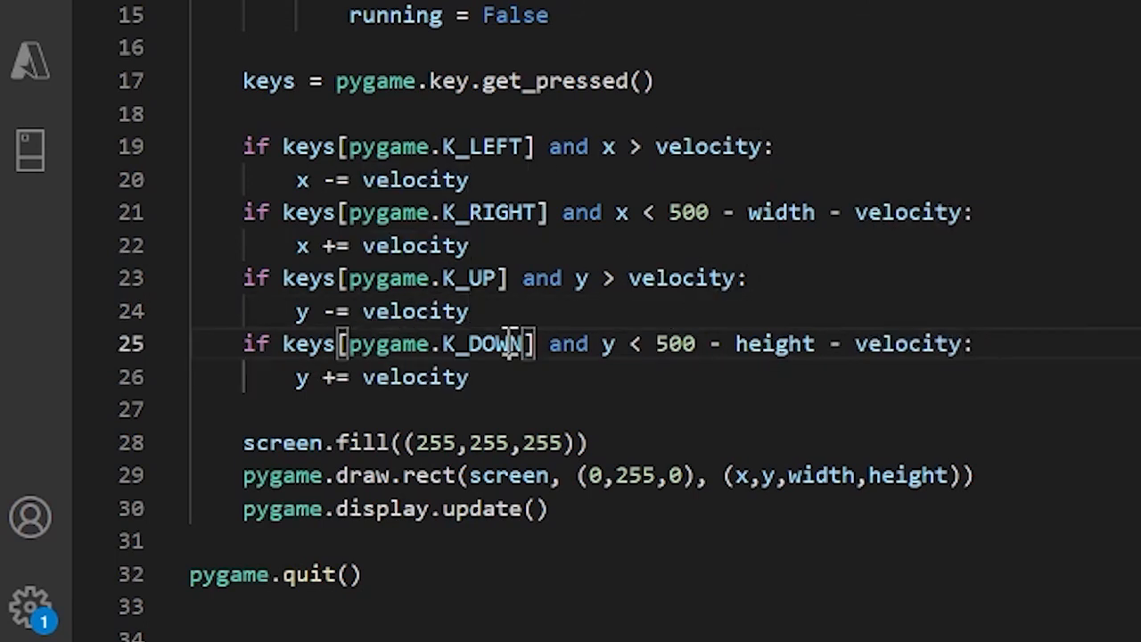
click(473, 179)
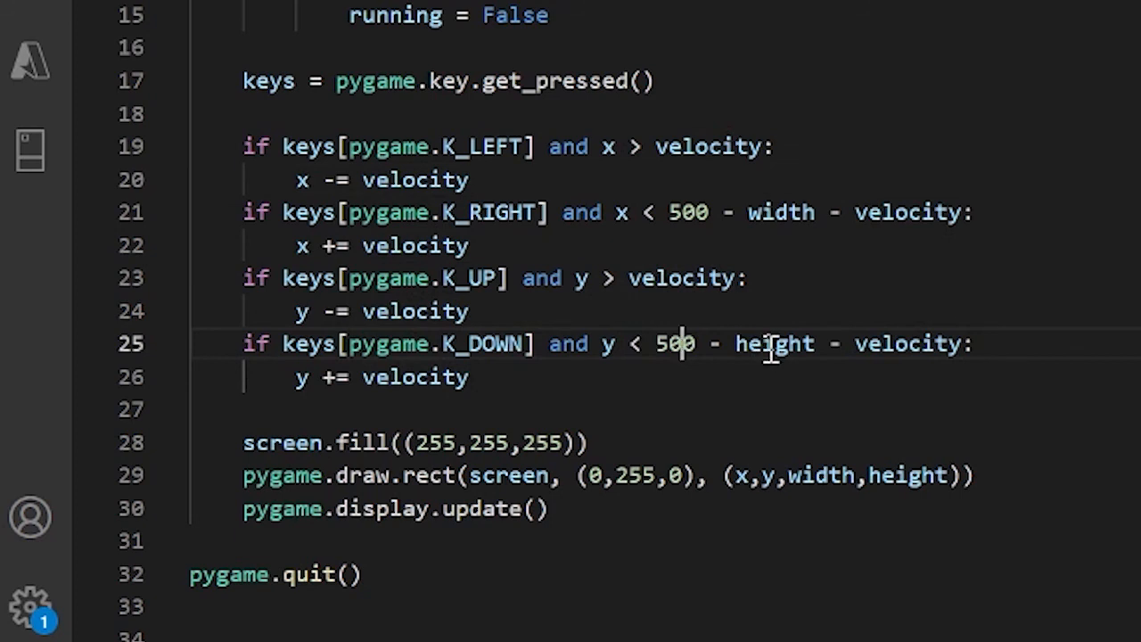
double_click(774, 344)
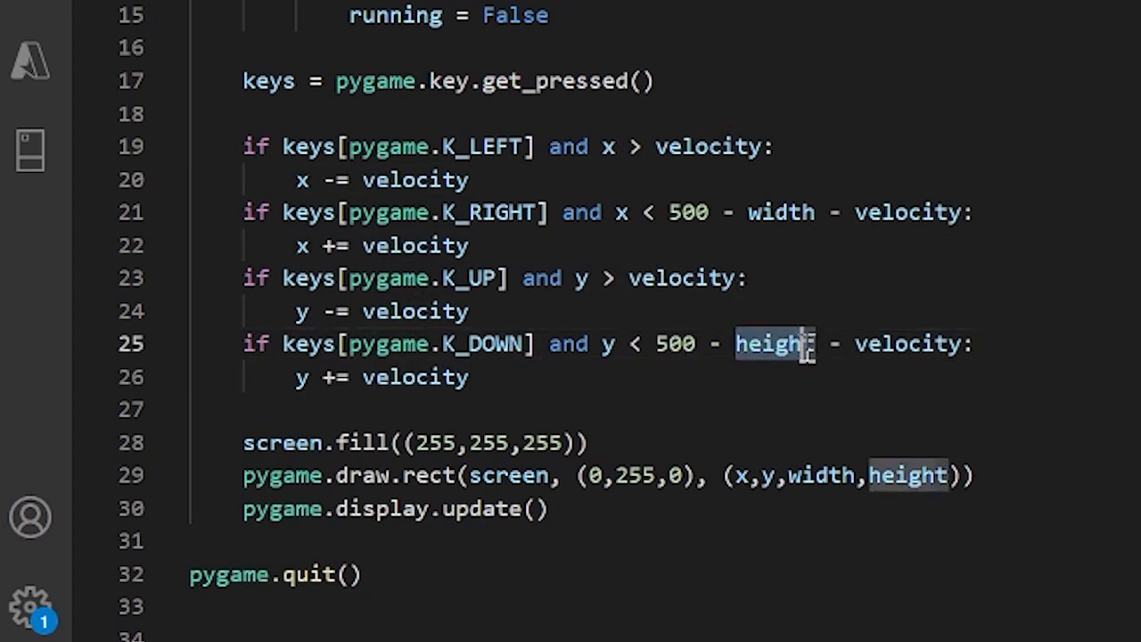
mouse_move(685, 344)
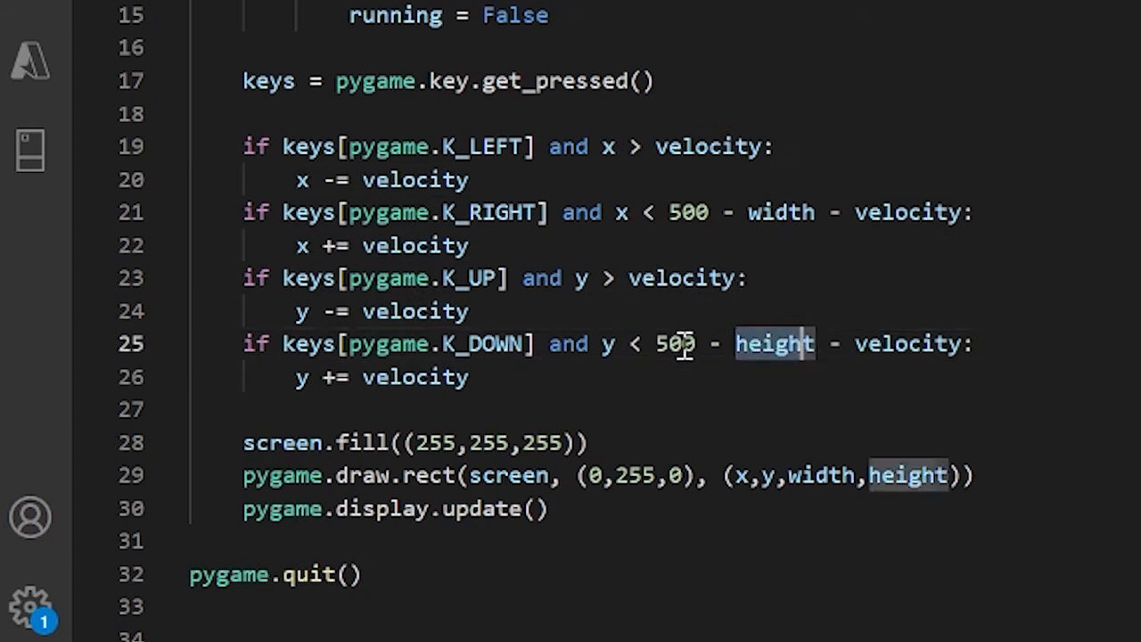